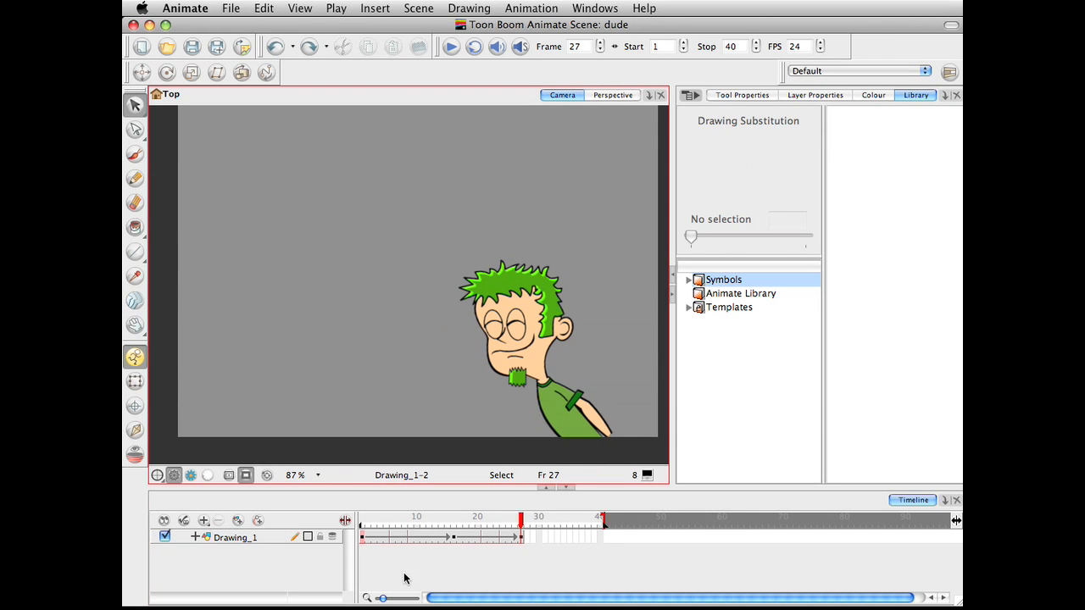
{"action": "mouse_move", "coordinate": [532, 550]}
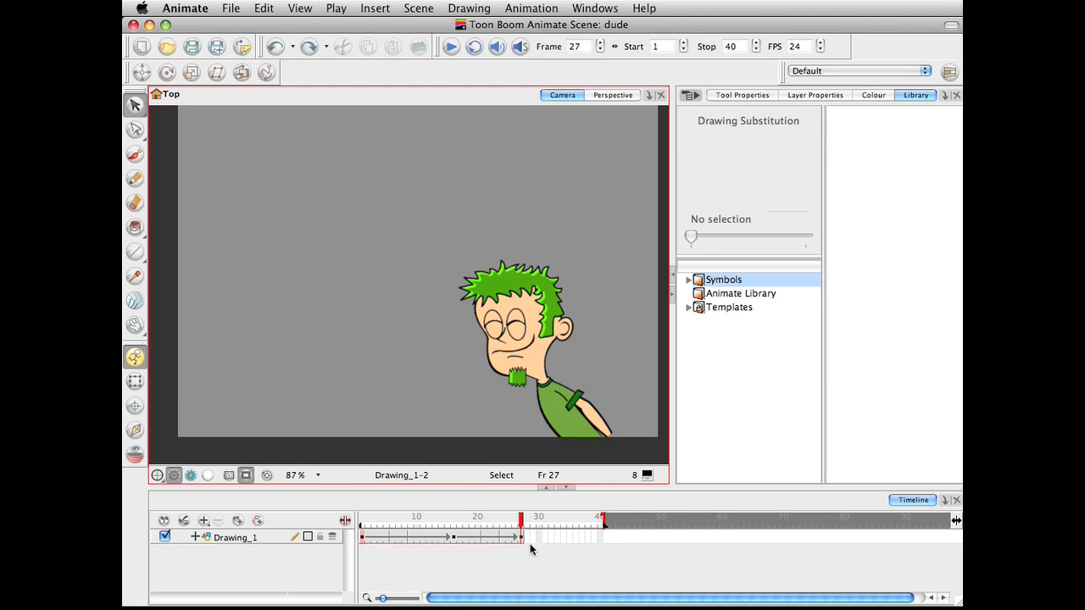
{"action": "mouse_move", "coordinate": [462, 354]}
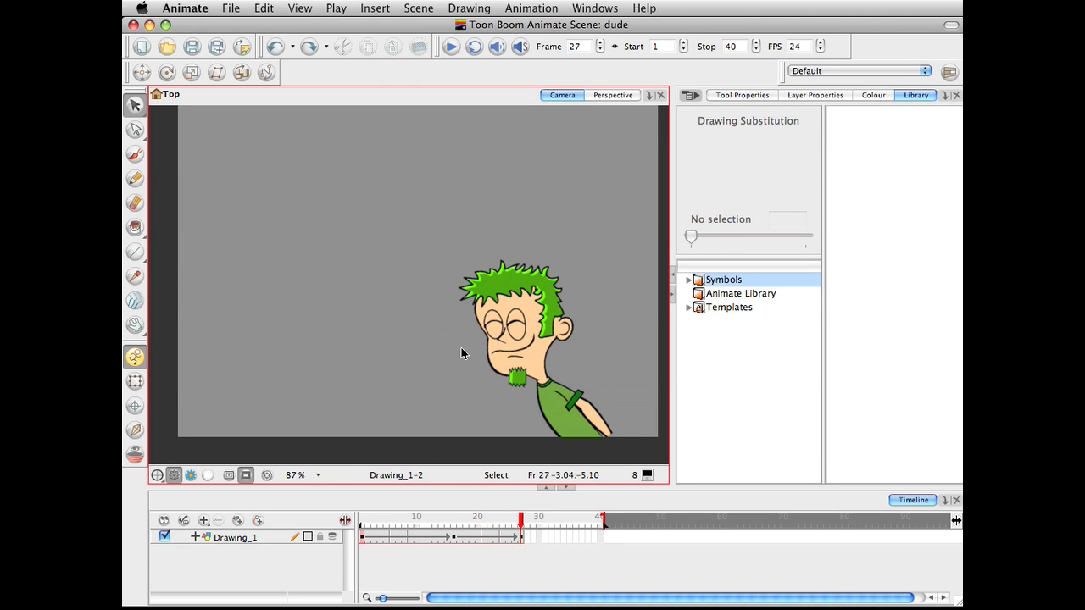
{"action": "mouse_move", "coordinate": [547, 465]}
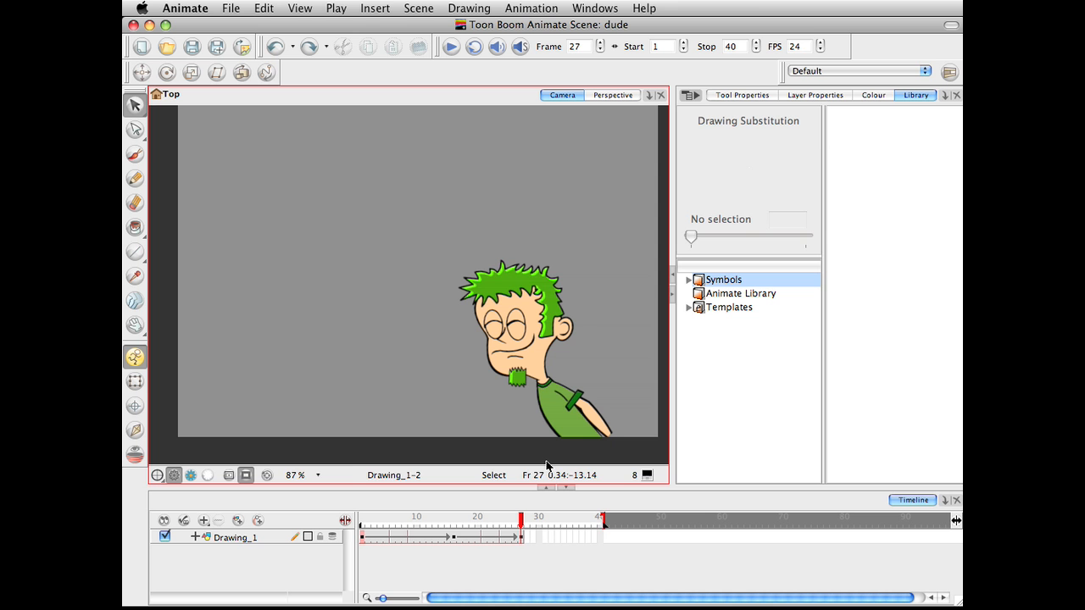
{"action": "mouse_move", "coordinate": [627, 562]}
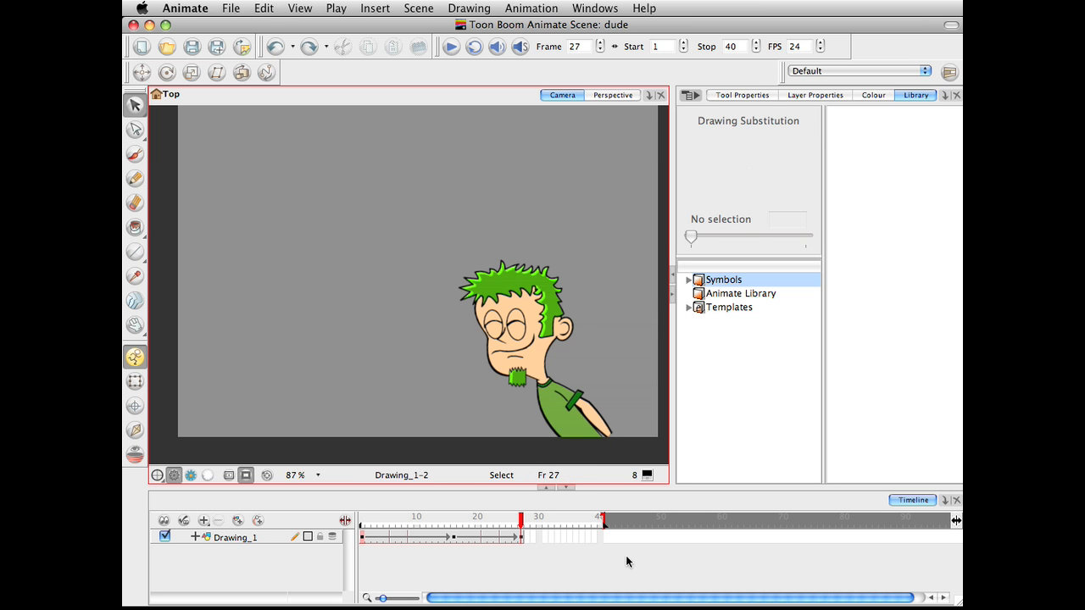
{"action": "mouse_move", "coordinate": [382, 536]}
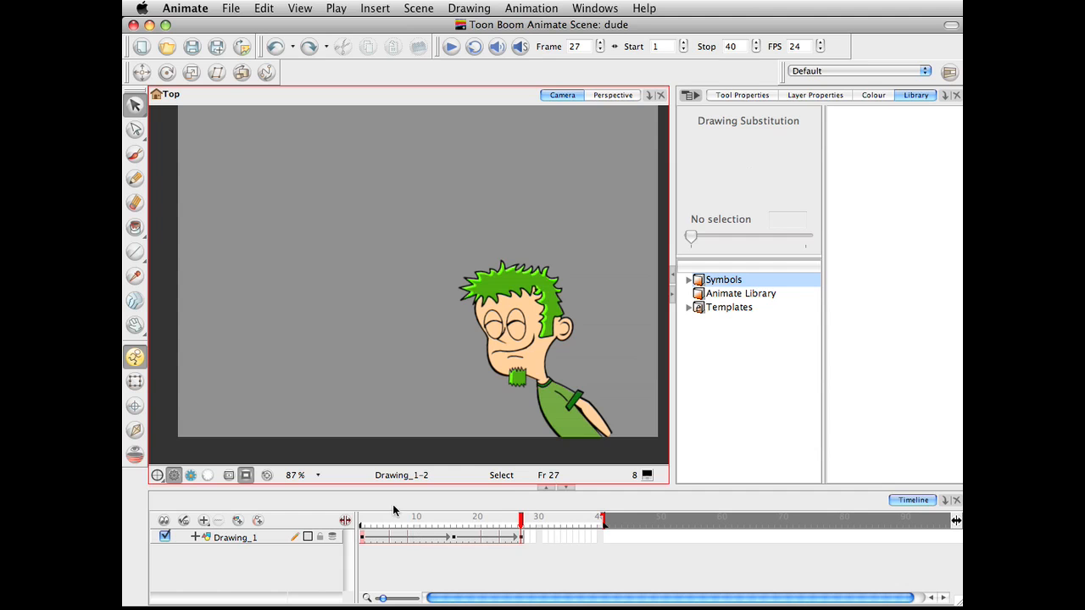
{"action": "mouse_move", "coordinate": [617, 534]}
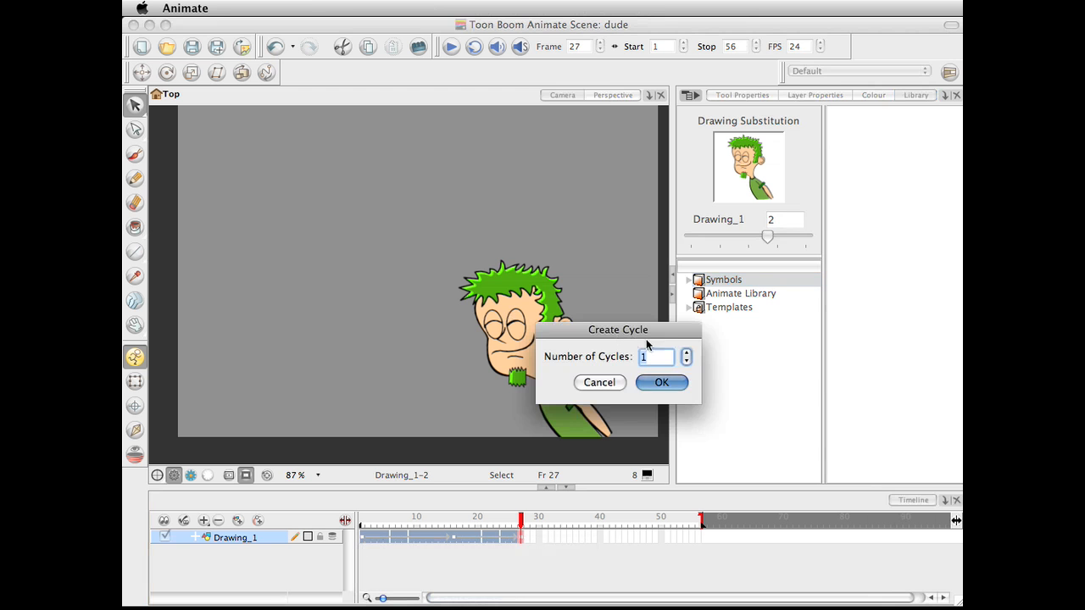
Step: Cycle the Drawing_1 sequence twice so the scene extends to frame 56
{"action": "left_click", "coordinate": [685, 352]}
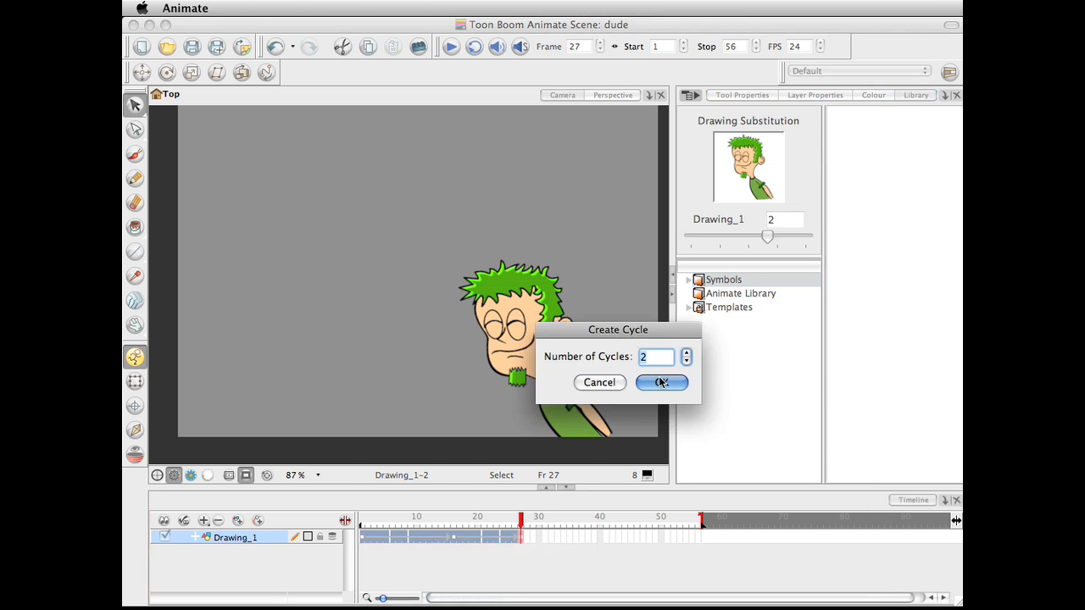
{"action": "left_click", "coordinate": [661, 382]}
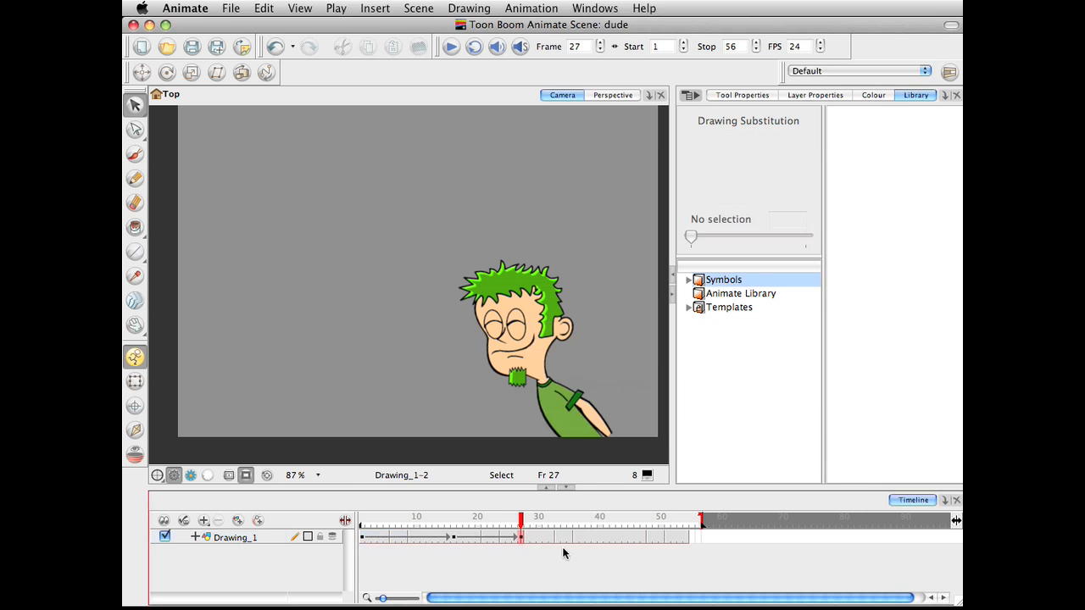
{"action": "mouse_move", "coordinate": [356, 535]}
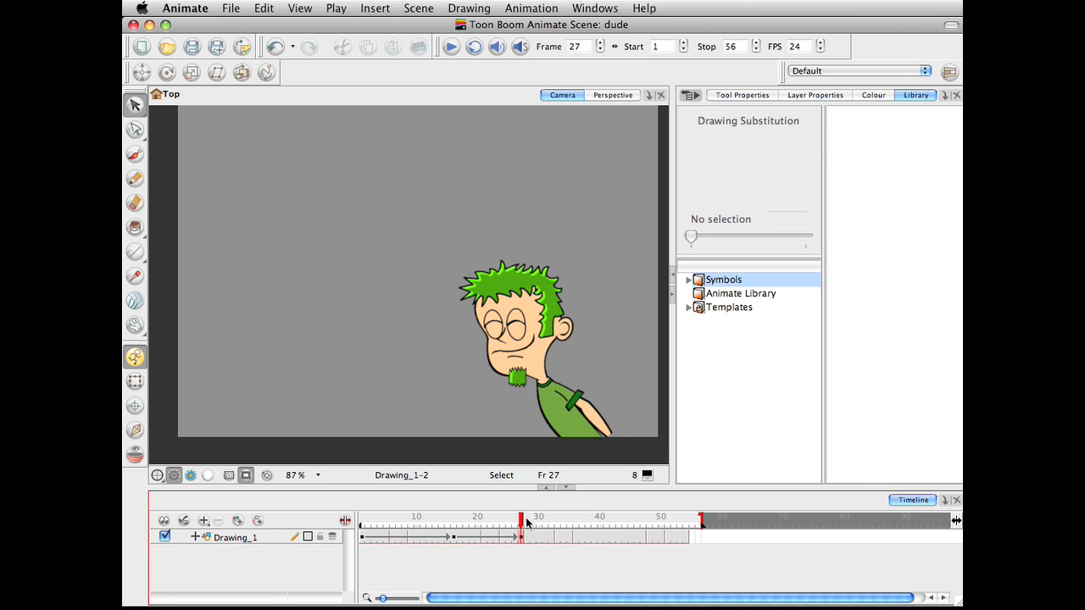
{"action": "left_click", "coordinate": [564, 521]}
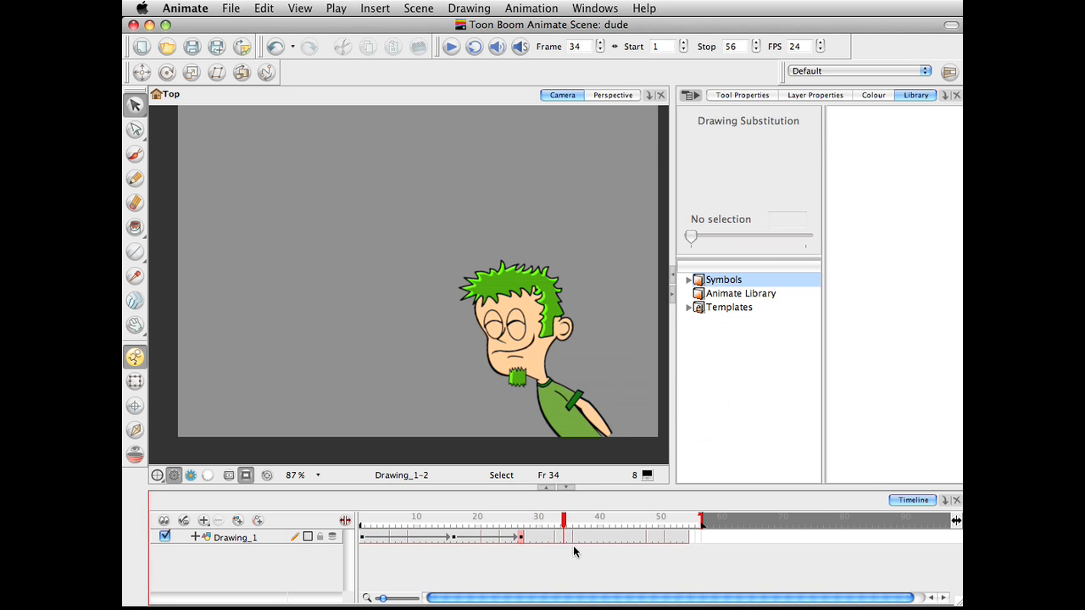
{"action": "left_click", "coordinate": [577, 519]}
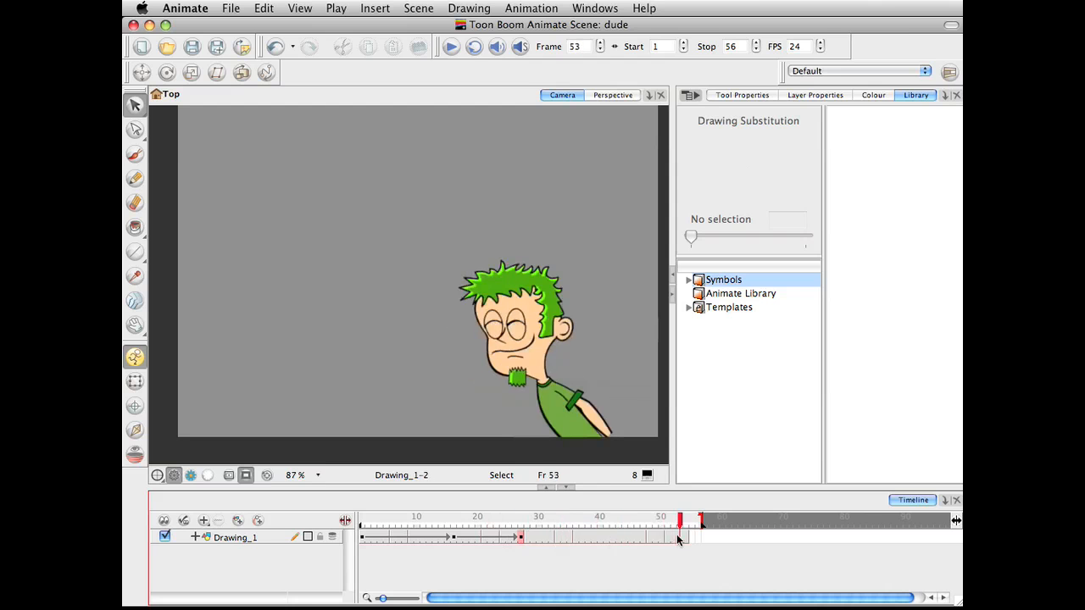
{"action": "left_click", "coordinate": [521, 521]}
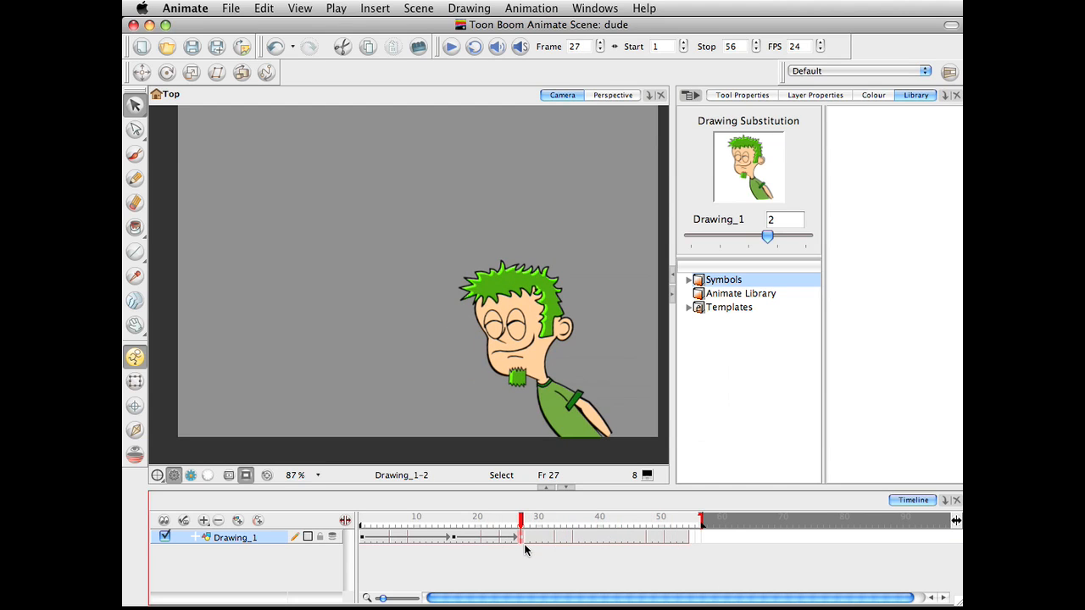
{"action": "mouse_move", "coordinate": [524, 530]}
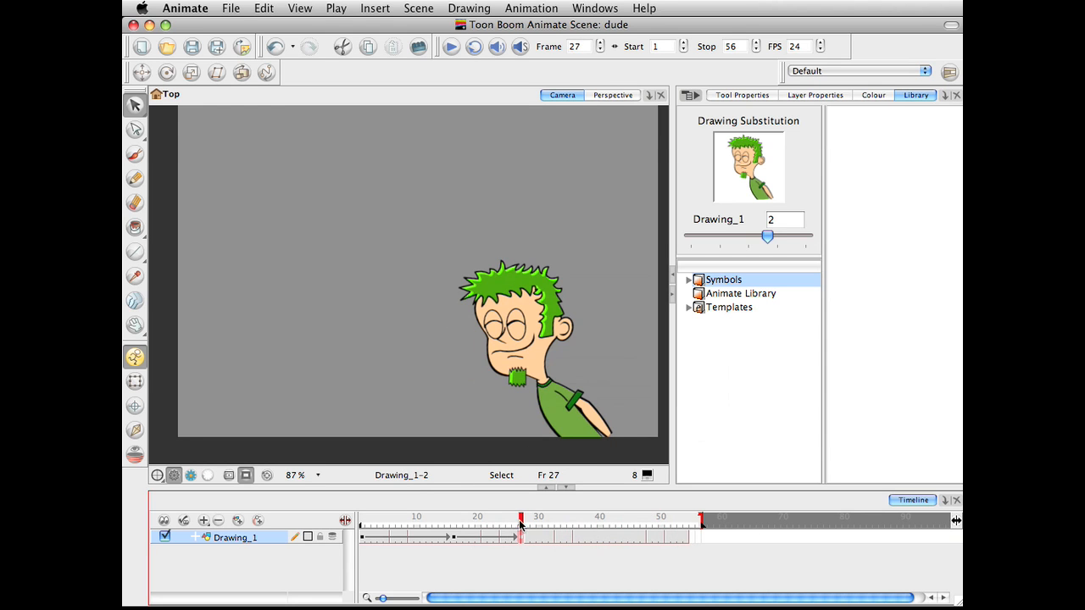
Step: At frame 54, move the character to the left side of the stage
{"action": "left_click_drag", "start_coordinate": [521, 526], "coordinate": [699, 526]}
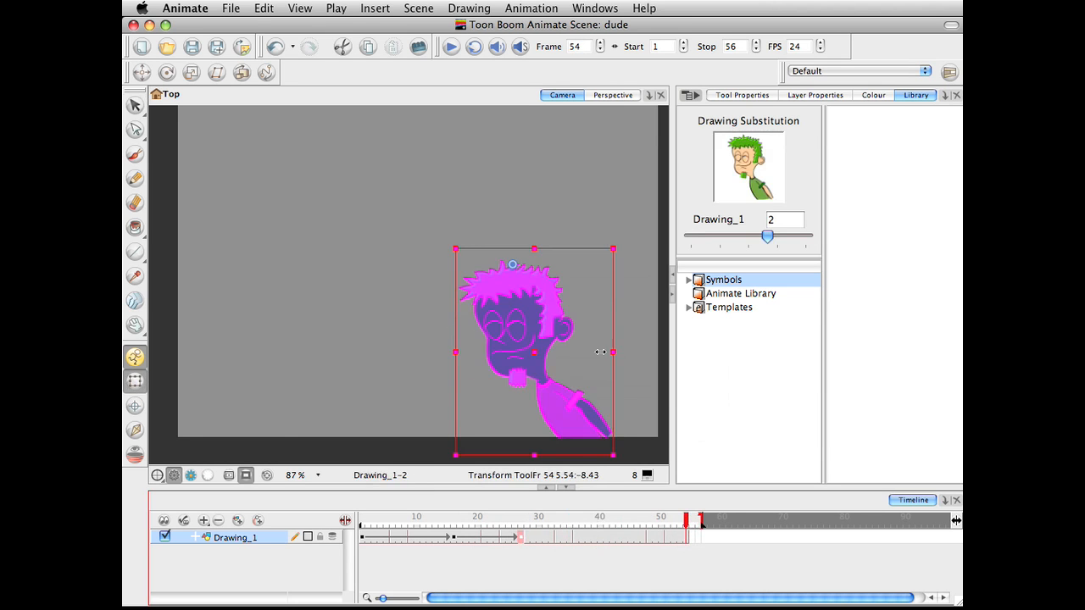
{"action": "left_click_drag", "start_coordinate": [534, 352], "coordinate": [314, 335]}
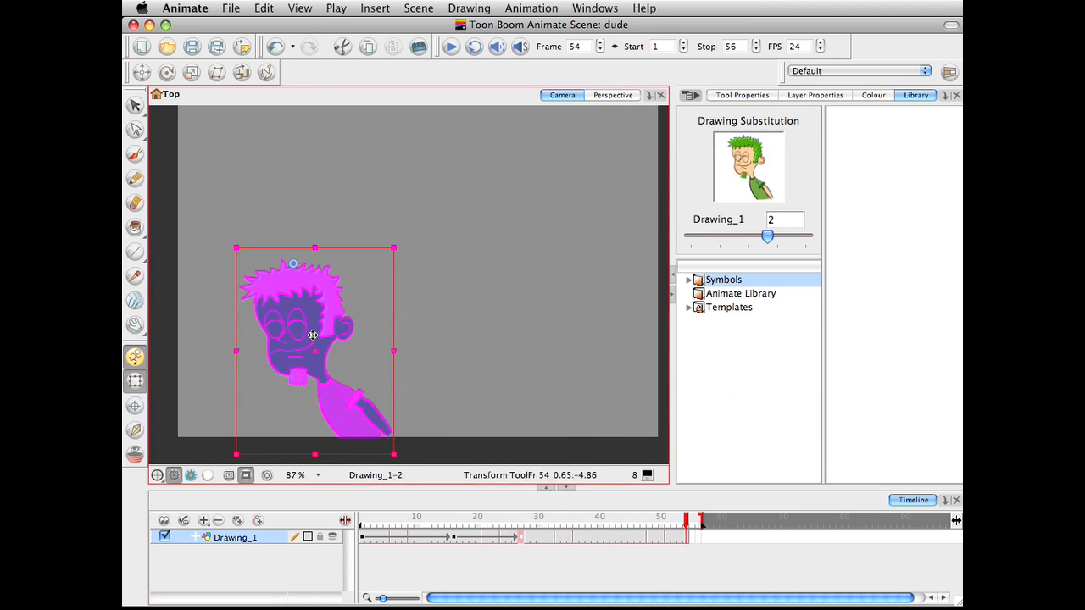
{"action": "left_click_drag", "start_coordinate": [312, 335], "coordinate": [300, 322]}
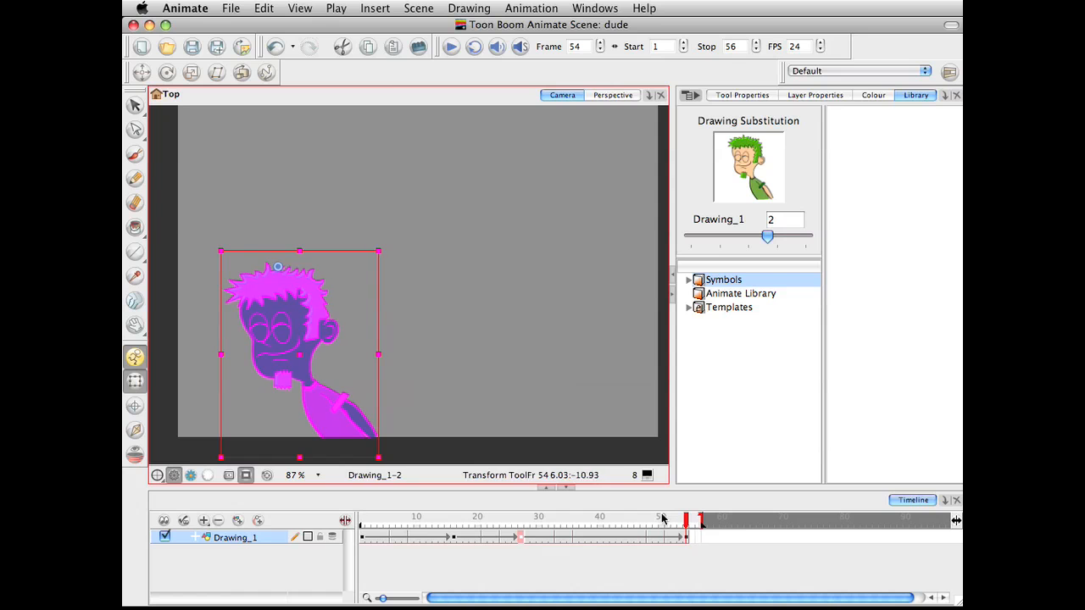
Step: Scrub frames 28 through 50, then shift the character slightly at frame 41
{"action": "left_click", "coordinate": [525, 516]}
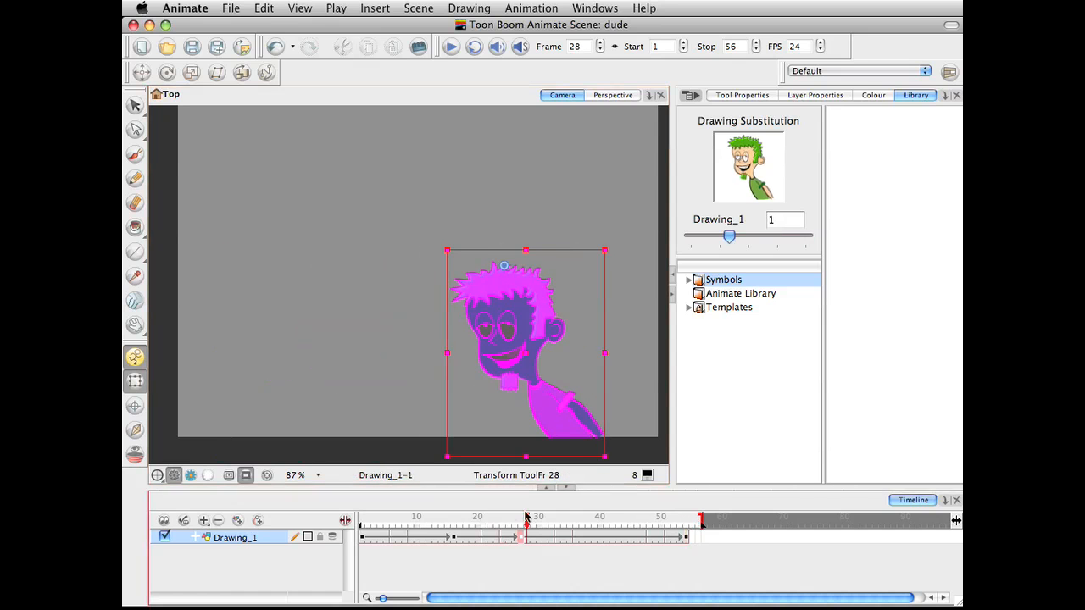
{"action": "left_click", "coordinate": [577, 524]}
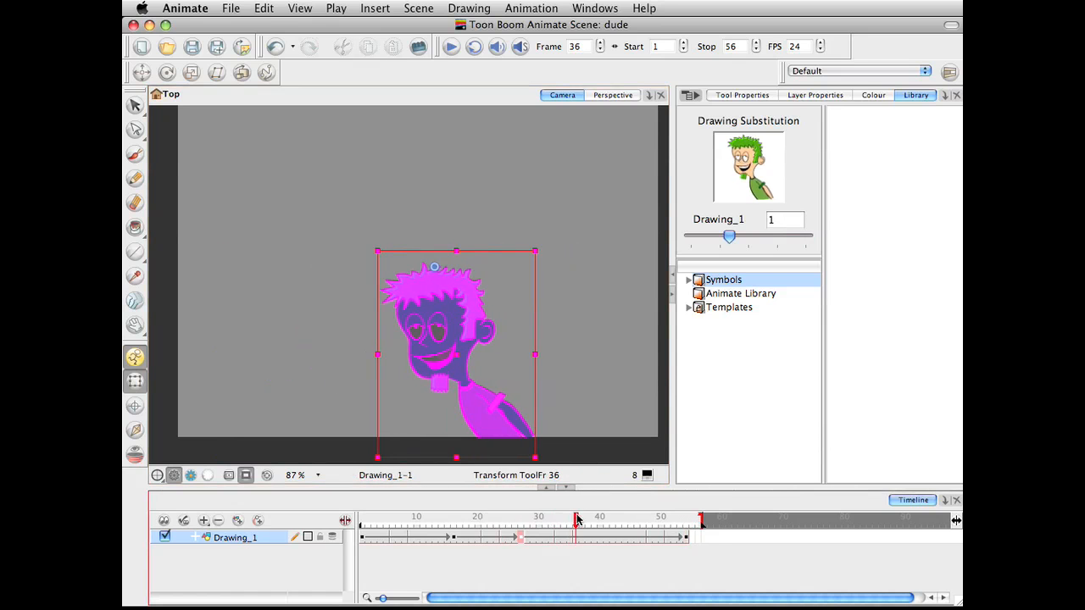
{"action": "left_click_drag", "start_coordinate": [577, 517], "coordinate": [664, 517]}
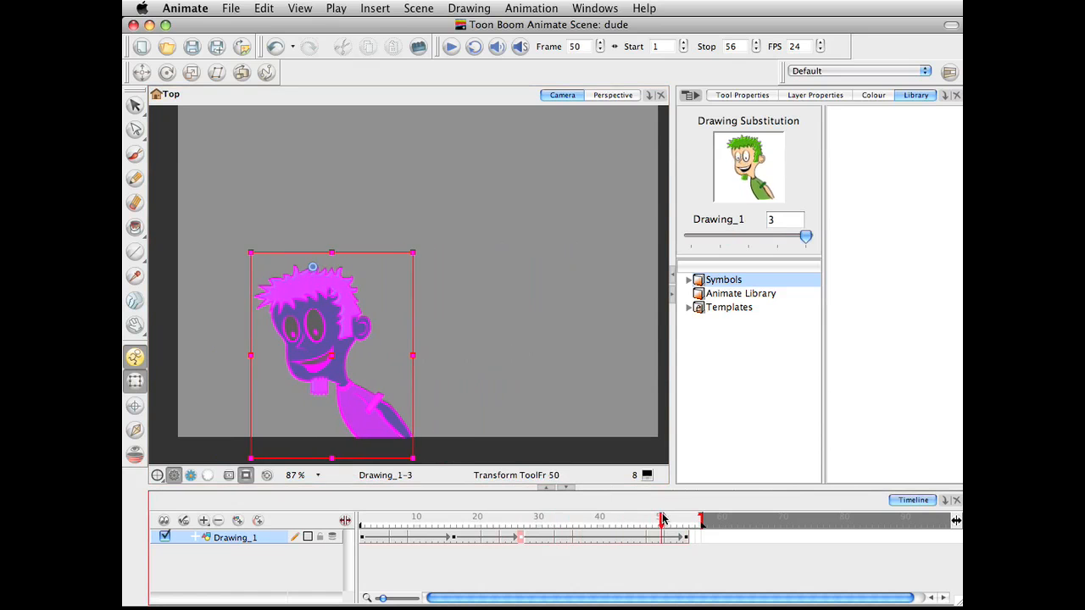
{"action": "left_click", "coordinate": [665, 518]}
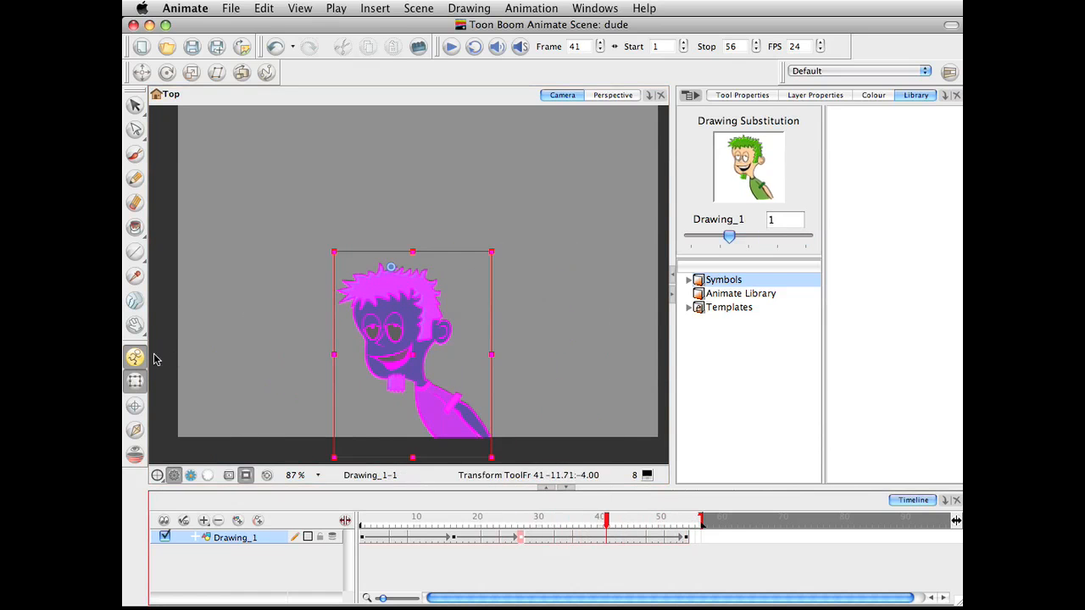
{"action": "mouse_move", "coordinate": [135, 358]}
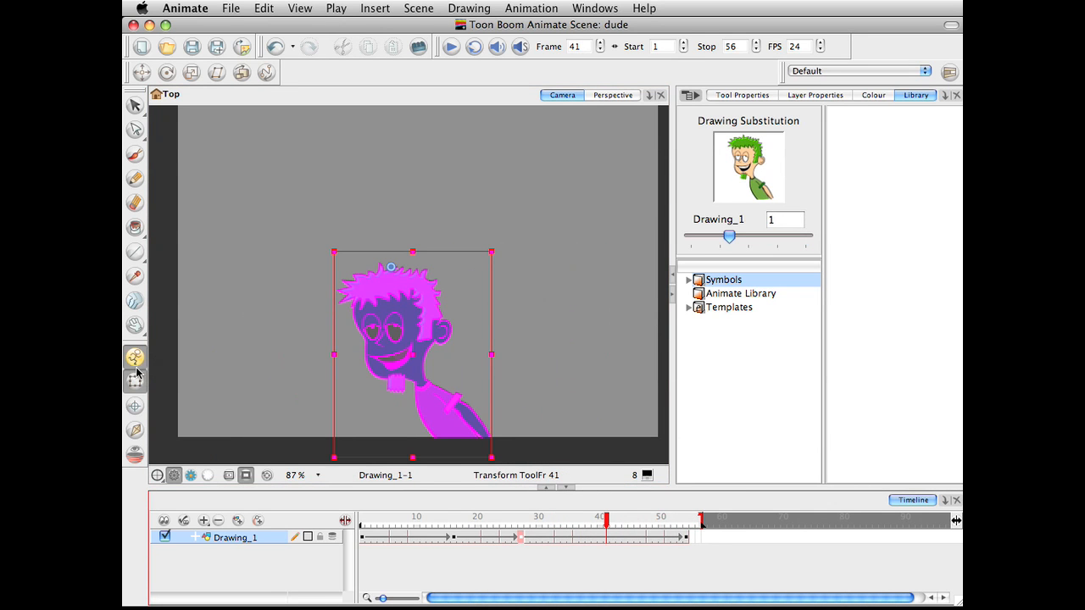
{"action": "mouse_move", "coordinate": [135, 358]}
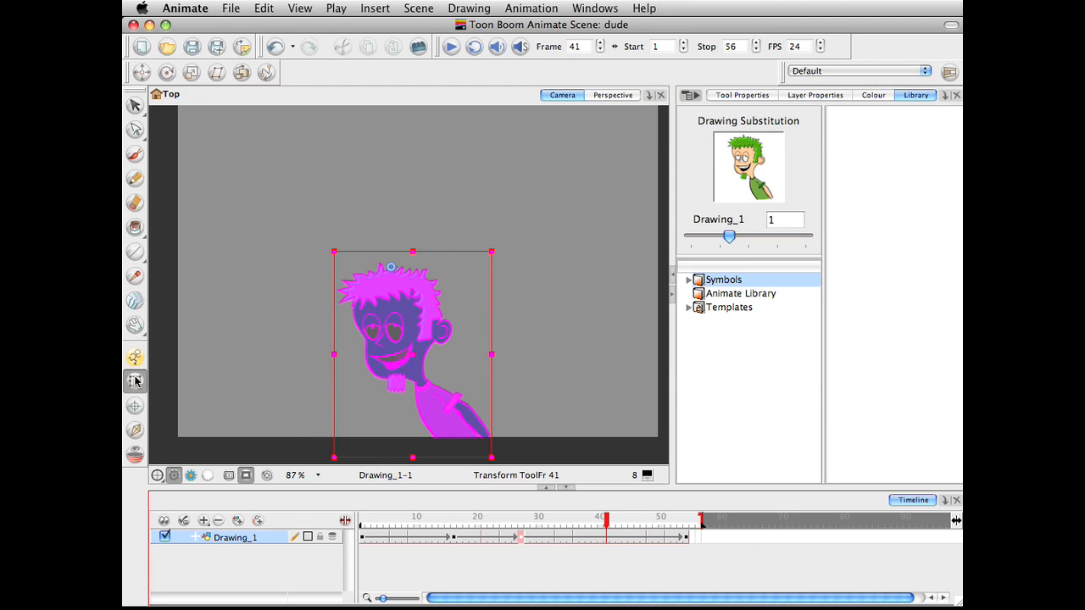
{"action": "mouse_move", "coordinate": [134, 382]}
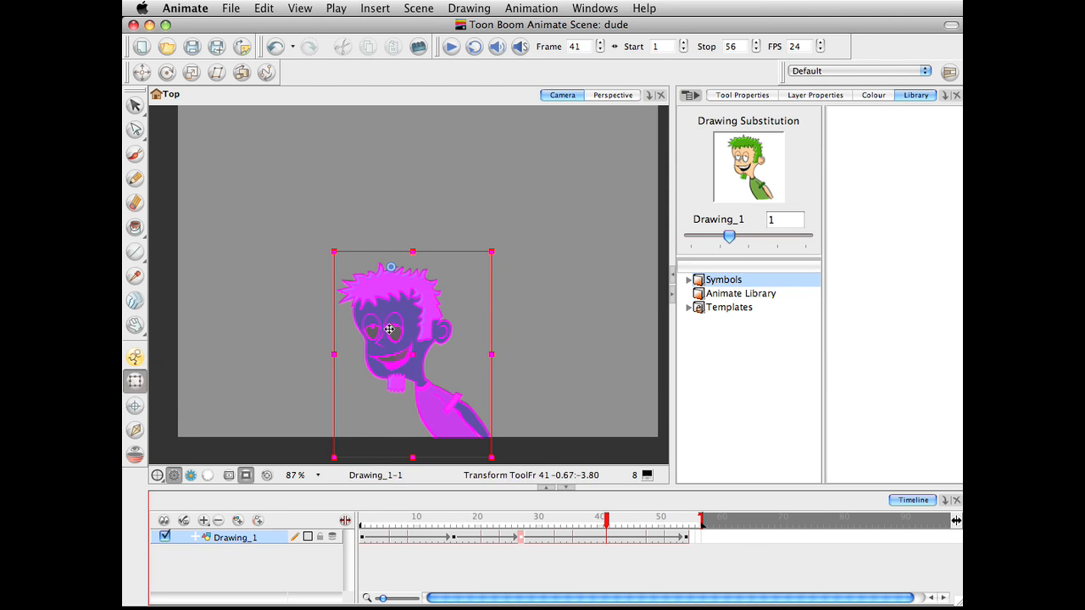
{"action": "left_click_drag", "start_coordinate": [390, 329], "coordinate": [380, 331]}
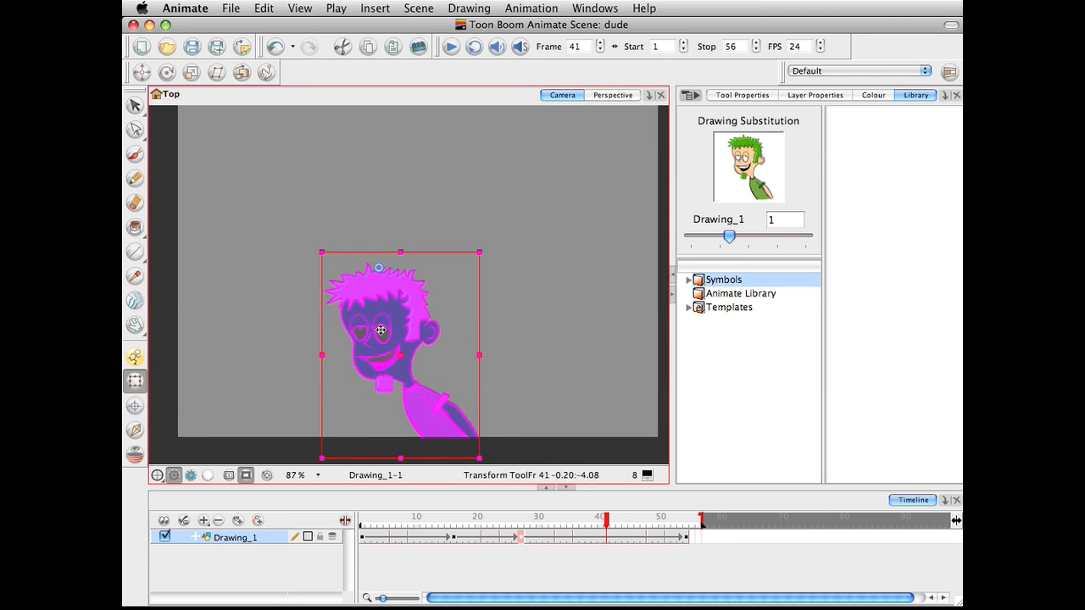
{"action": "left_click_drag", "start_coordinate": [380, 331], "coordinate": [380, 327]}
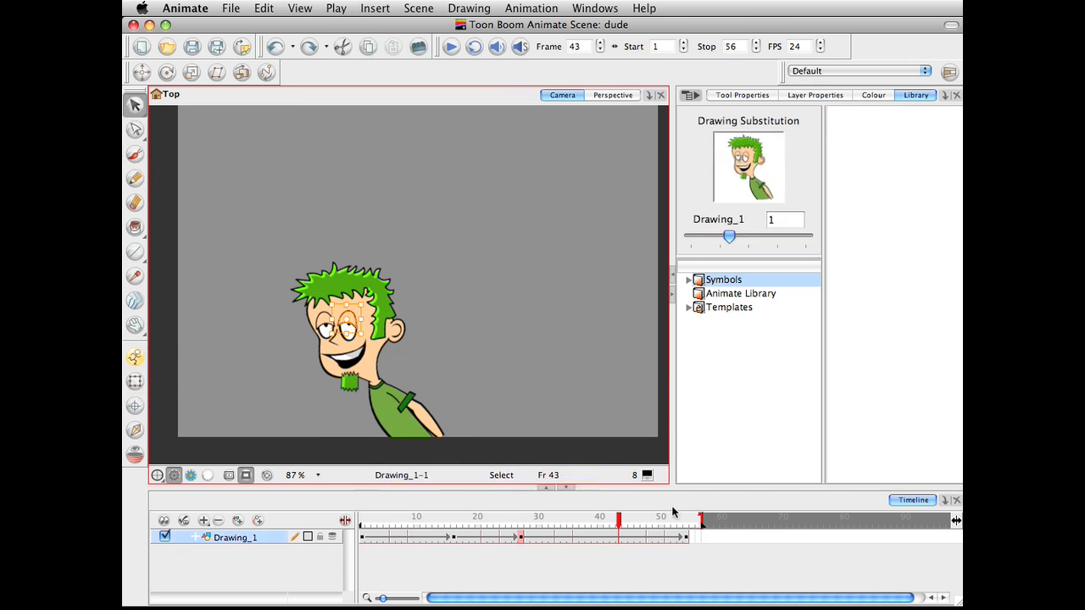
{"action": "left_click", "coordinate": [599, 517]}
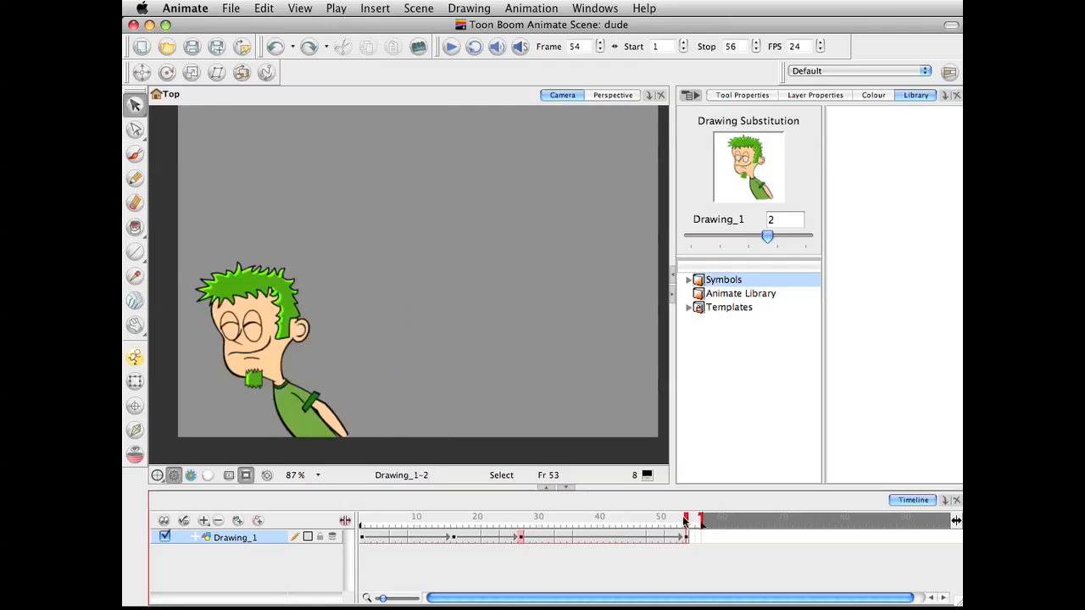
{"action": "left_click", "coordinate": [687, 517]}
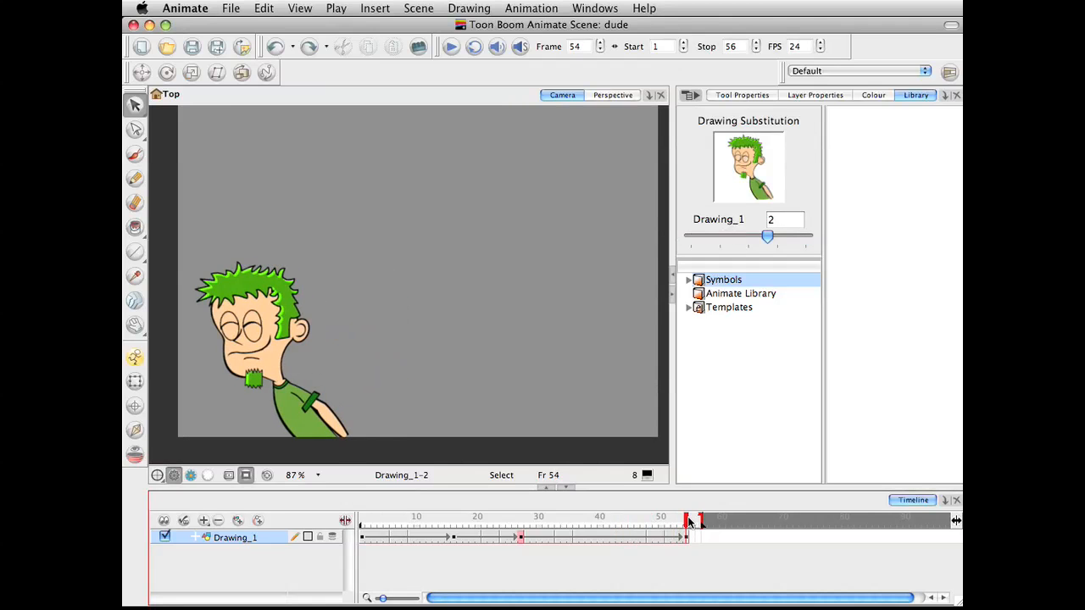
{"action": "left_click", "coordinate": [619, 518]}
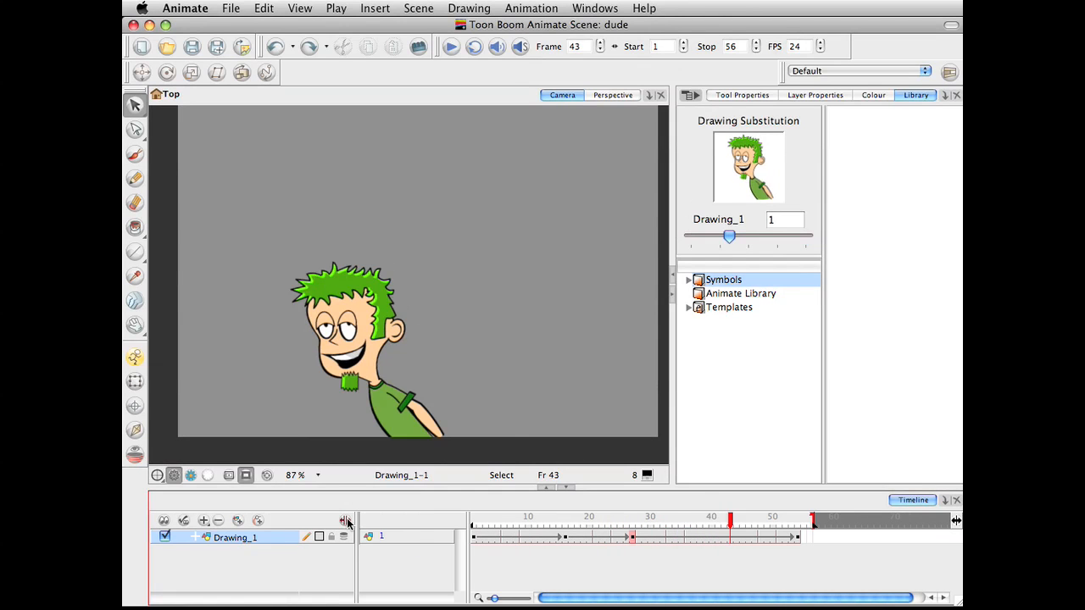
Step: Check nearby frames, then expose closed-eyes drawing 2 at frame 30
{"action": "left_click", "coordinate": [682, 521]}
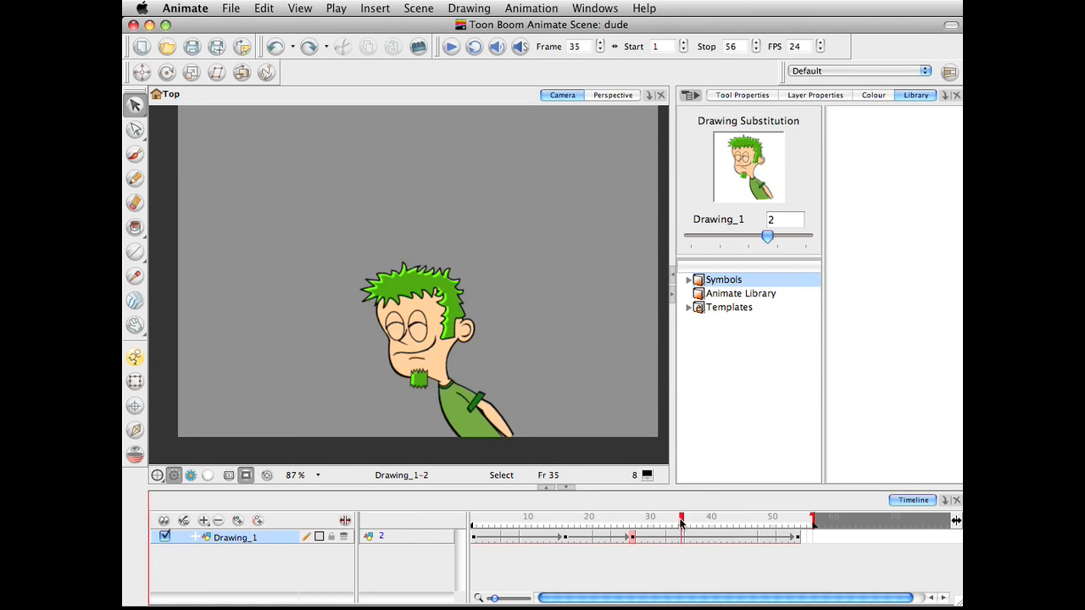
{"action": "left_click", "coordinate": [674, 517]}
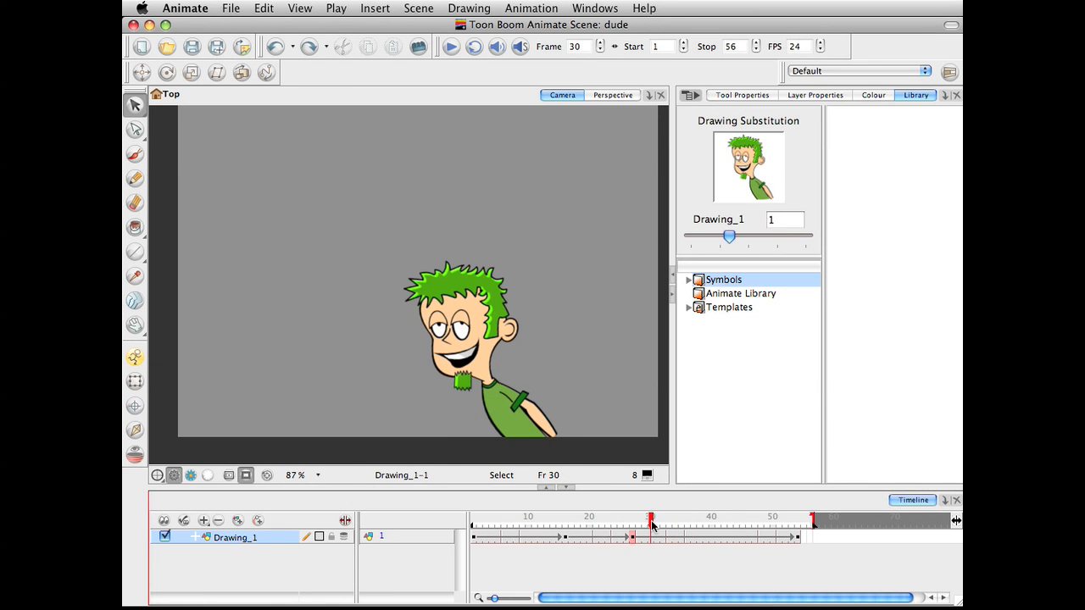
{"action": "mouse_move", "coordinate": [389, 544]}
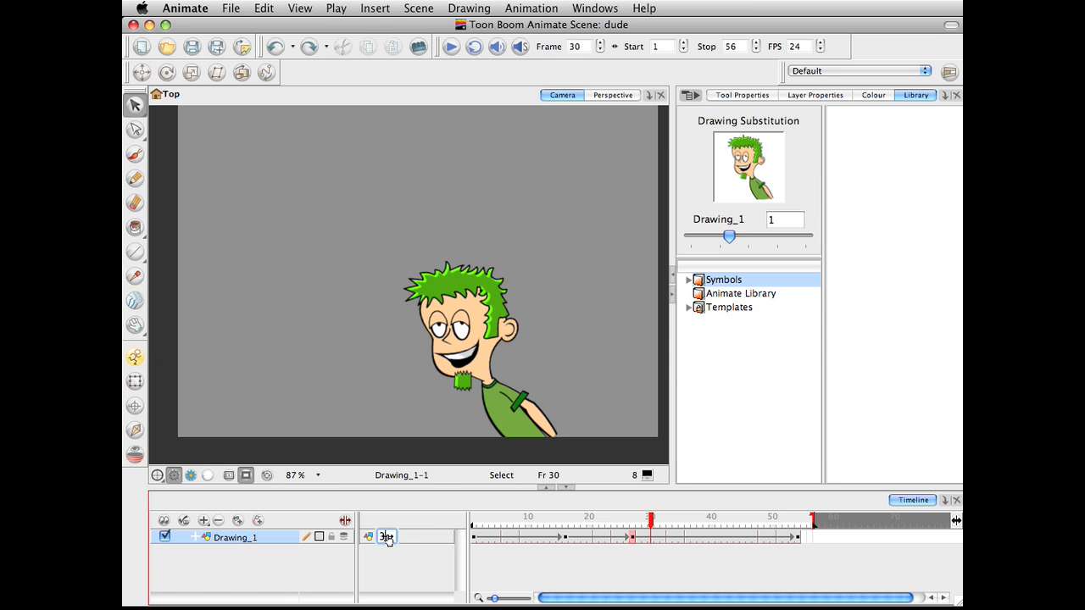
{"action": "left_click_drag", "start_coordinate": [730, 237], "coordinate": [805, 239]}
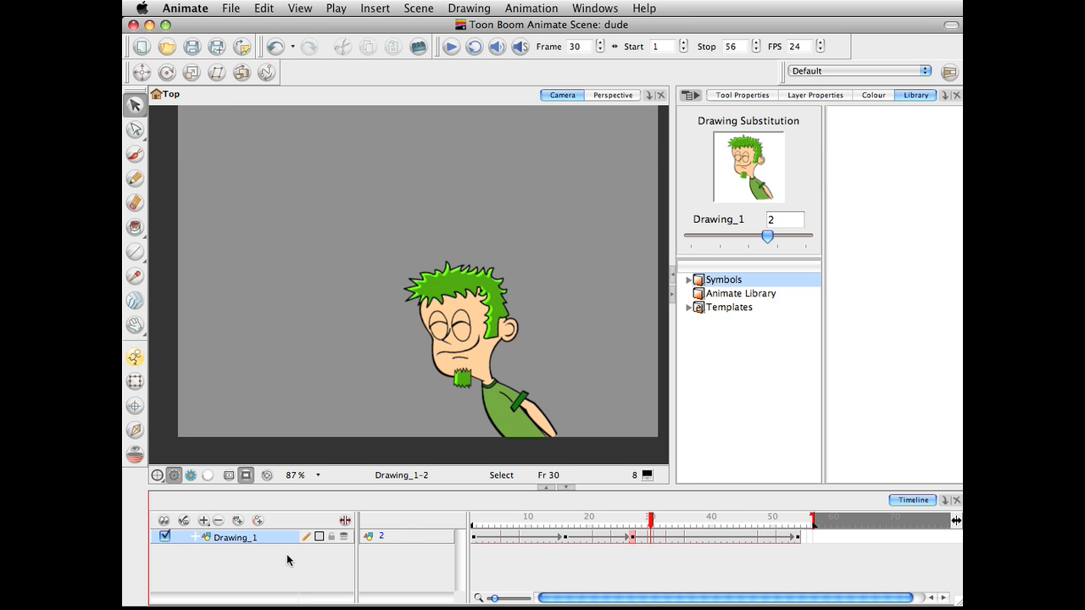
{"action": "mouse_move", "coordinate": [369, 537]}
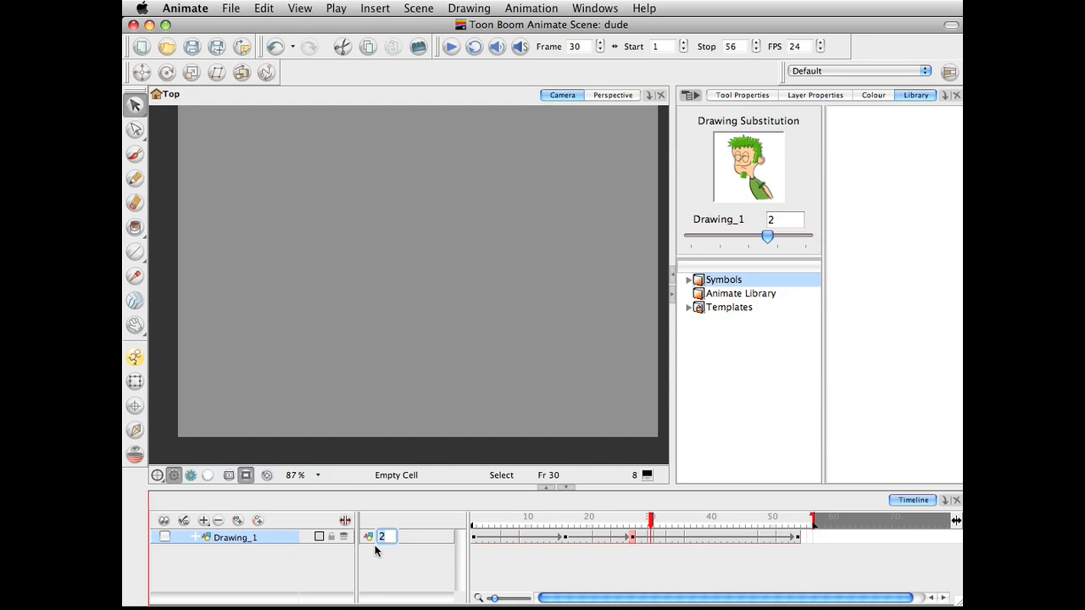
{"action": "mouse_move", "coordinate": [415, 407]}
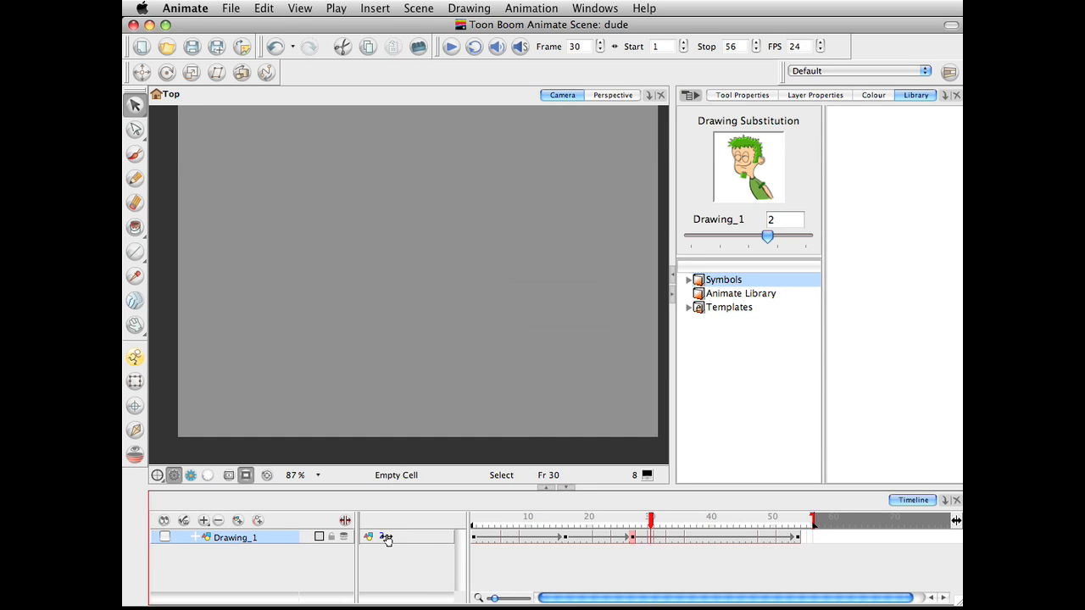
Step: Restore drawing 1 at frame 30, re-enable Drawing_1, and scrub frames 46, 10 and start
{"action": "left_click", "coordinate": [165, 537]}
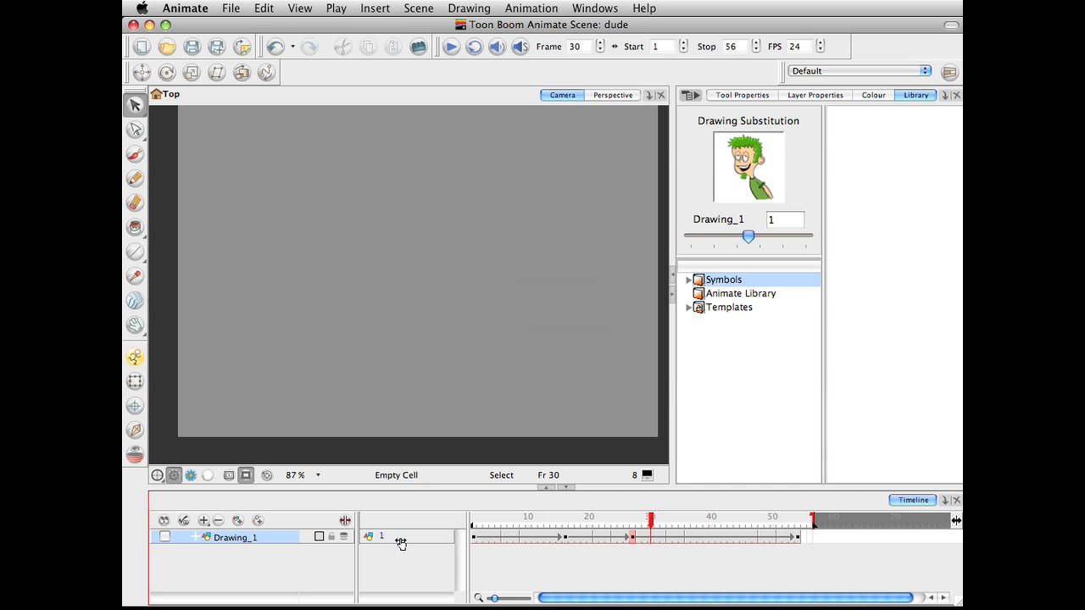
{"action": "left_click", "coordinate": [165, 538]}
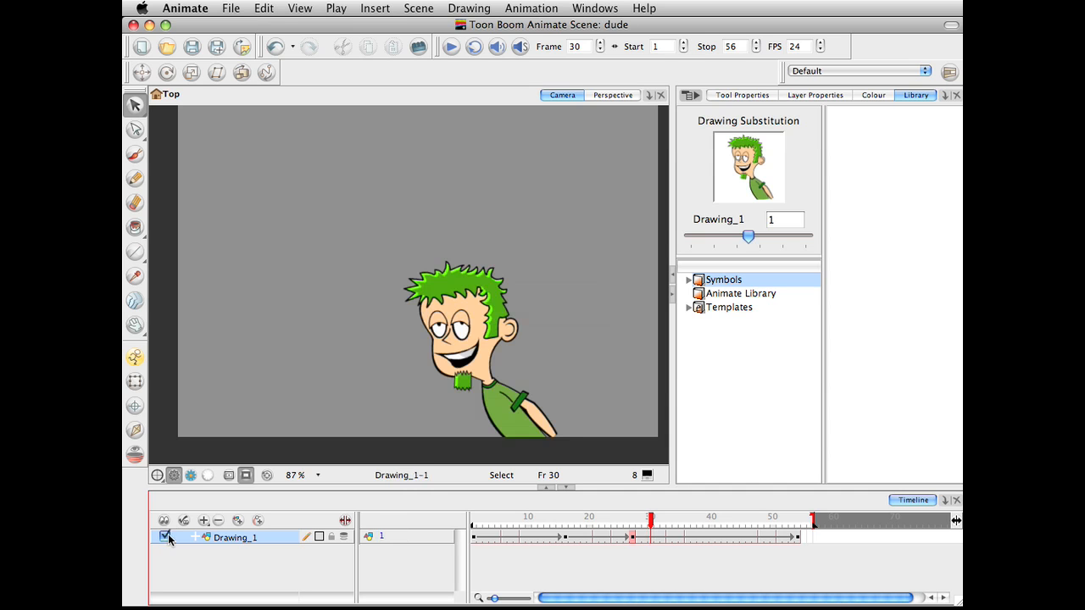
{"action": "left_click", "coordinate": [748, 516]}
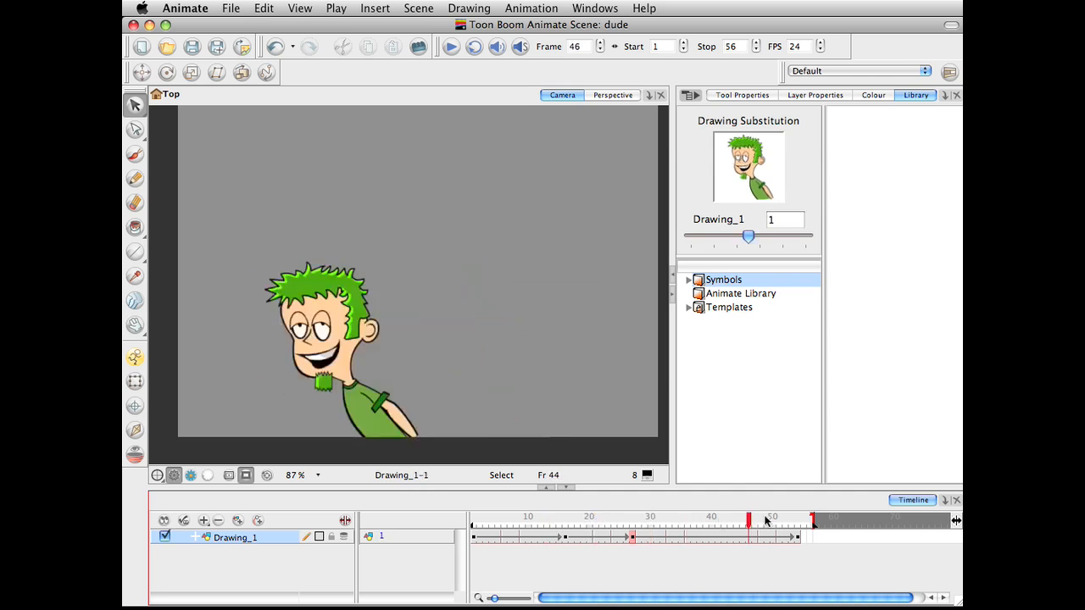
{"action": "left_click", "coordinate": [527, 518]}
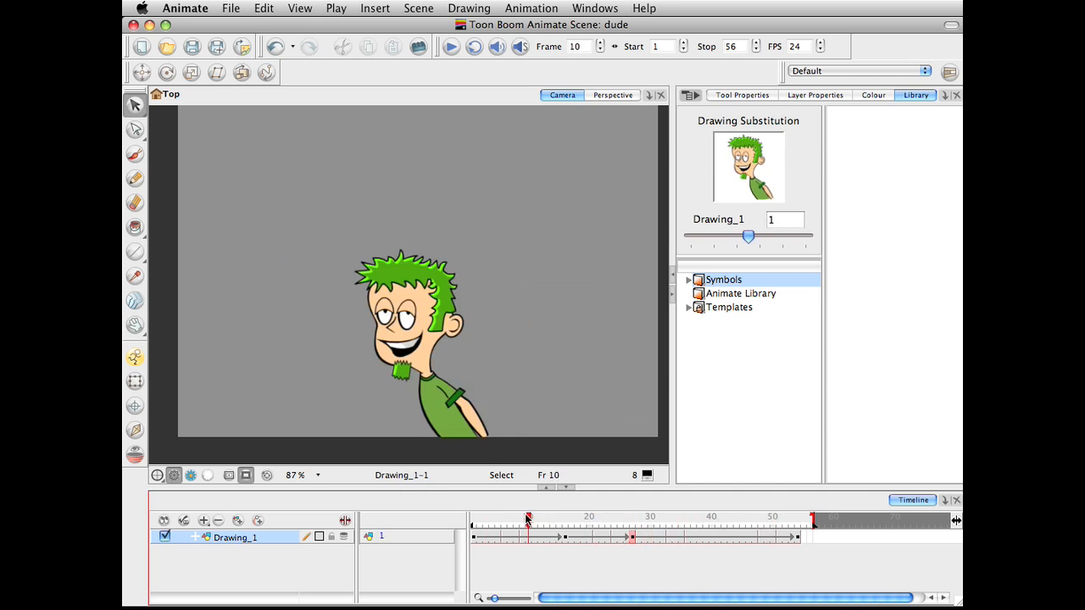
{"action": "left_click", "coordinate": [473, 518]}
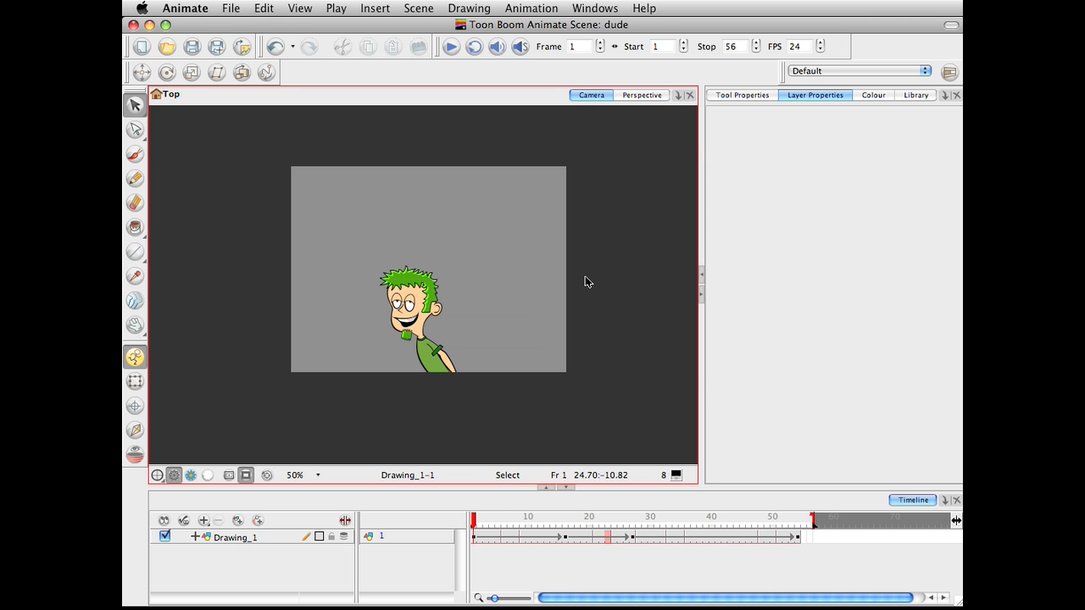
{"action": "mouse_move", "coordinate": [353, 345]}
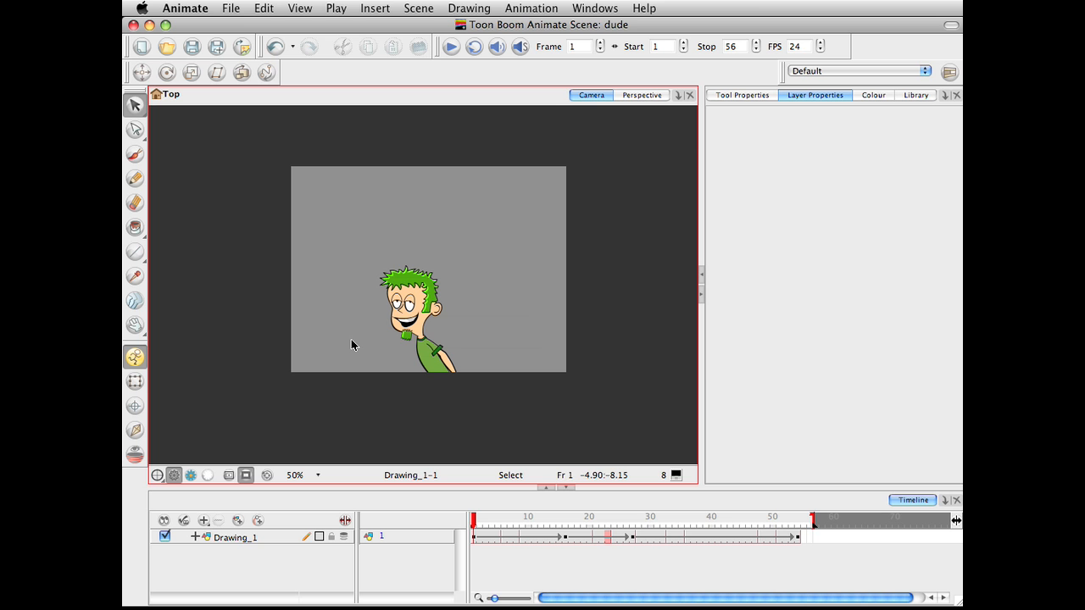
{"action": "mouse_move", "coordinate": [339, 334]}
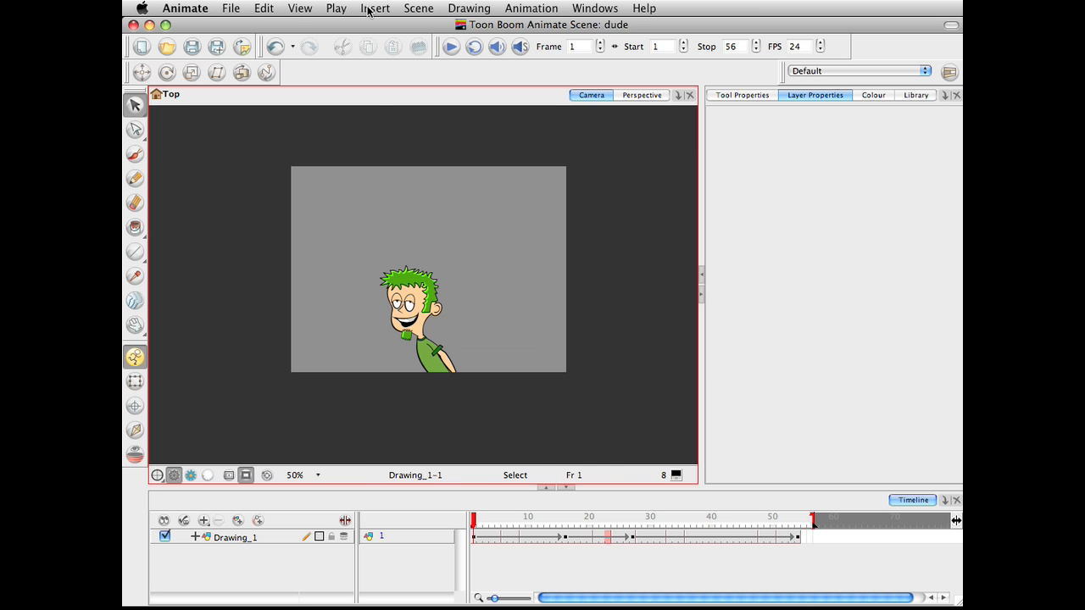
Step: Insert a Camera layer and add a Camera-P peg as its parent
{"action": "left_click", "coordinate": [374, 7]}
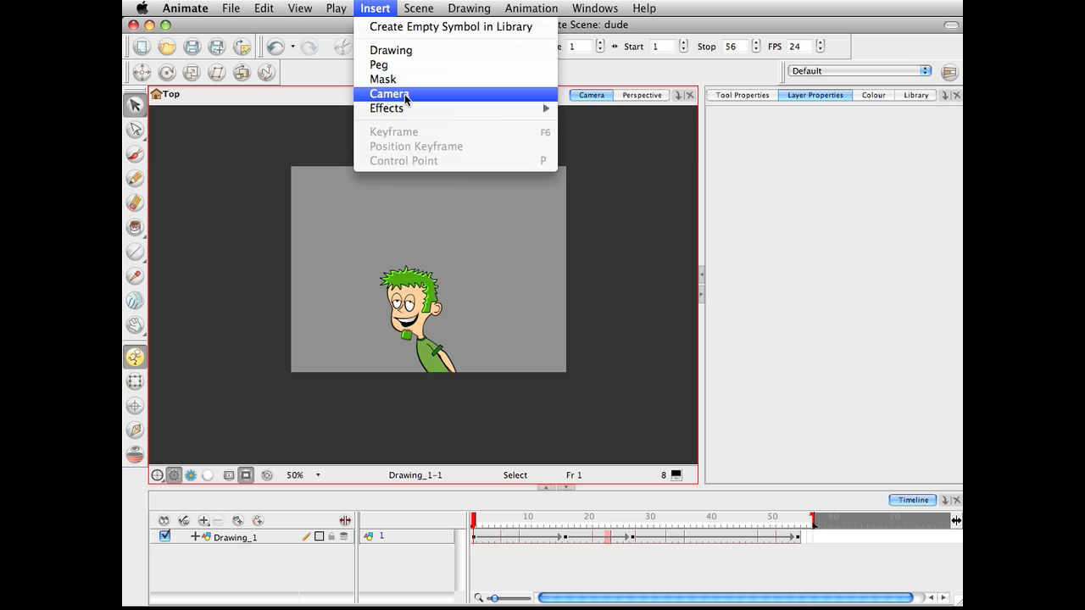
{"action": "left_click", "coordinate": [389, 93]}
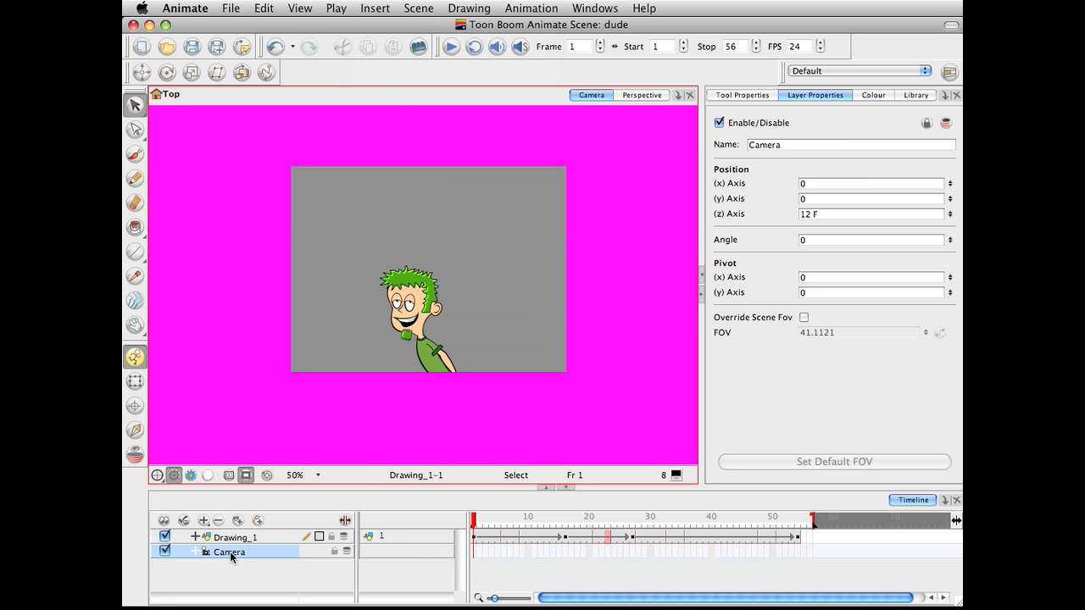
{"action": "right_click", "coordinate": [229, 552]}
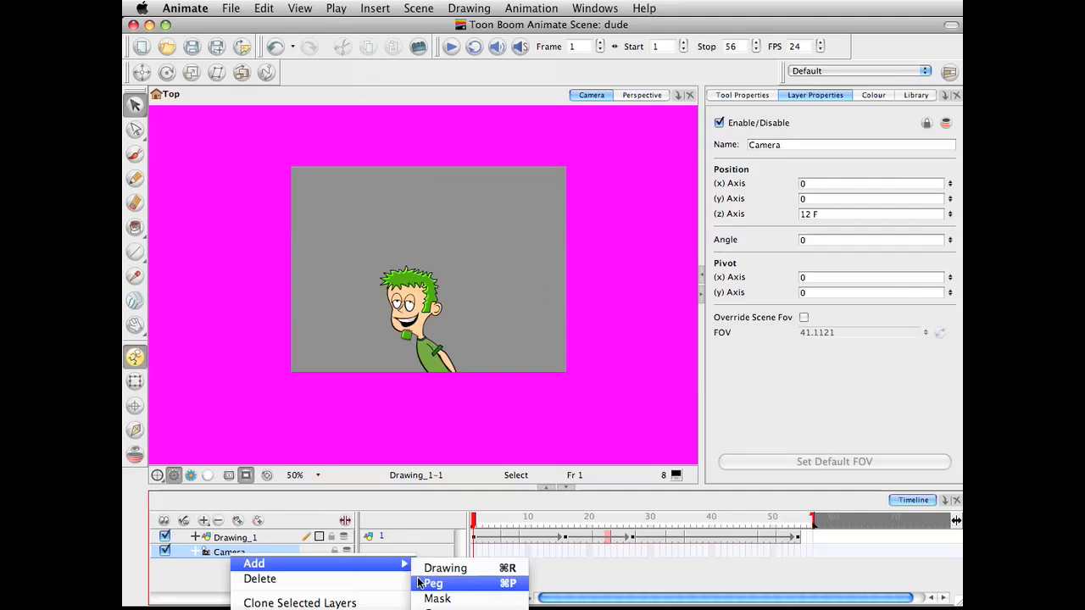
{"action": "left_click", "coordinate": [434, 583]}
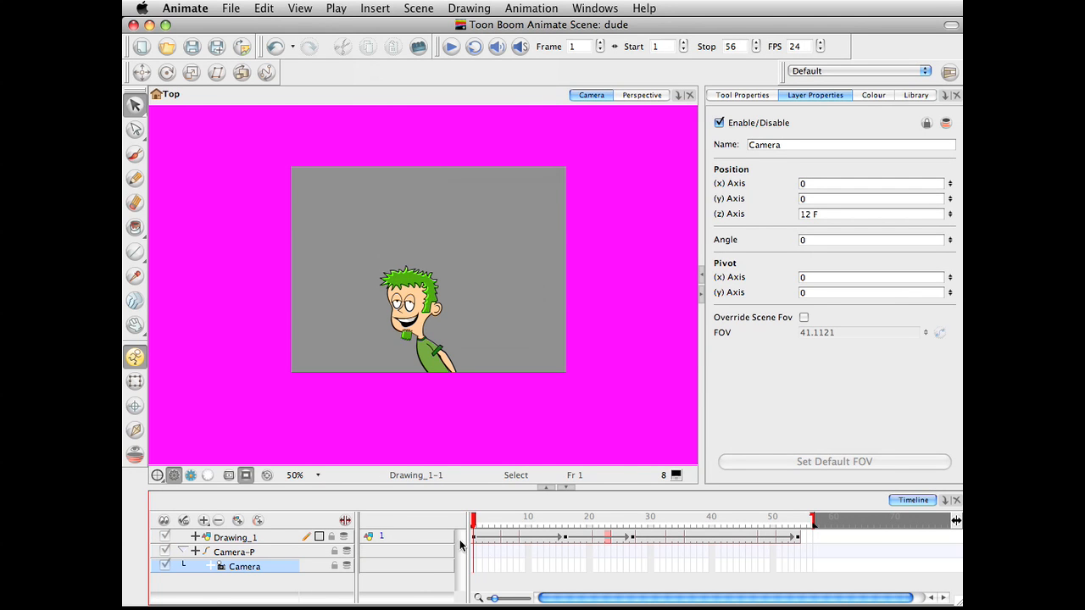
{"action": "mouse_move", "coordinate": [568, 578]}
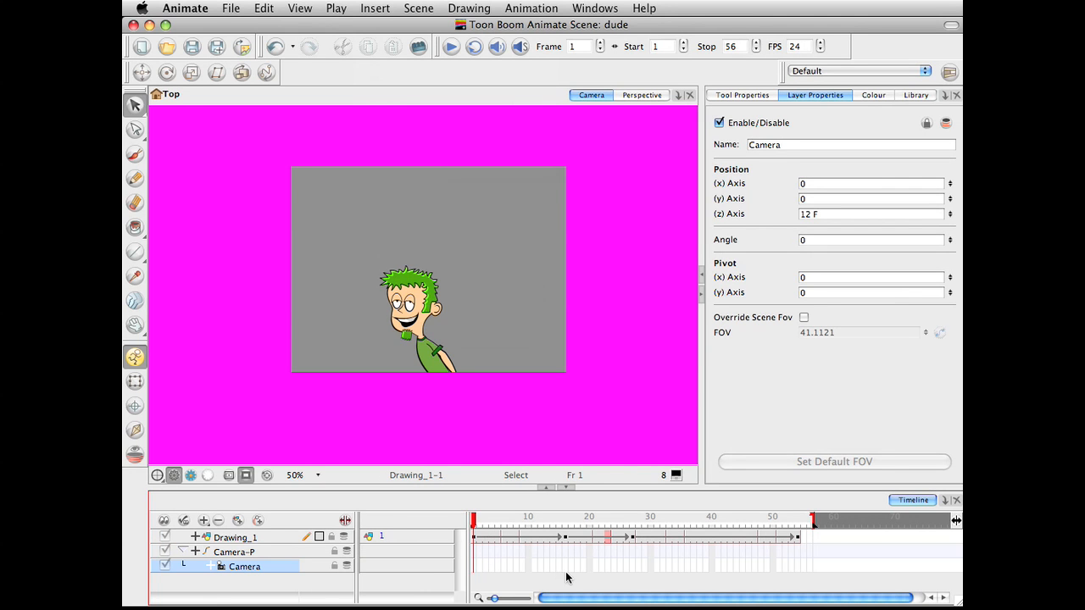
{"action": "mouse_move", "coordinate": [630, 565]}
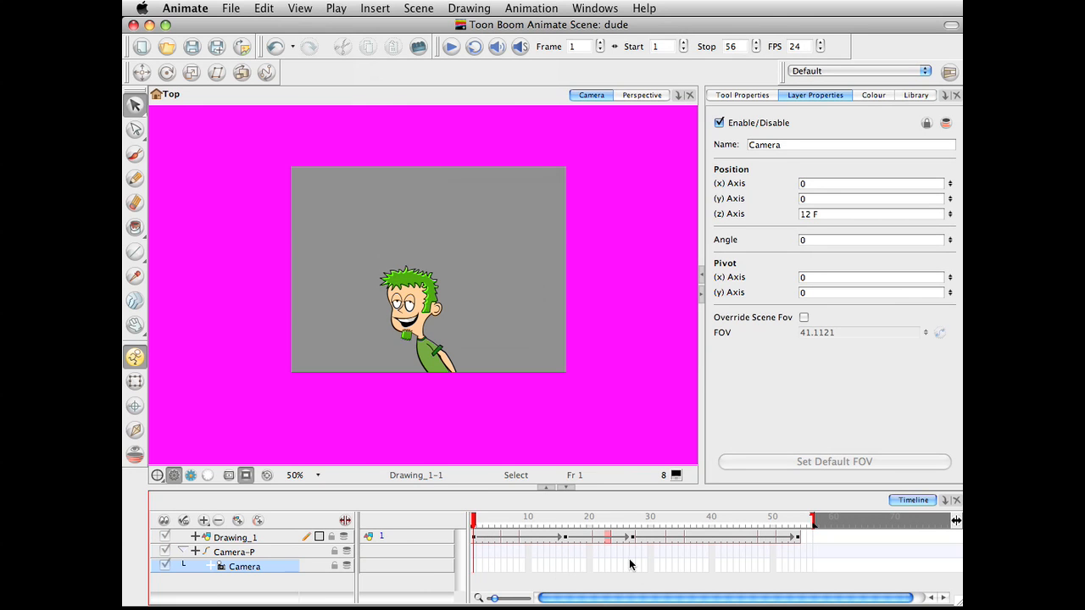
{"action": "mouse_move", "coordinate": [518, 498]}
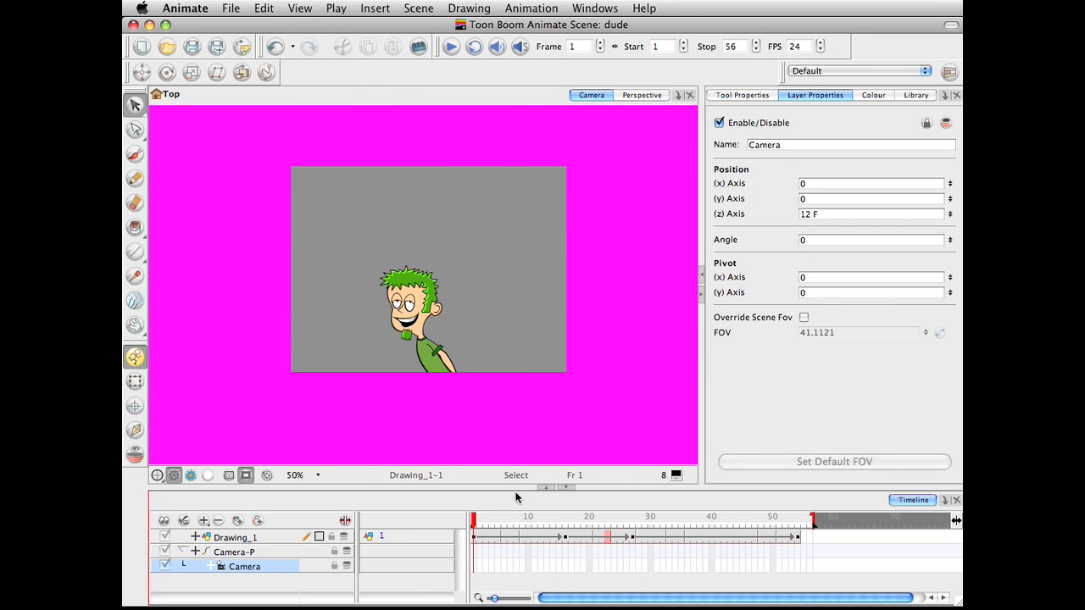
{"action": "mouse_move", "coordinate": [208, 343]}
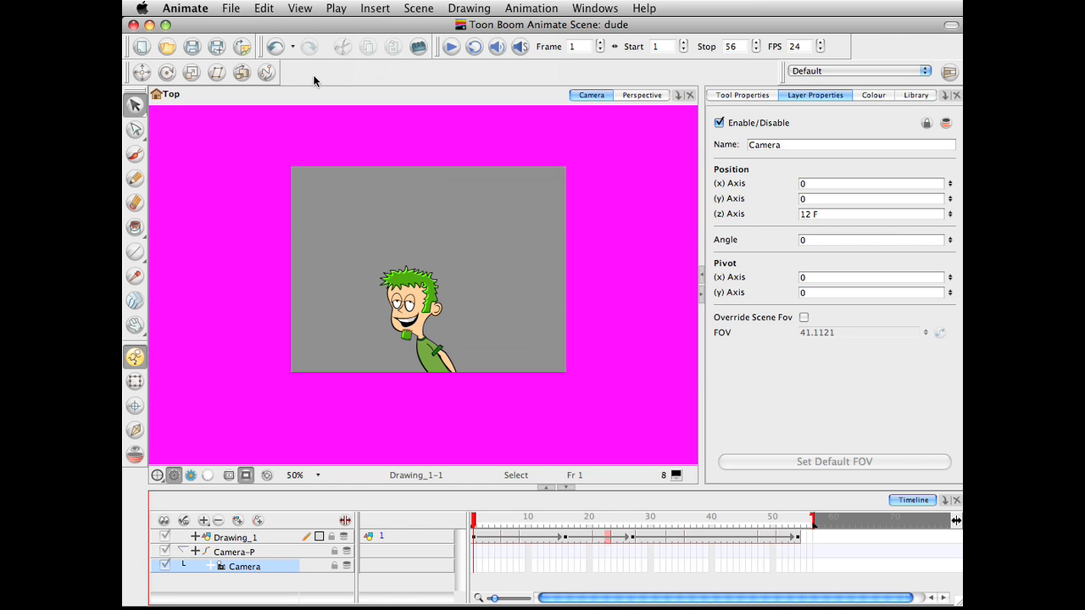
Step: Show the Advanced Animation toolbar, choose the Transform tool, and select the Camera-P peg
{"action": "left_click", "coordinate": [316, 77]}
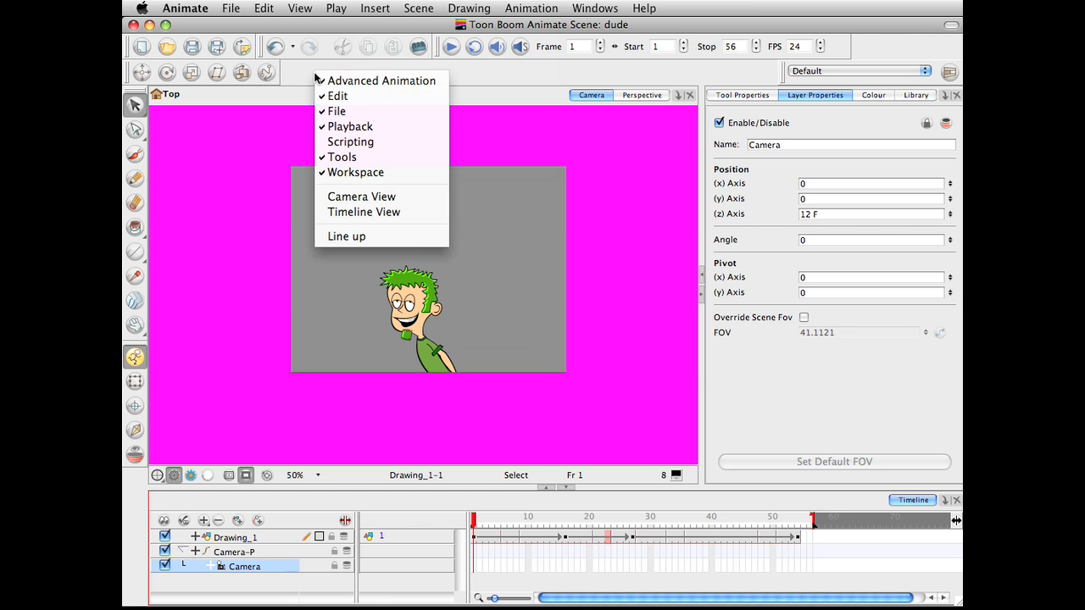
{"action": "mouse_move", "coordinate": [638, 81]}
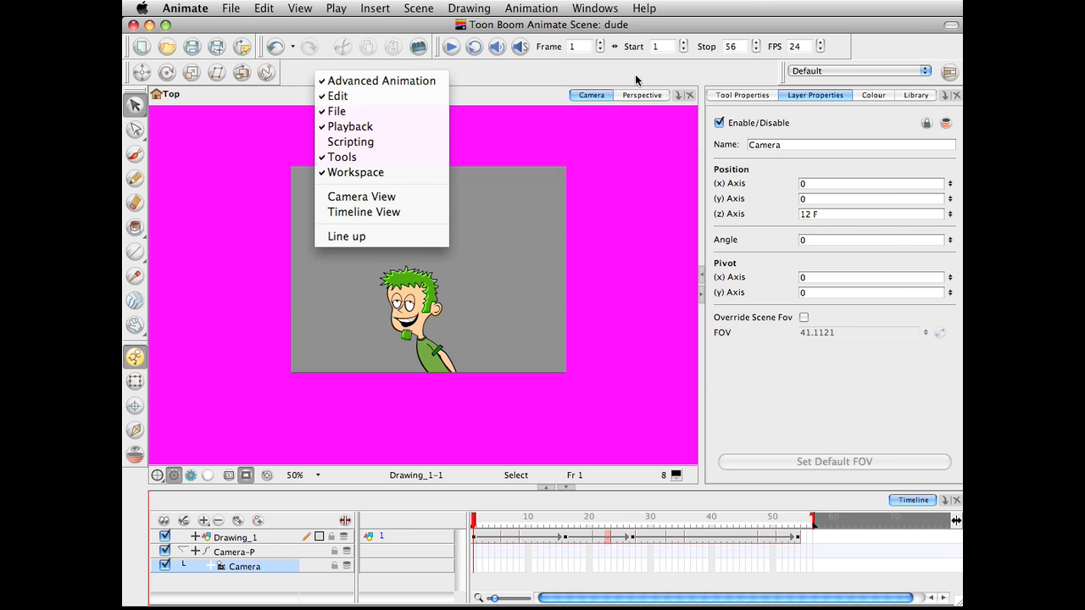
{"action": "mouse_move", "coordinate": [380, 80]}
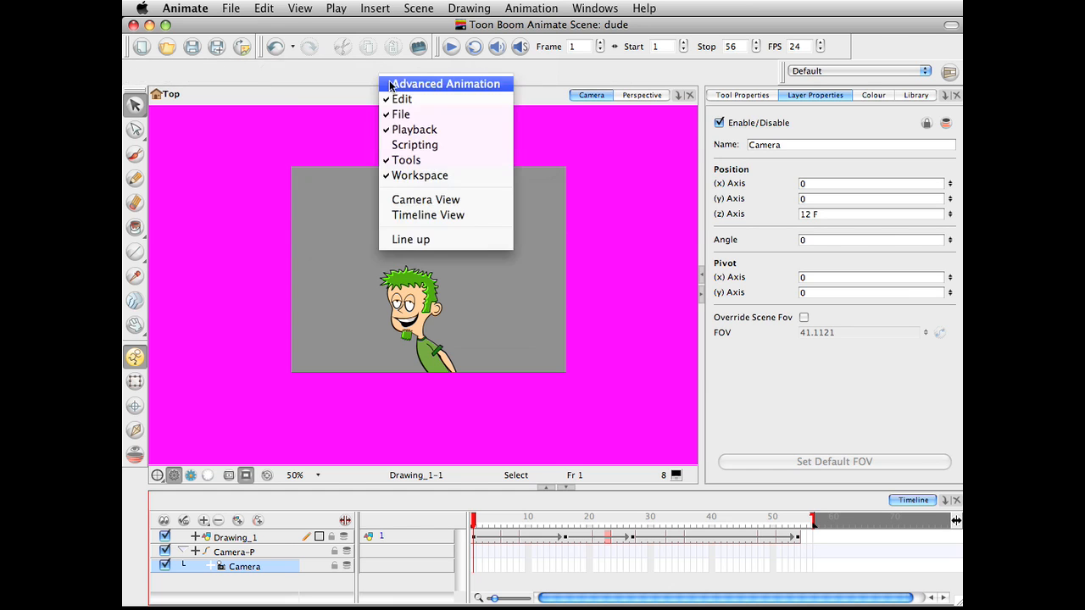
{"action": "left_click", "coordinate": [444, 83]}
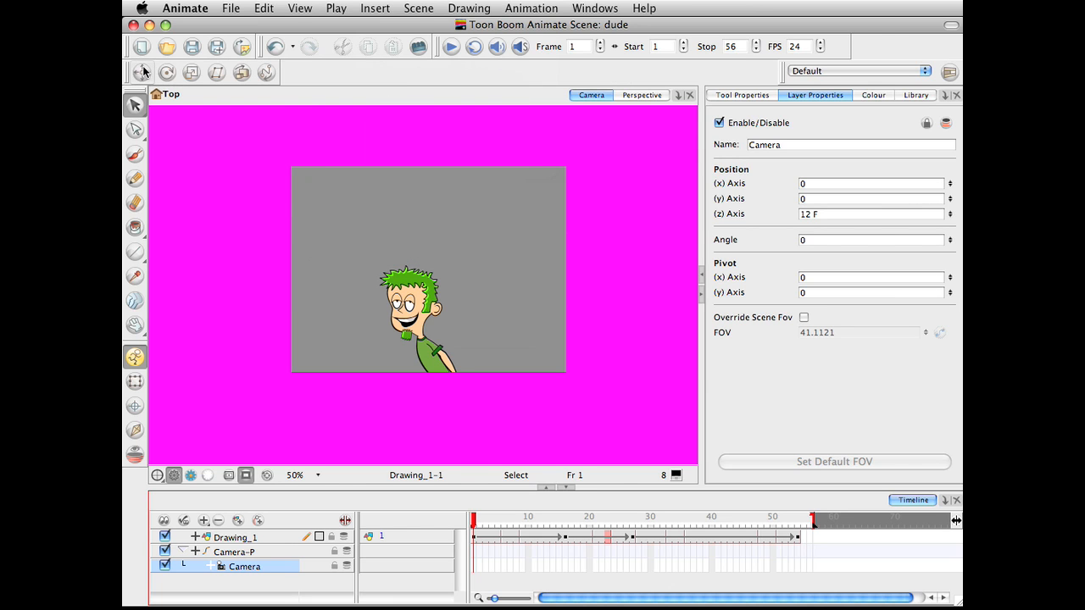
{"action": "left_click", "coordinate": [142, 72]}
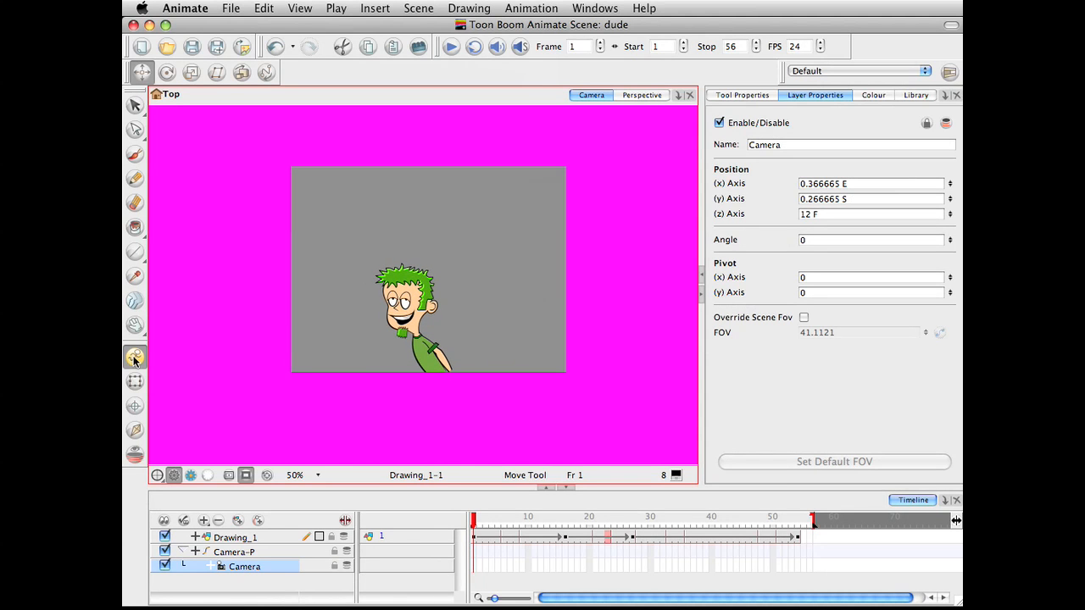
{"action": "left_click", "coordinate": [578, 516]}
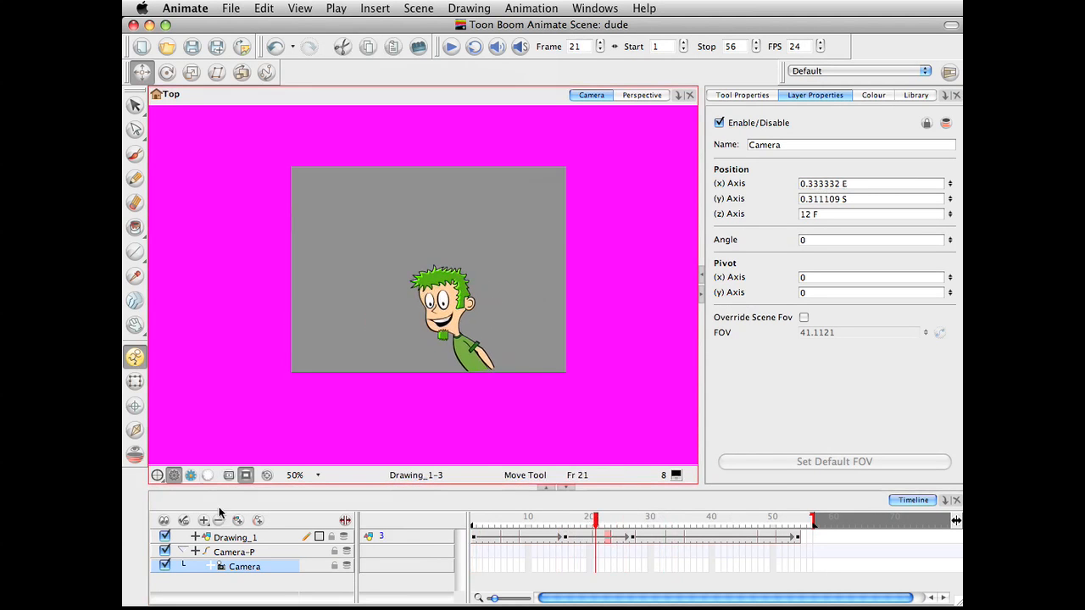
{"action": "left_click", "coordinate": [234, 552]}
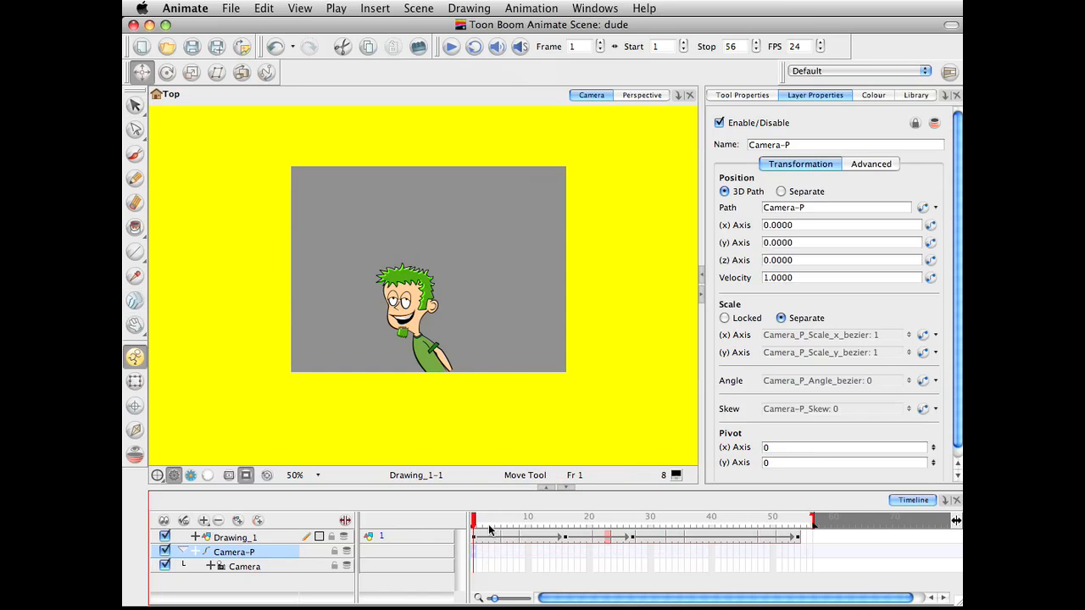
Step: At frame 35, tilt the camera peg about six degrees, then scrub to check the zoom
{"action": "left_click", "coordinate": [681, 518]}
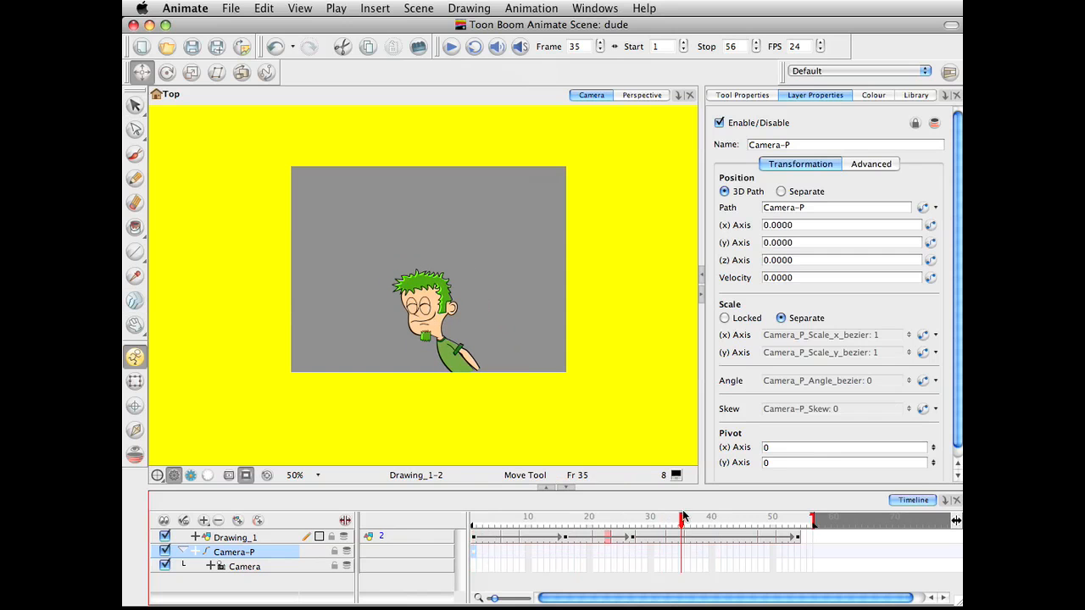
{"action": "mouse_move", "coordinate": [192, 73]}
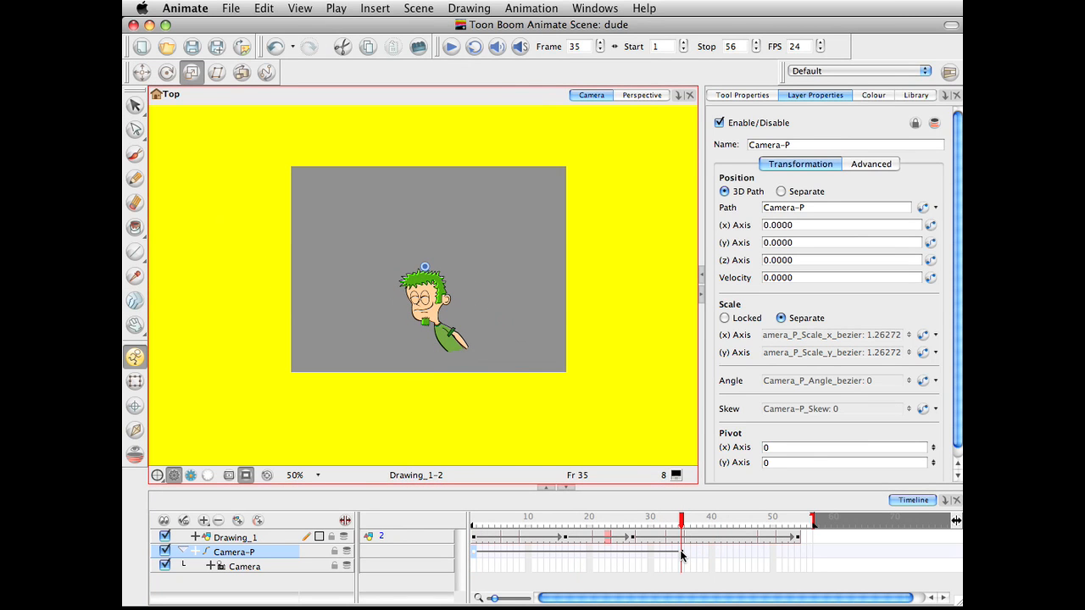
{"action": "mouse_move", "coordinate": [270, 272]}
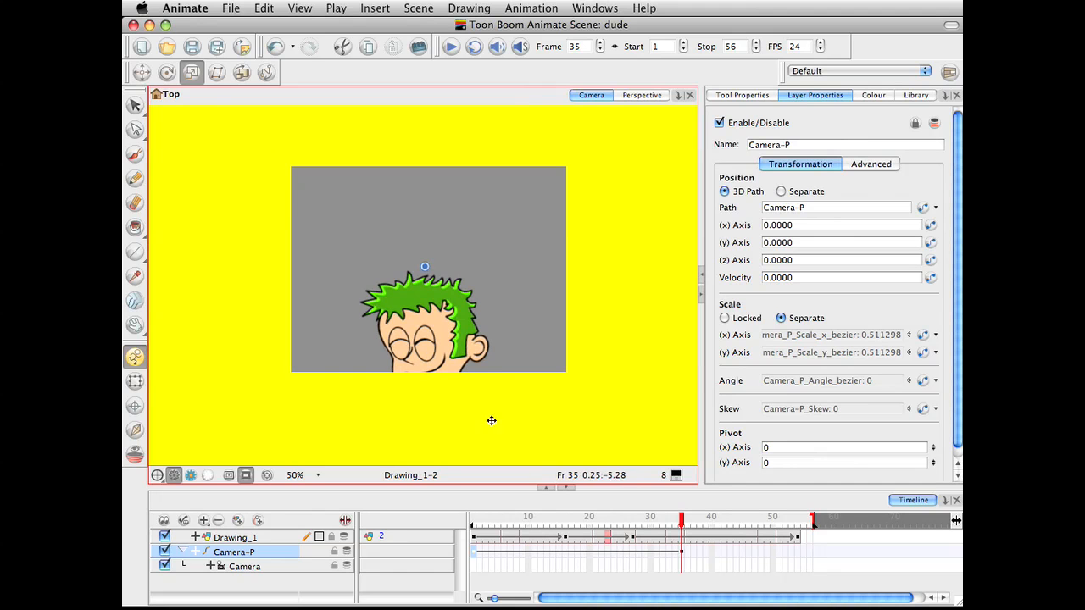
{"action": "left_click", "coordinate": [545, 516]}
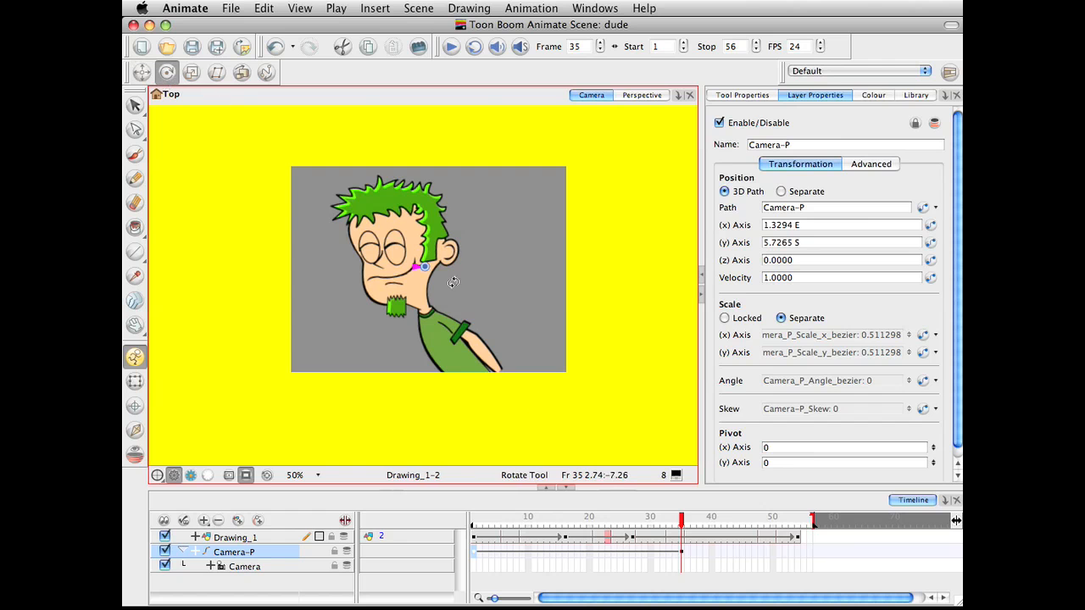
{"action": "left_click_drag", "start_coordinate": [453, 283], "coordinate": [492, 289]}
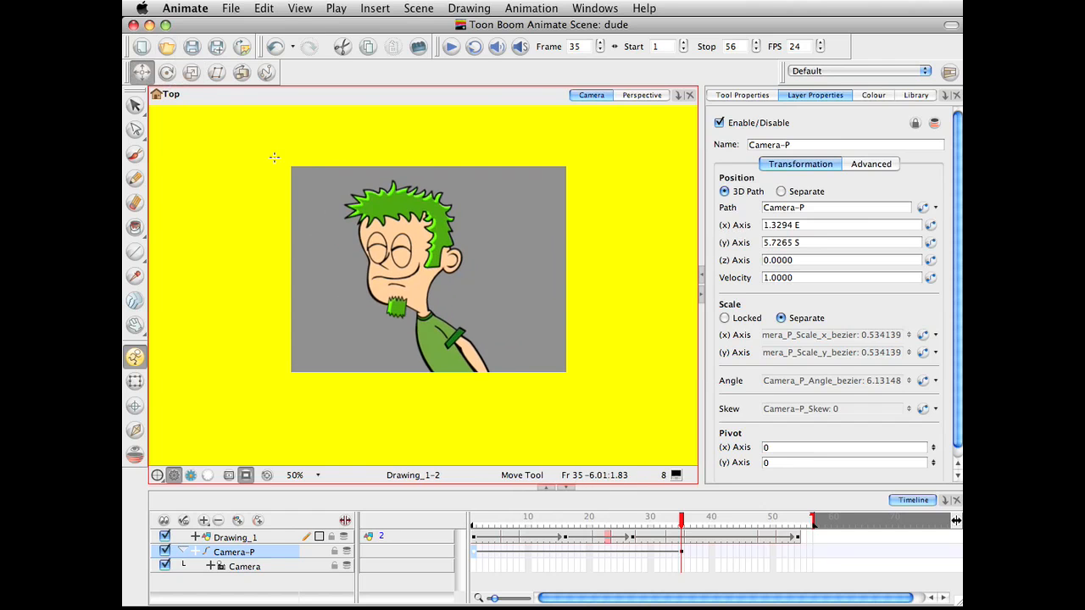
{"action": "left_click", "coordinate": [512, 521]}
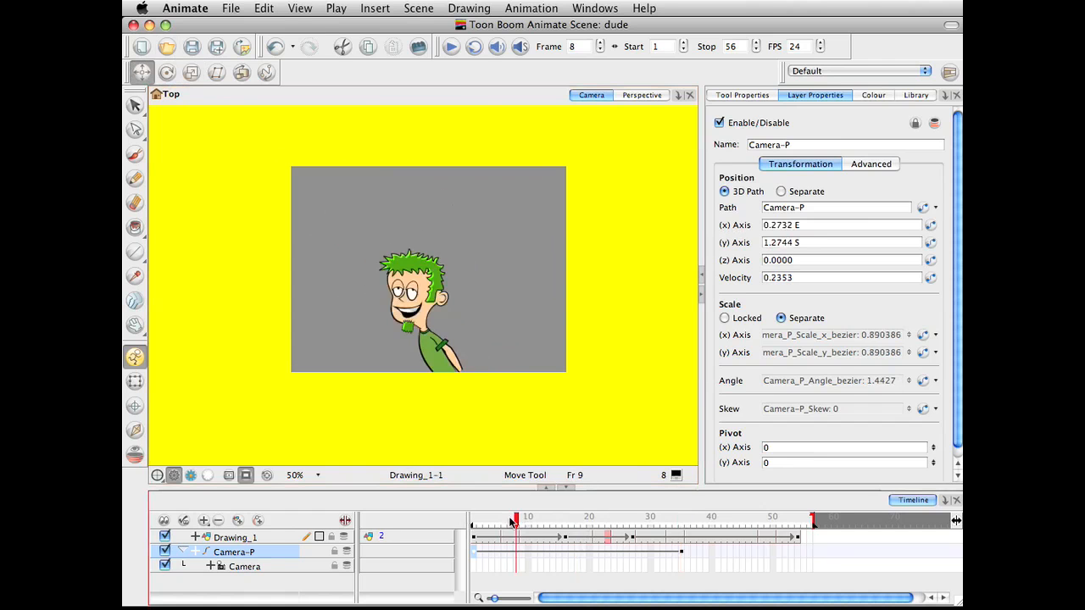
{"action": "left_click", "coordinate": [678, 522]}
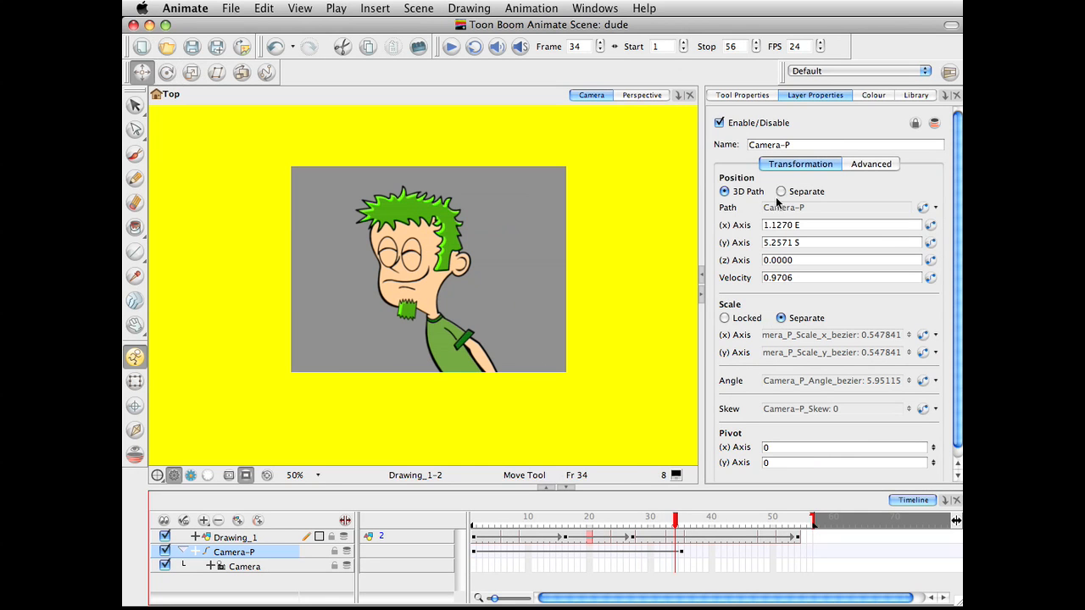
{"action": "mouse_move", "coordinate": [755, 314]}
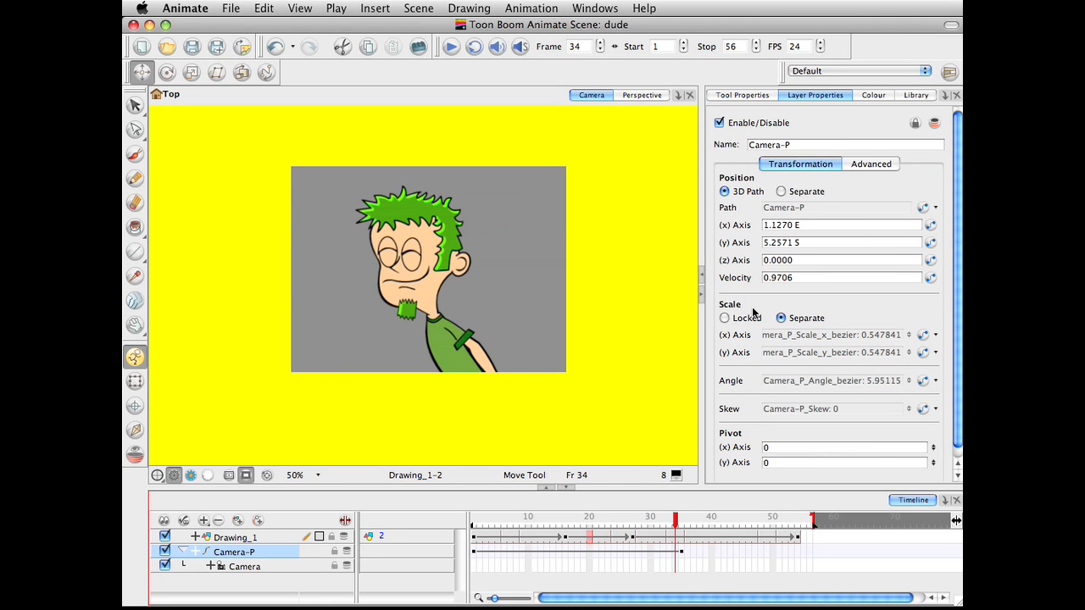
{"action": "mouse_move", "coordinate": [765, 280]}
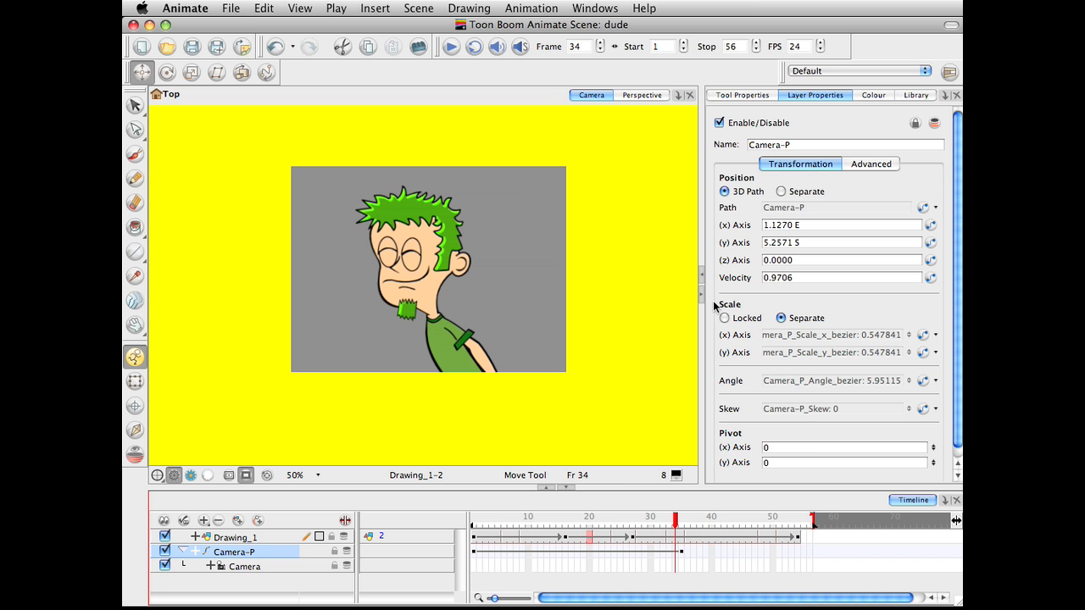
{"action": "mouse_move", "coordinate": [411, 151]}
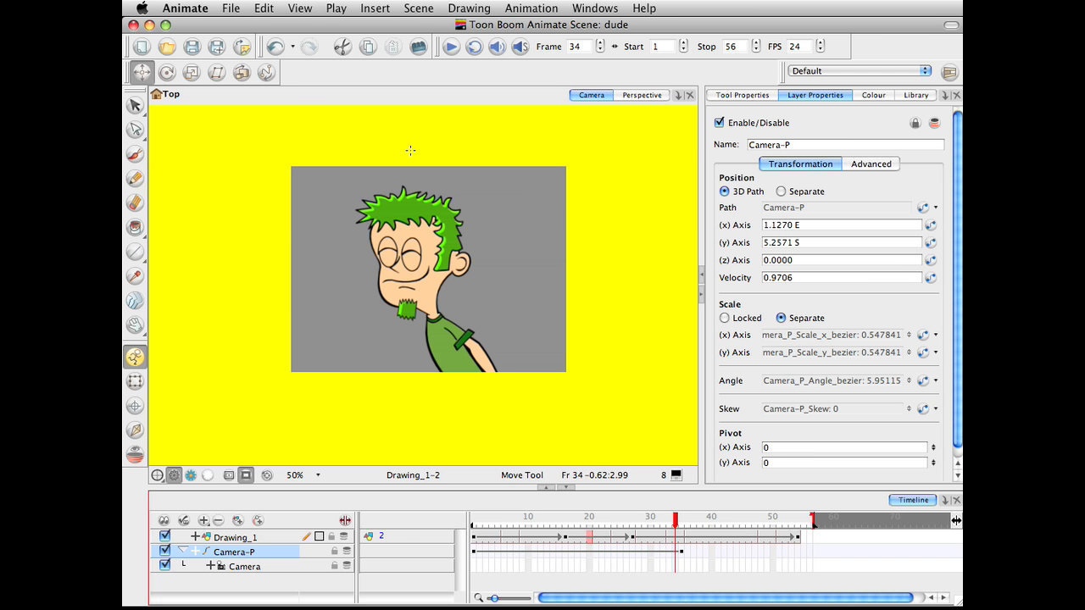
{"action": "mouse_move", "coordinate": [496, 147]}
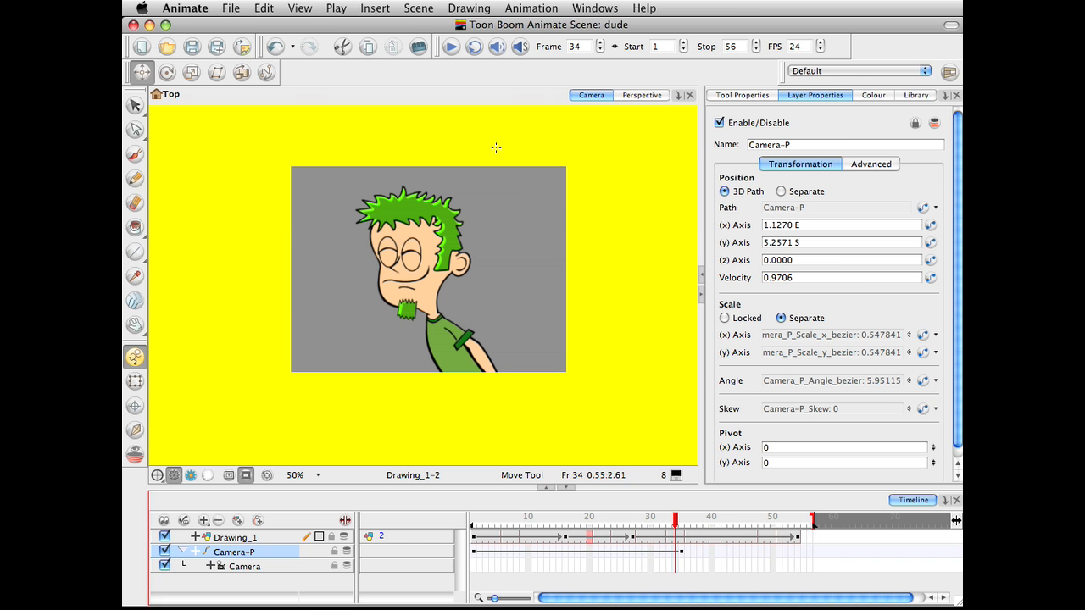
{"action": "mouse_move", "coordinate": [585, 109]}
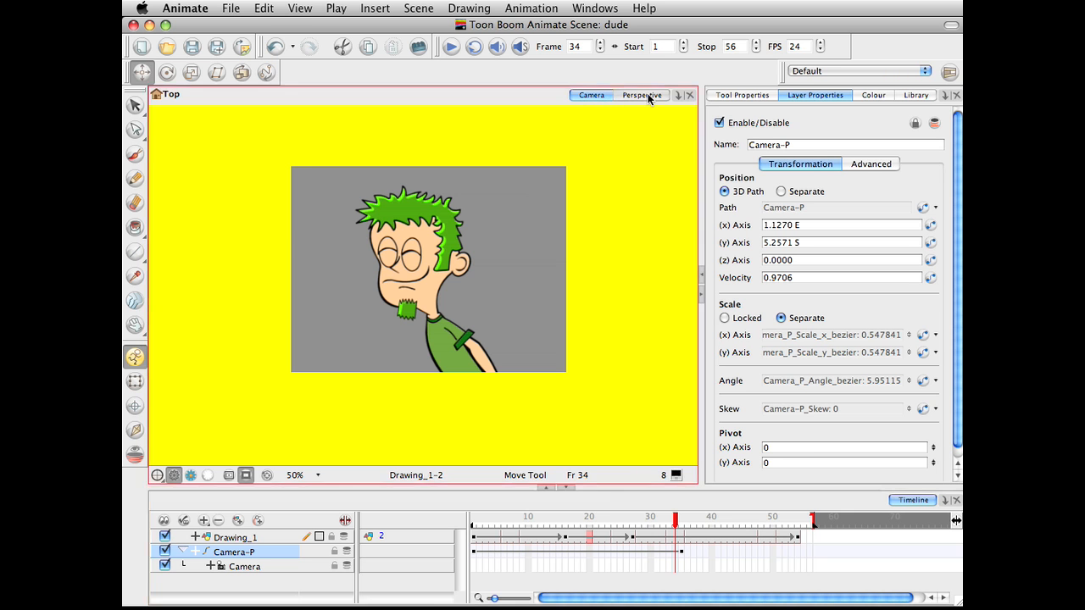
Step: Watch the camera travel across frames 1 to 36 in Perspective view
{"action": "left_click", "coordinate": [642, 95]}
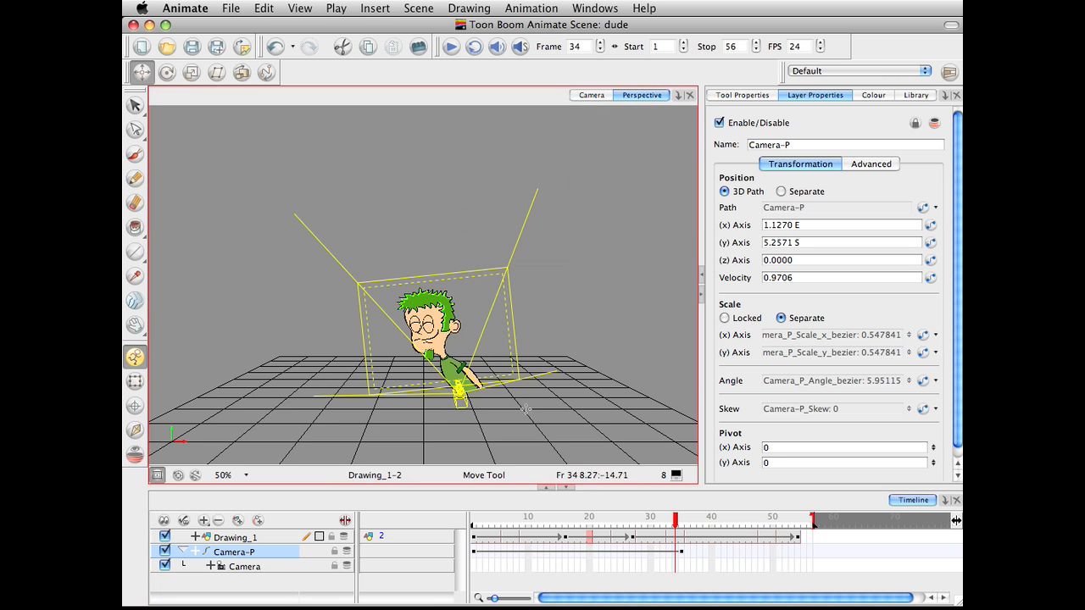
{"action": "left_click", "coordinate": [564, 518]}
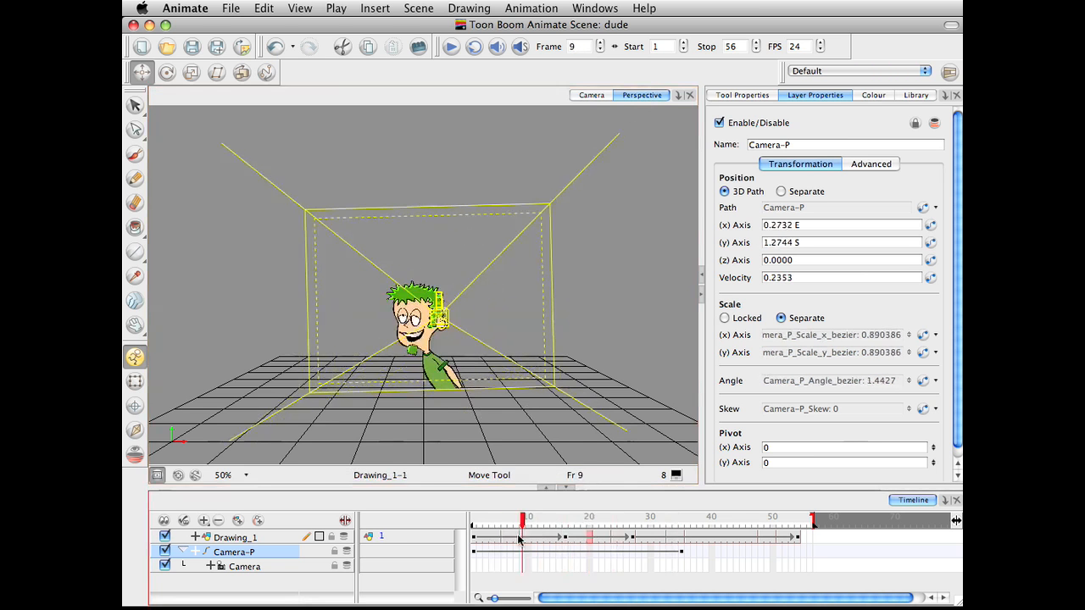
{"action": "left_click", "coordinate": [475, 537]}
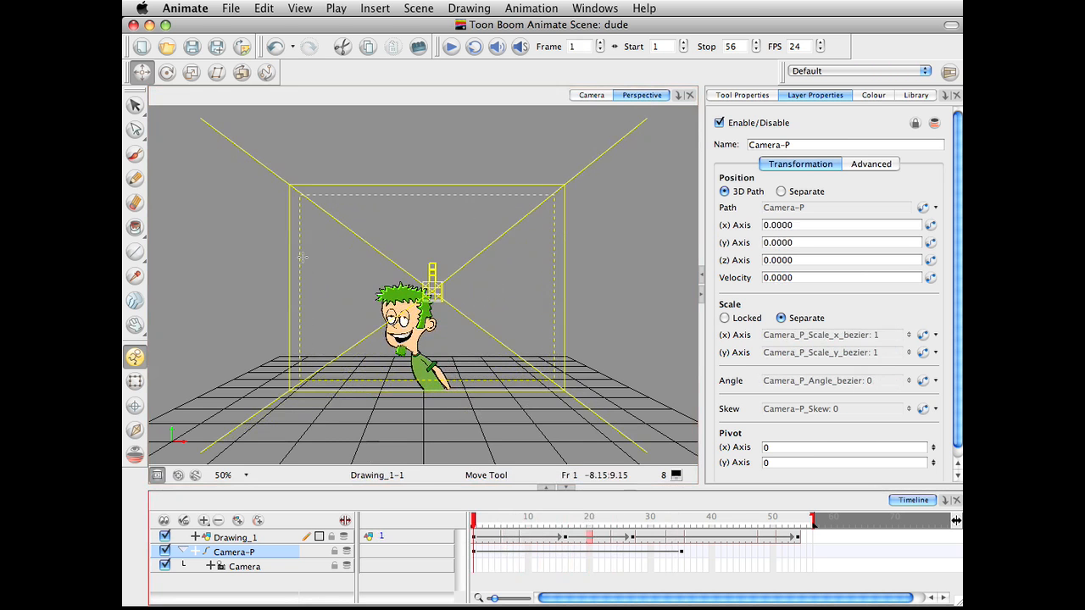
{"action": "left_click", "coordinate": [584, 521]}
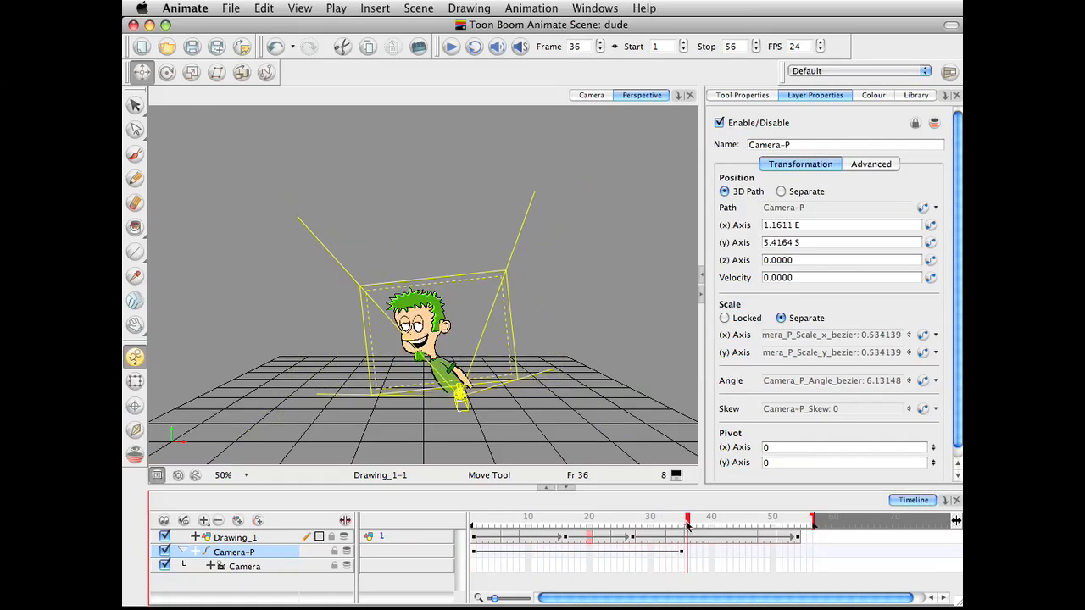
{"action": "left_click_drag", "start_coordinate": [687, 526], "coordinate": [577, 526]}
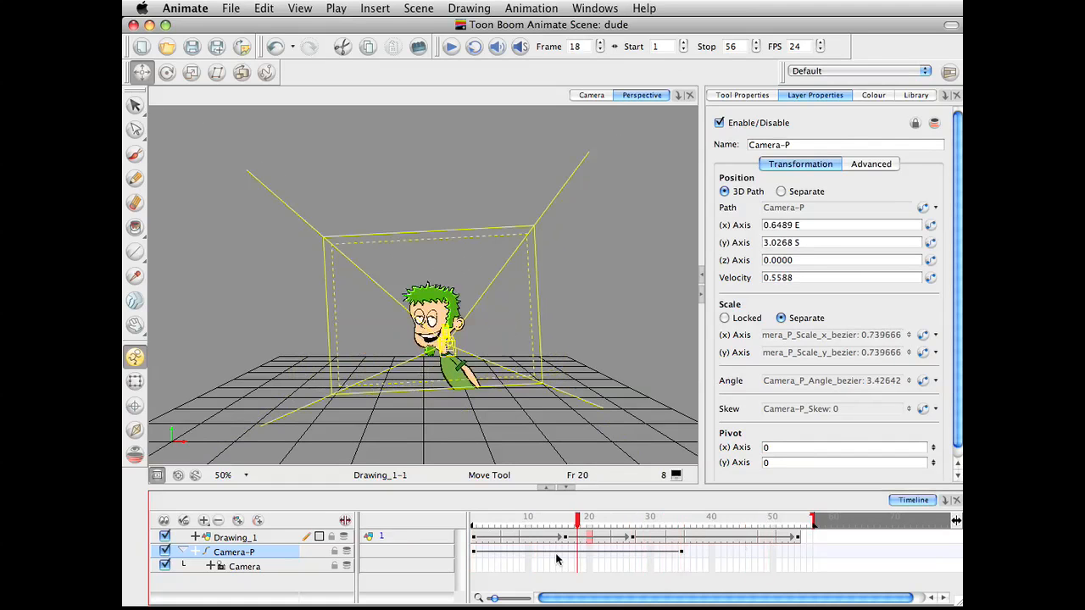
{"action": "left_click", "coordinate": [591, 94]}
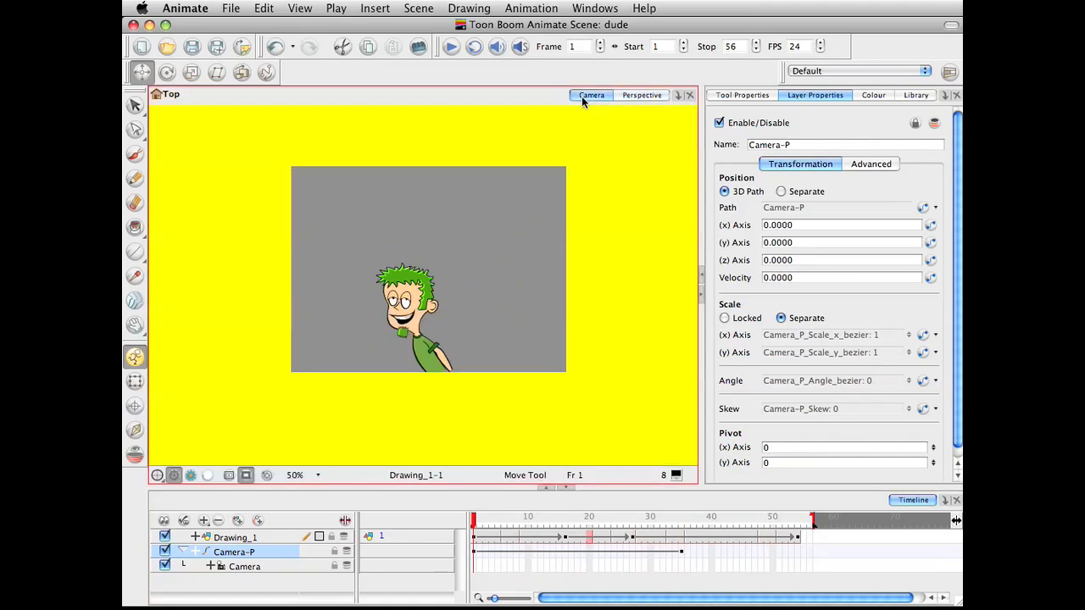
Step: Rotate Camera-P about -9.8 degrees at frame 1, then return to Camera view
{"action": "left_click", "coordinate": [641, 94]}
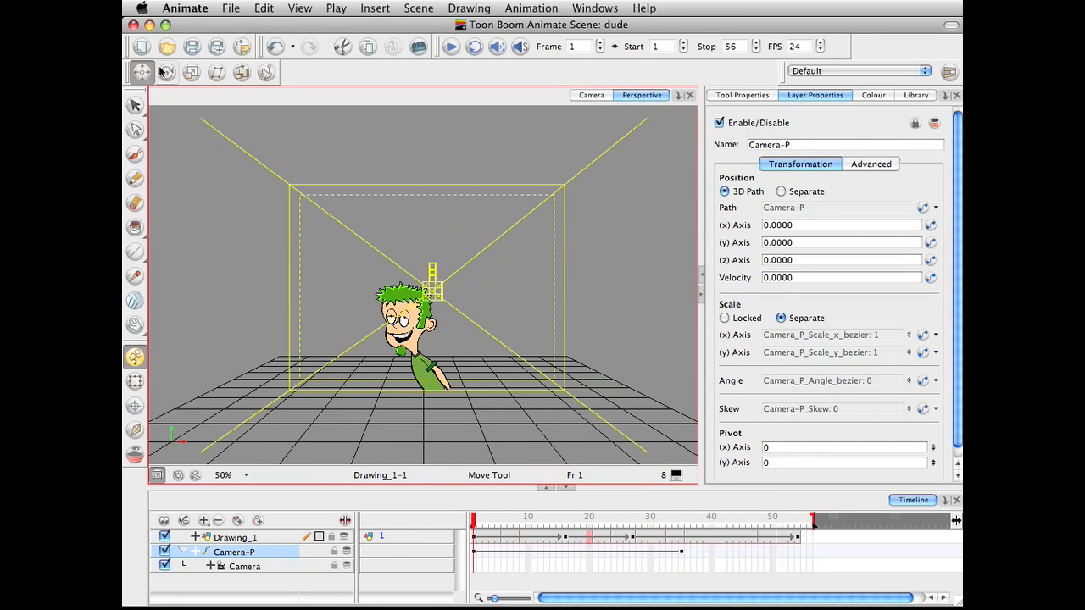
{"action": "left_click", "coordinate": [166, 72]}
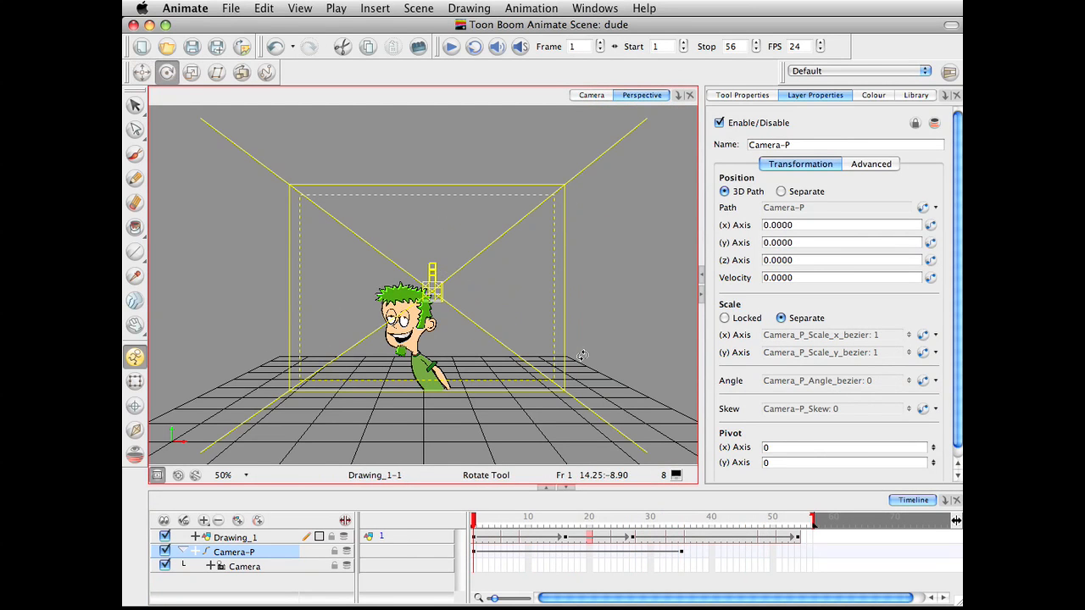
{"action": "left_click_drag", "start_coordinate": [583, 354], "coordinate": [569, 391]}
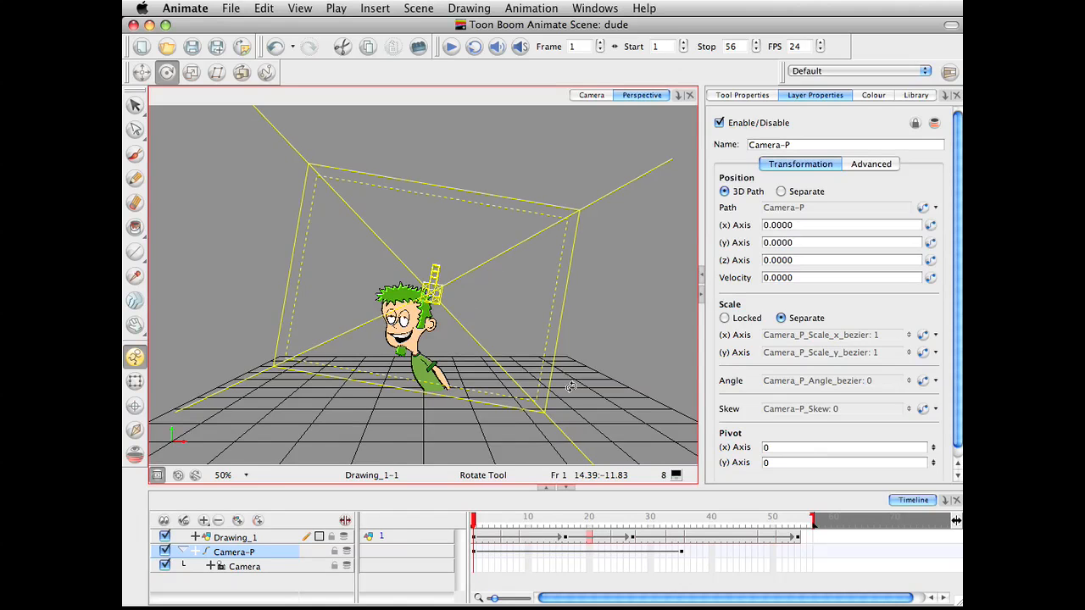
{"action": "left_click", "coordinate": [591, 94]}
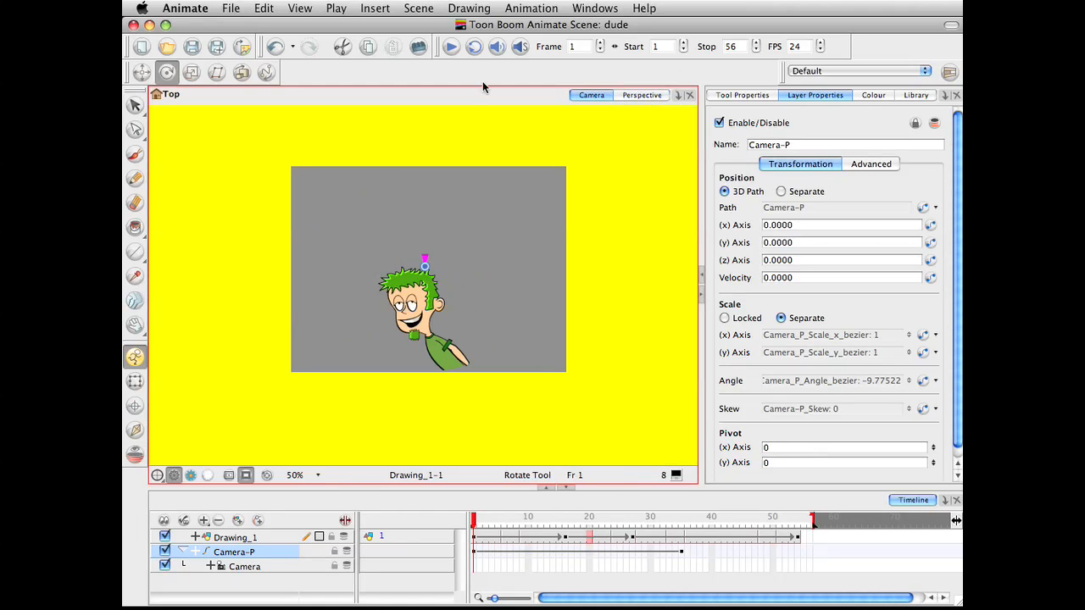
Step: Preview frames 35, 17 and 40 with Render Preview, then select Drawing_1 at frame 1
{"action": "left_click", "coordinate": [687, 517]}
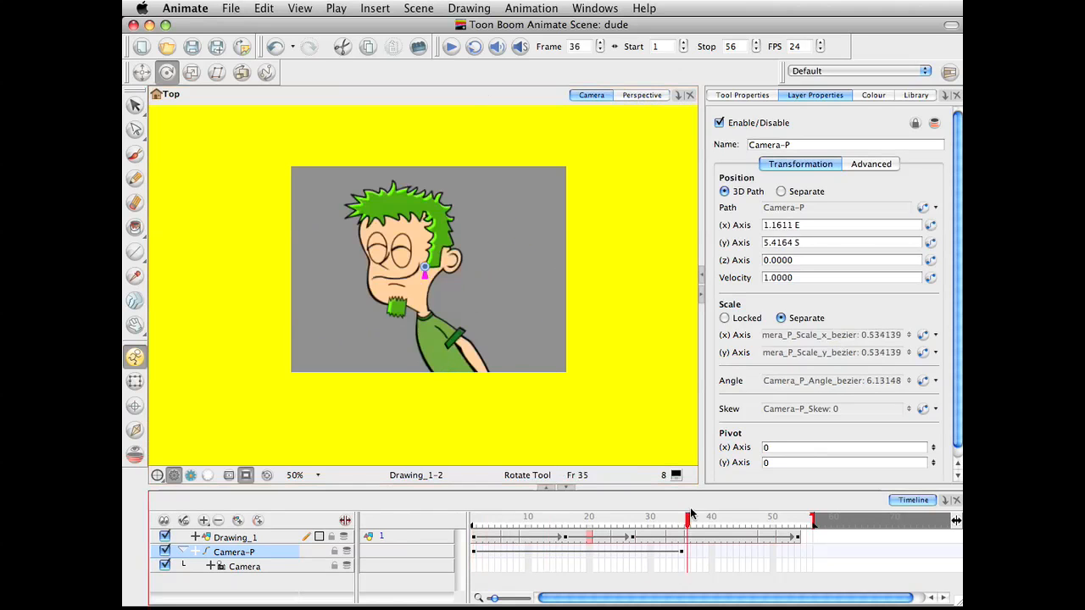
{"action": "left_click", "coordinate": [475, 518]}
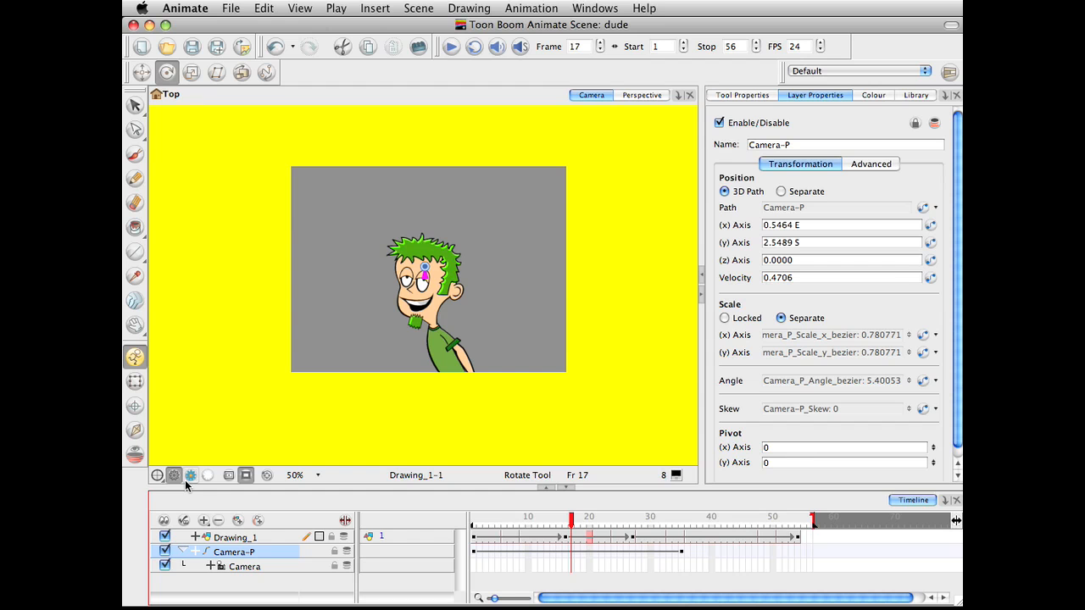
{"action": "left_click", "coordinate": [191, 475]}
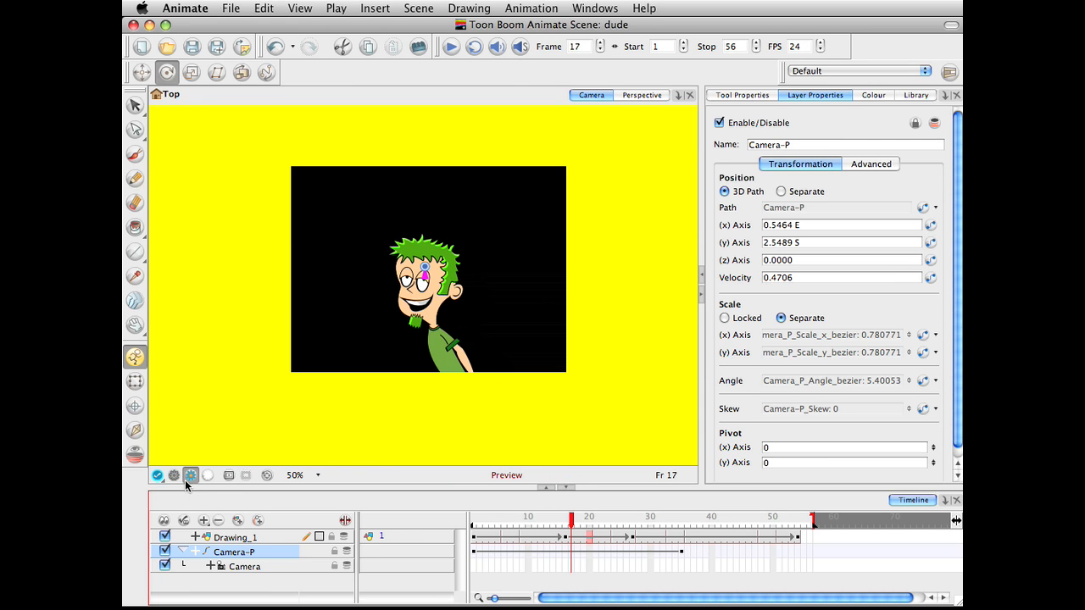
{"action": "left_click", "coordinate": [174, 475]}
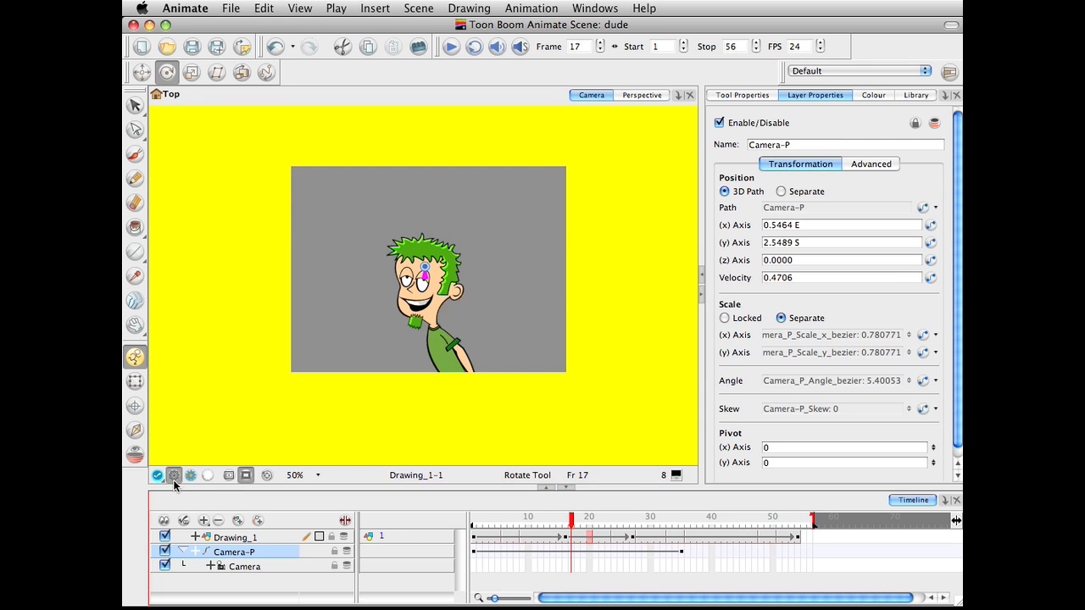
{"action": "left_click", "coordinate": [712, 516]}
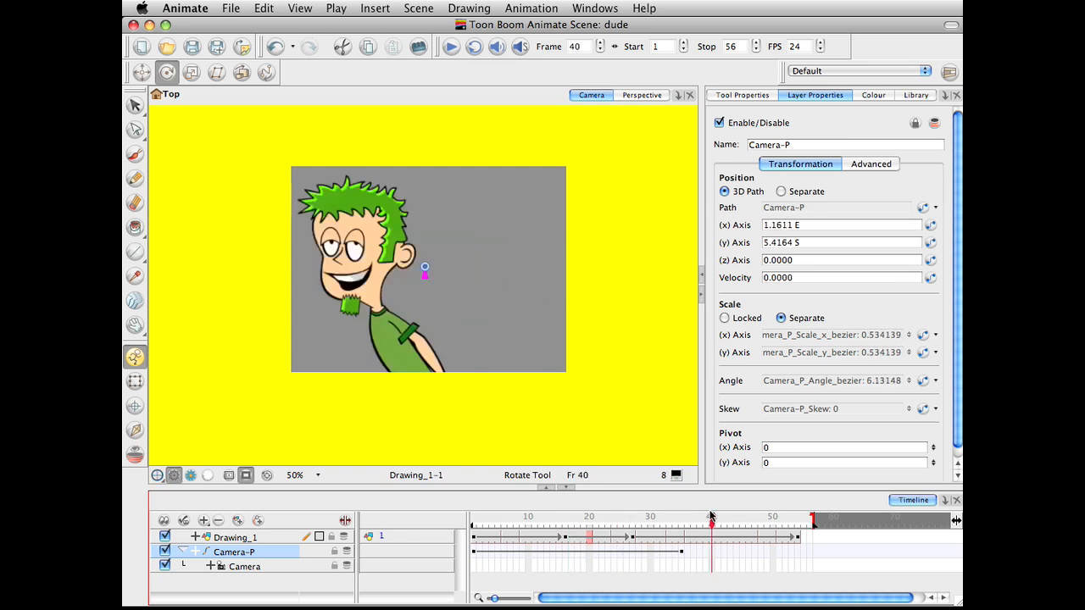
{"action": "left_click", "coordinate": [475, 523]}
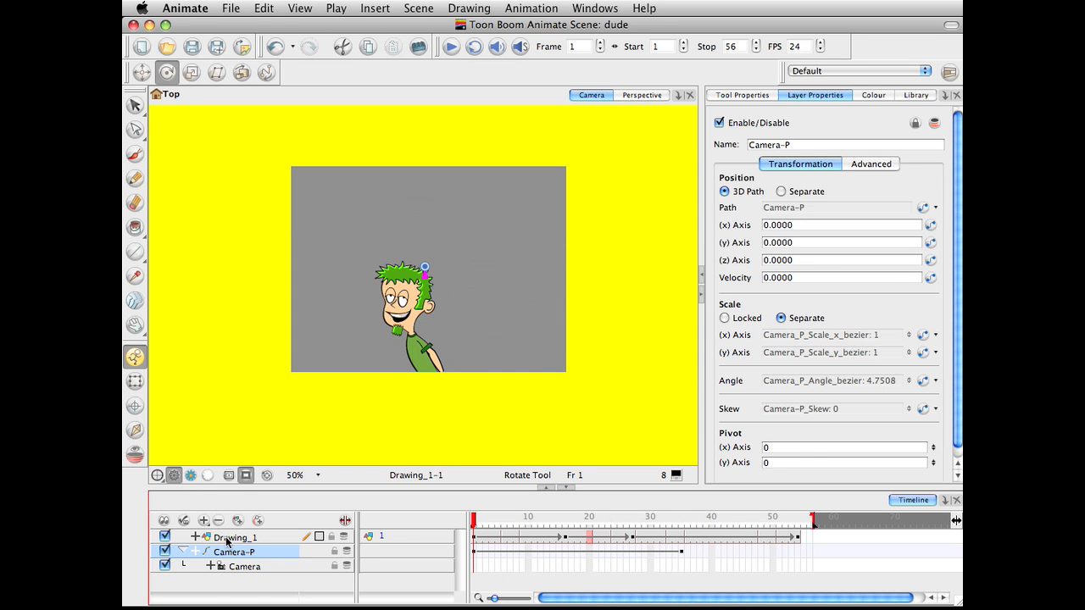
{"action": "left_click", "coordinate": [235, 537]}
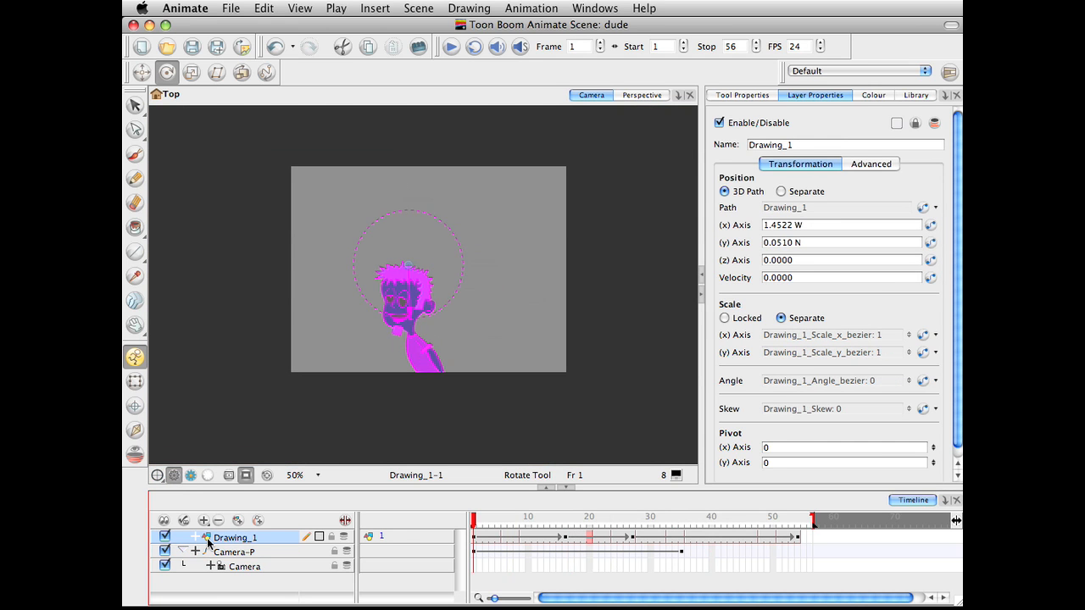
Step: Add a Blur effect layer and attach the Drawing_1 character beneath it
{"action": "left_click", "coordinate": [205, 520]}
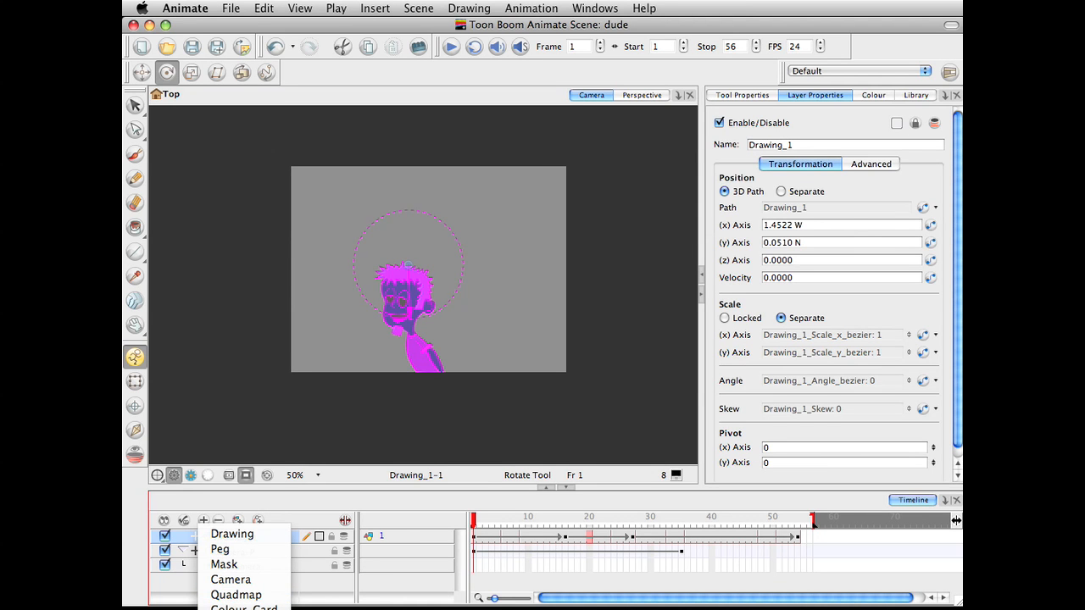
{"action": "mouse_move", "coordinate": [339, 375]}
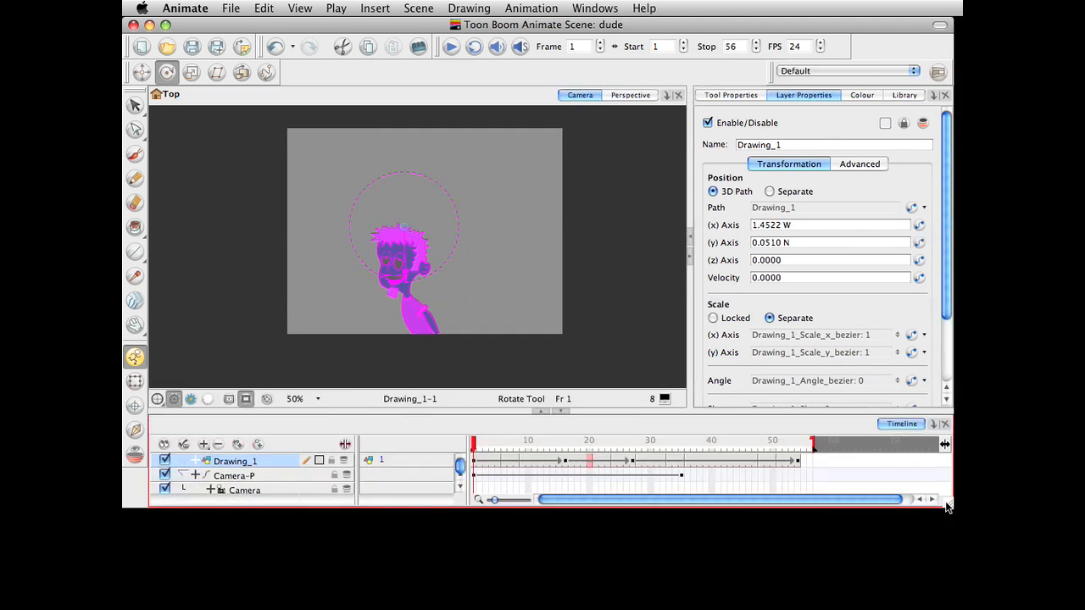
{"action": "left_click", "coordinate": [203, 444]}
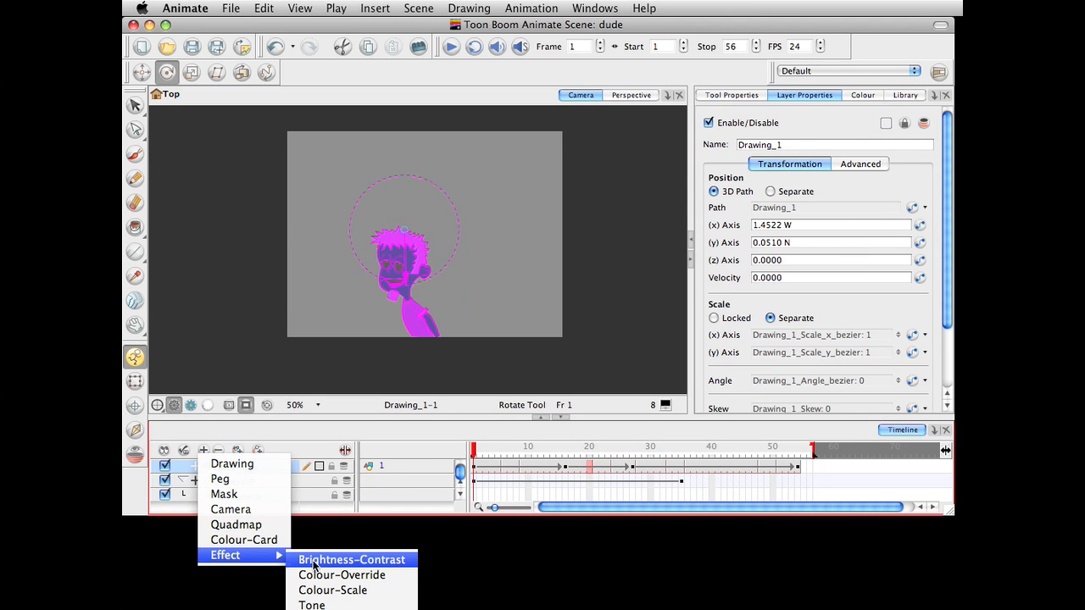
{"action": "mouse_move", "coordinate": [351, 560]}
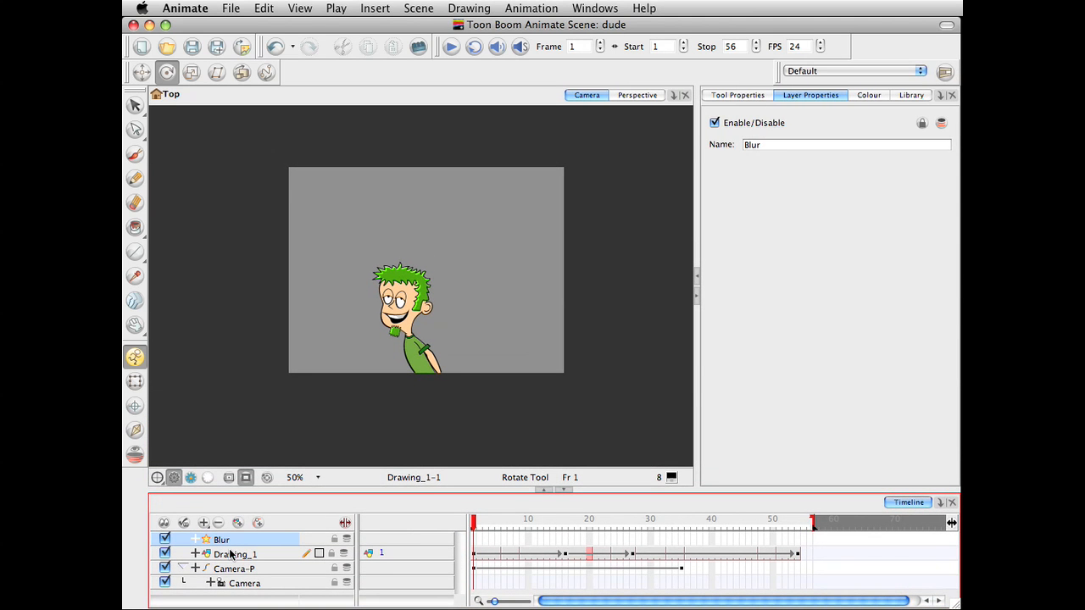
{"action": "left_click", "coordinate": [235, 553]}
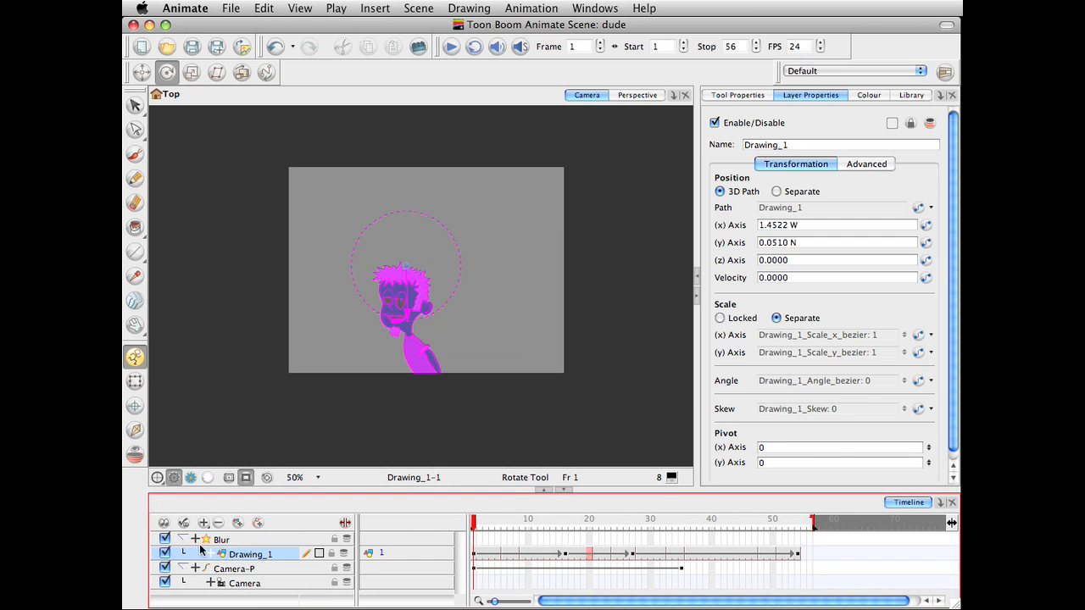
Step: Preview the shot, then give the Blur layer's Radius a function set to 9.5 at frame 1
{"action": "left_click", "coordinate": [222, 539]}
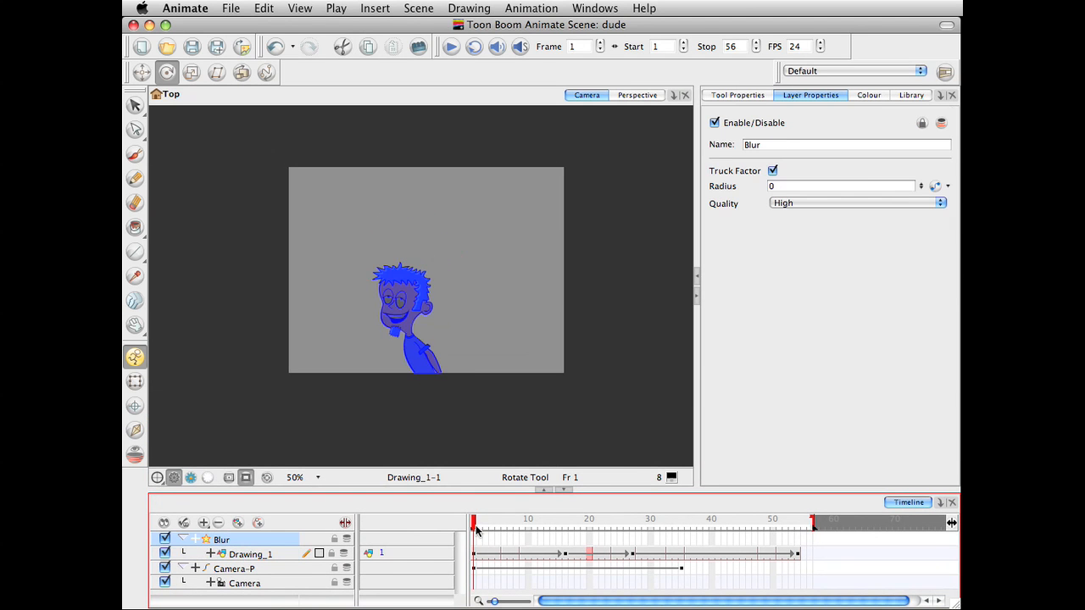
{"action": "left_click", "coordinate": [191, 477]}
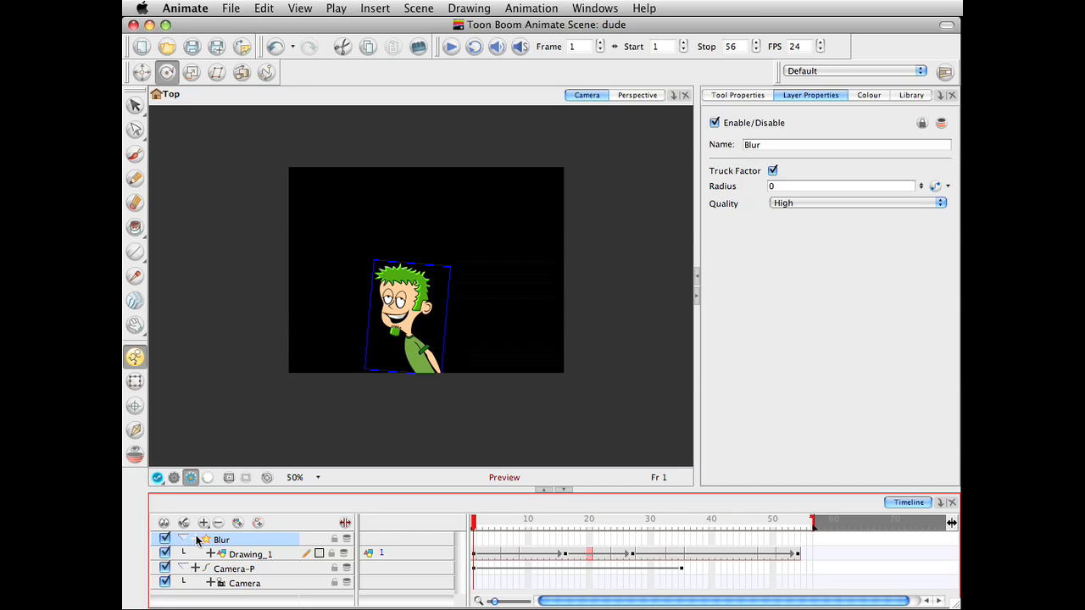
{"action": "left_click", "coordinate": [184, 540]}
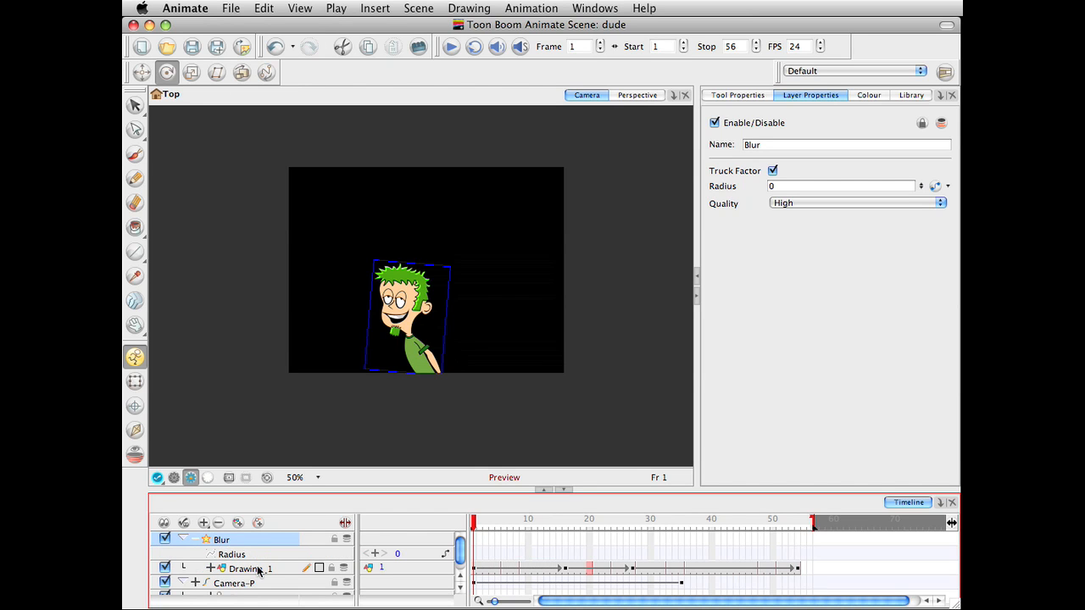
{"action": "mouse_move", "coordinate": [741, 236]}
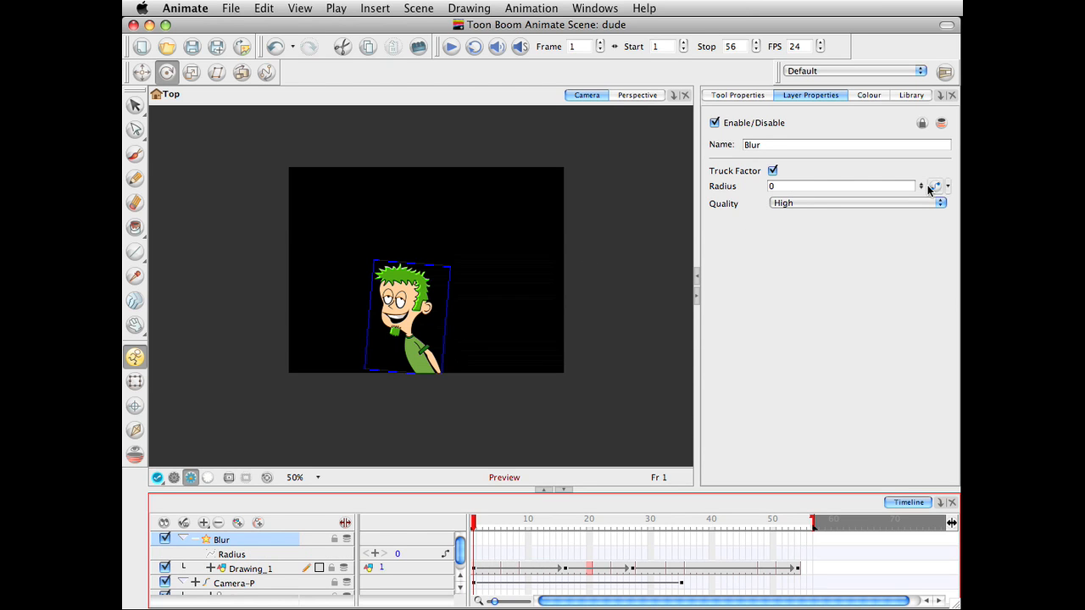
{"action": "left_click", "coordinate": [920, 182]}
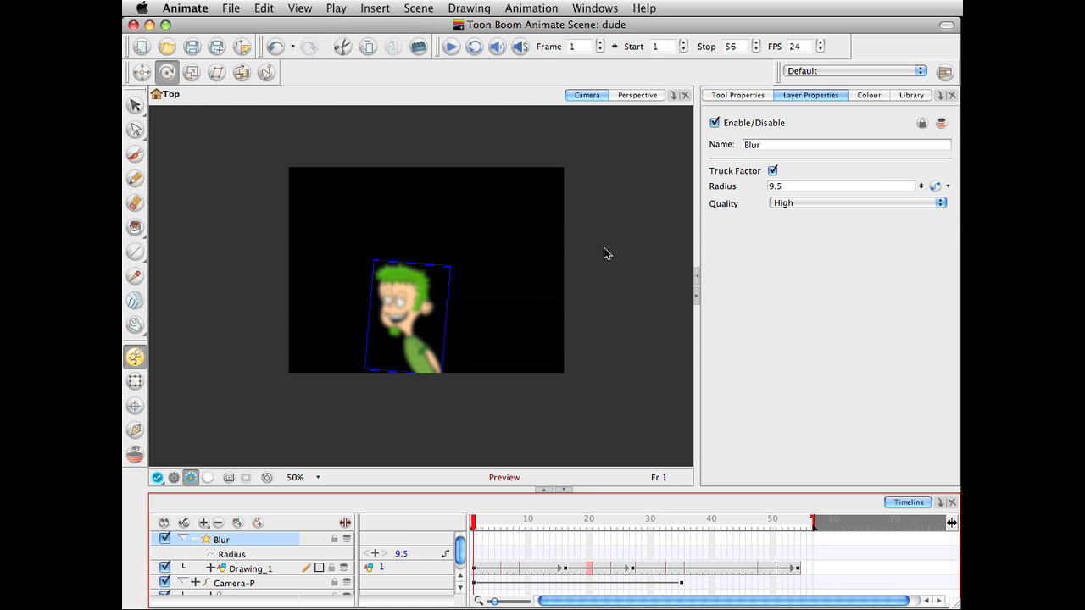
{"action": "mouse_move", "coordinate": [377, 329]}
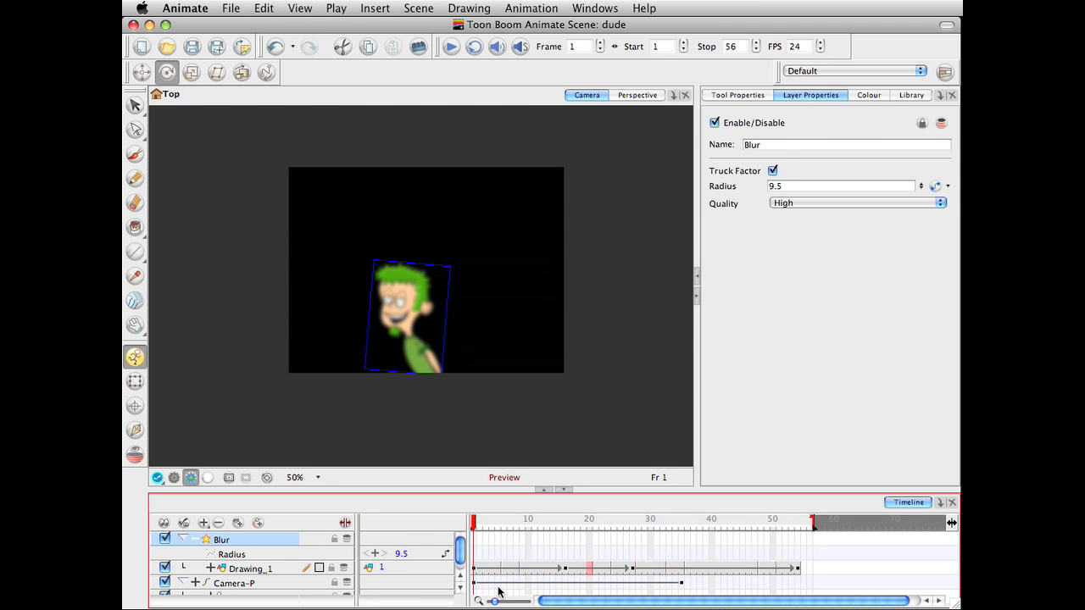
Step: Insert a Blur Radius keyframe of 1.2 at frame 35
{"action": "left_click", "coordinate": [231, 554]}
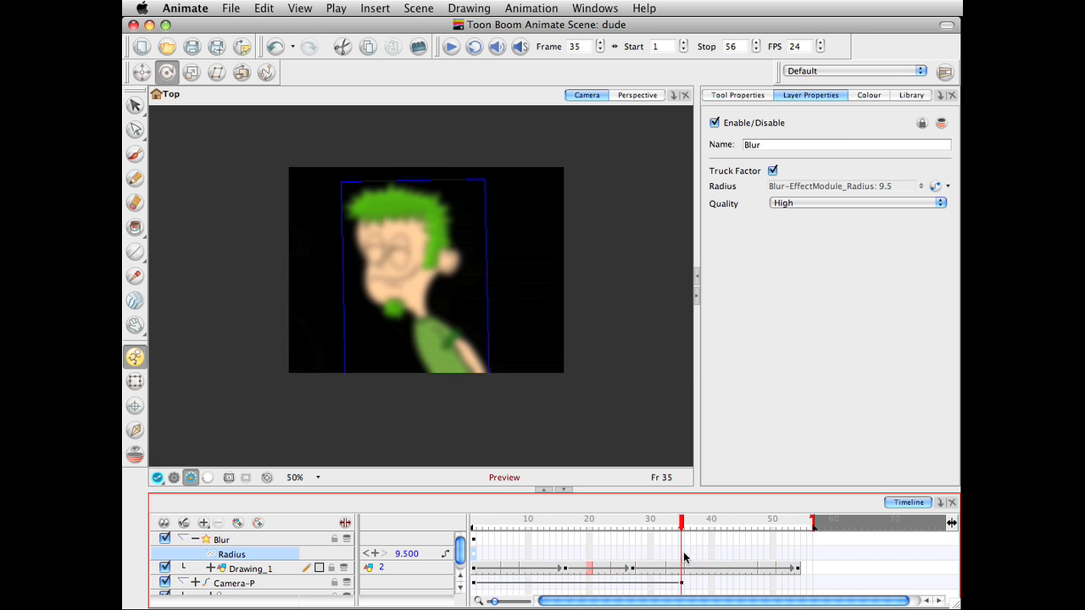
{"action": "right_click", "coordinate": [687, 562]}
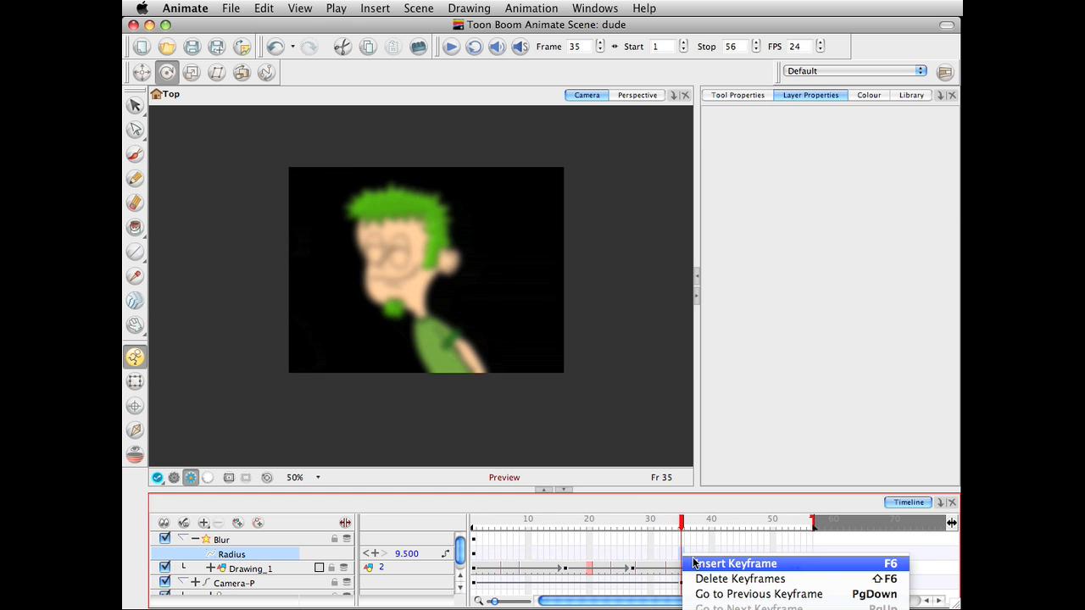
{"action": "mouse_move", "coordinate": [638, 506]}
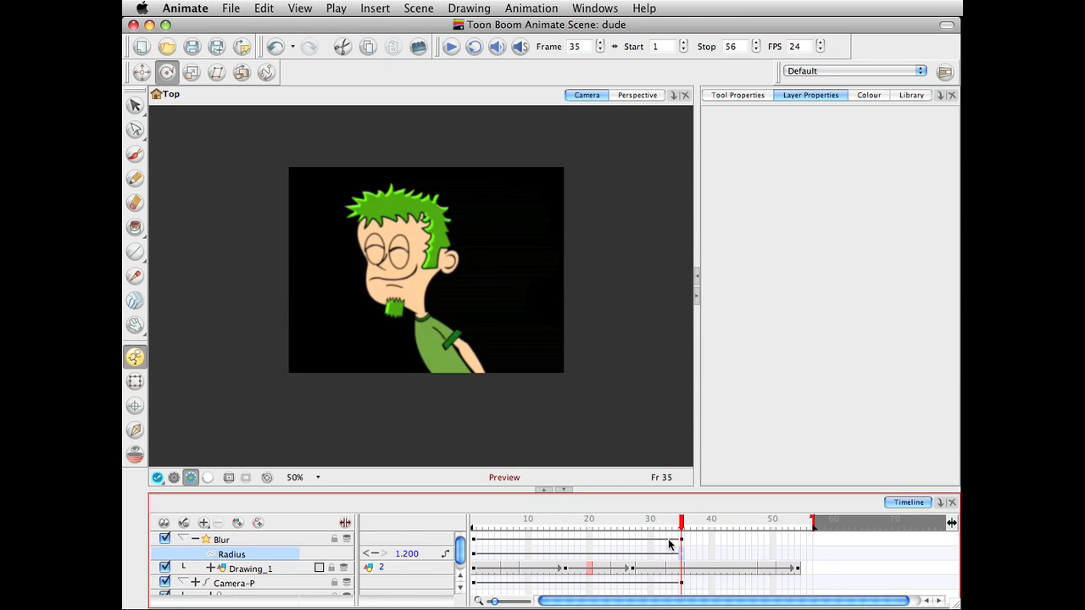
{"action": "left_click_drag", "start_coordinate": [681, 519], "coordinate": [644, 519]}
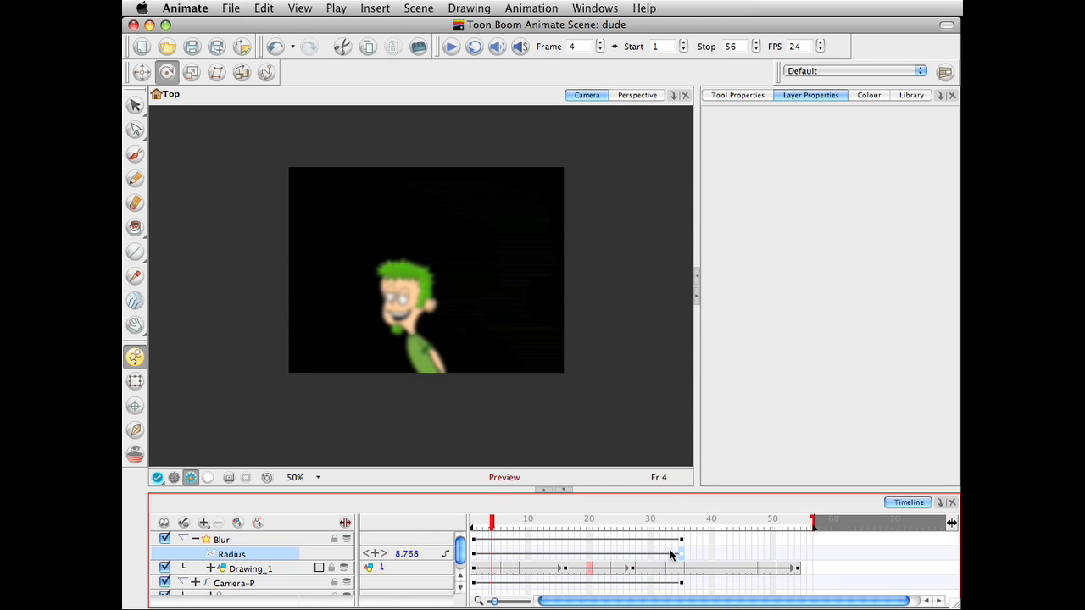
Step: Check the interpolated blur at several mid-scene frames, such as frames 10, 15 and 19
{"action": "left_click", "coordinate": [498, 519]}
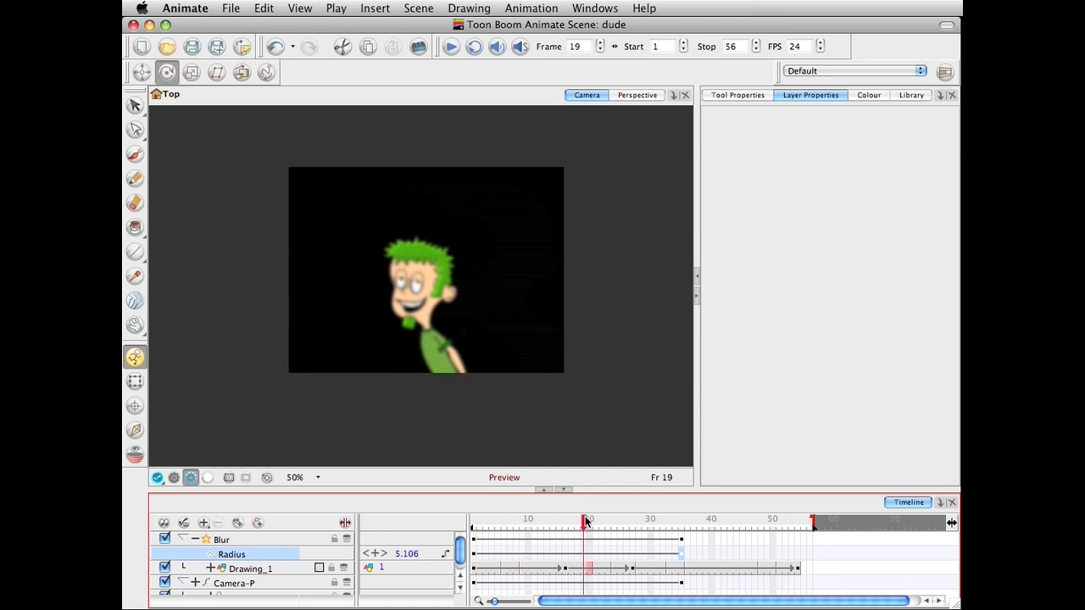
{"action": "left_click", "coordinate": [528, 518]}
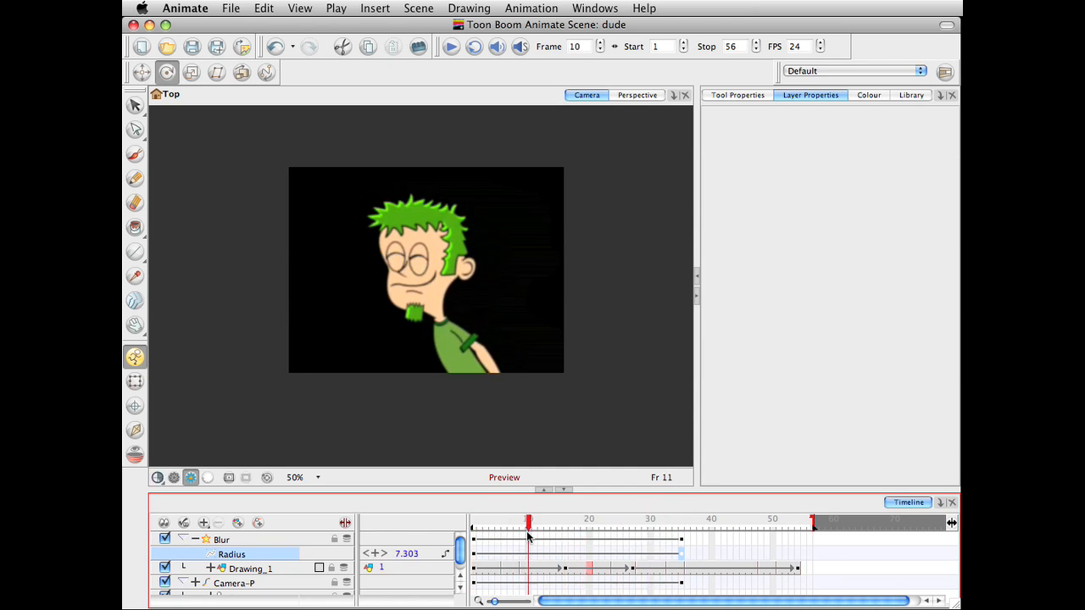
{"action": "left_click", "coordinate": [579, 518]}
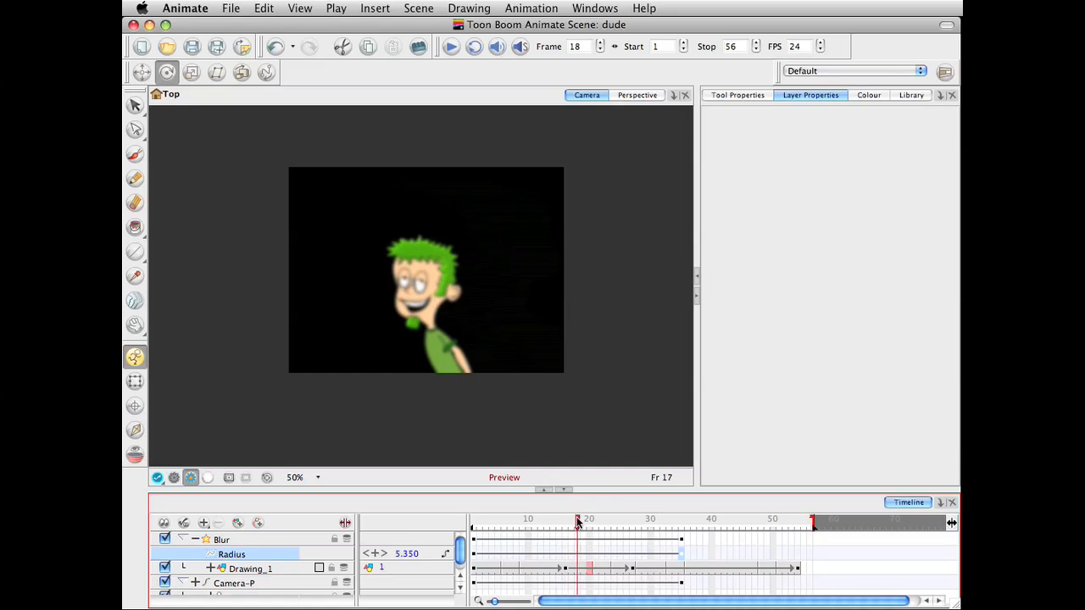
{"action": "left_click", "coordinate": [589, 519]}
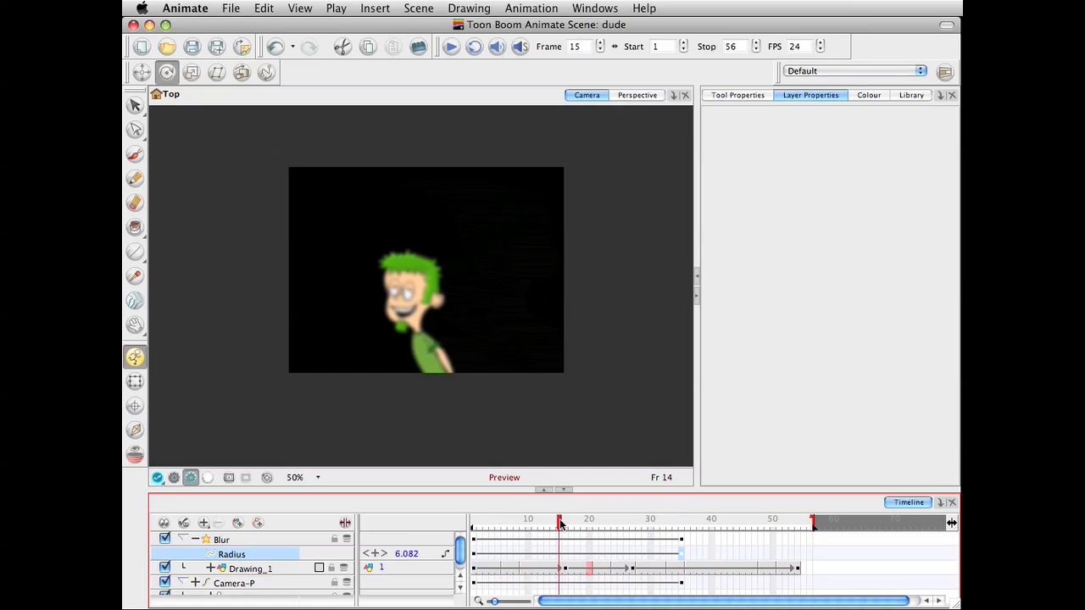
{"action": "left_click", "coordinate": [450, 47]}
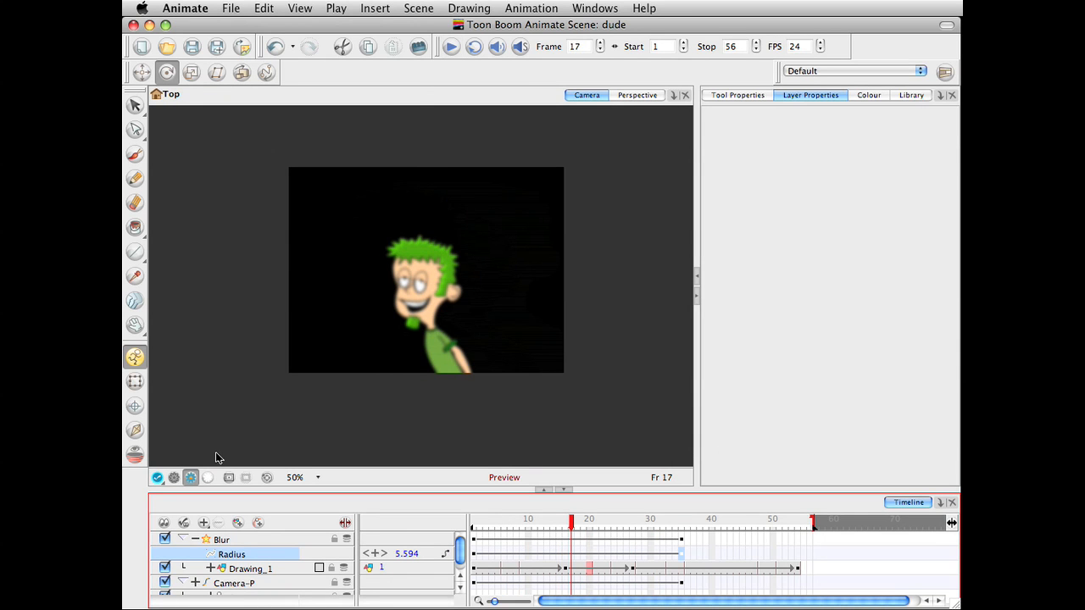
{"action": "mouse_move", "coordinate": [451, 46]}
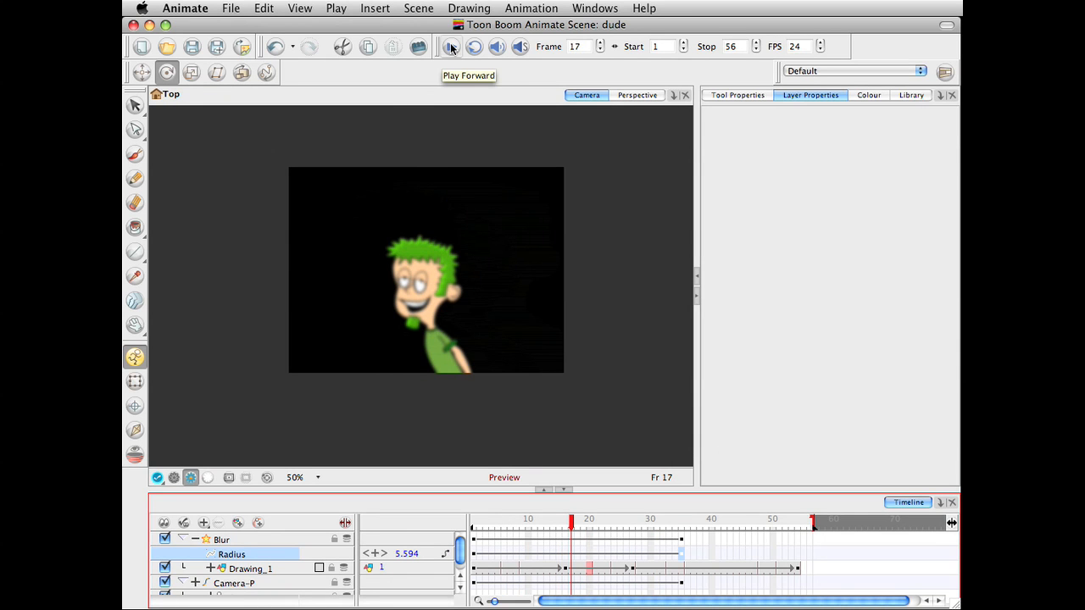
{"action": "left_click", "coordinate": [451, 47]}
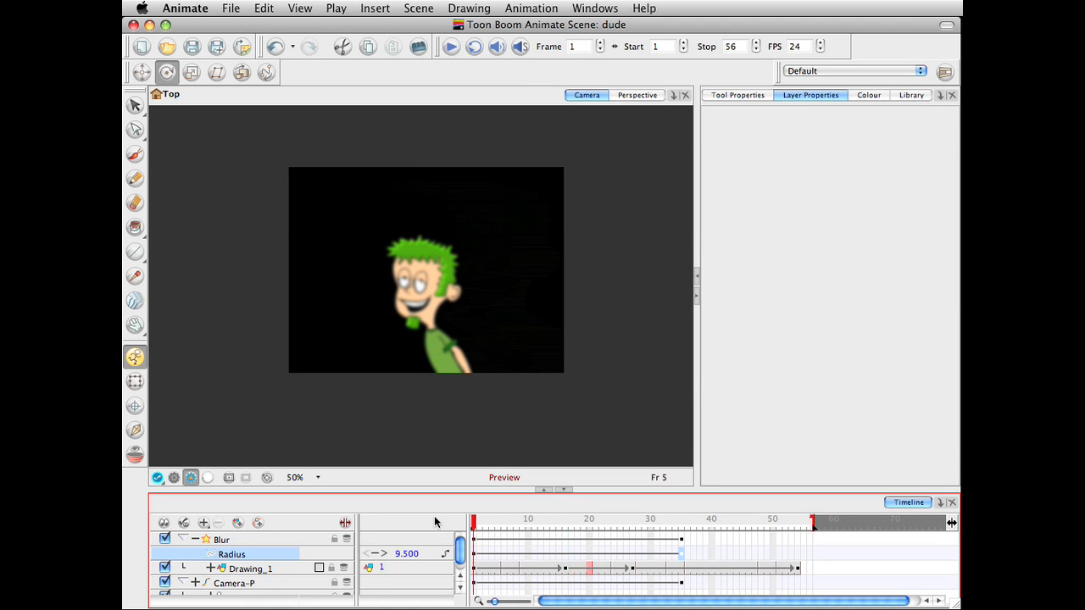
{"action": "left_click", "coordinate": [450, 47]}
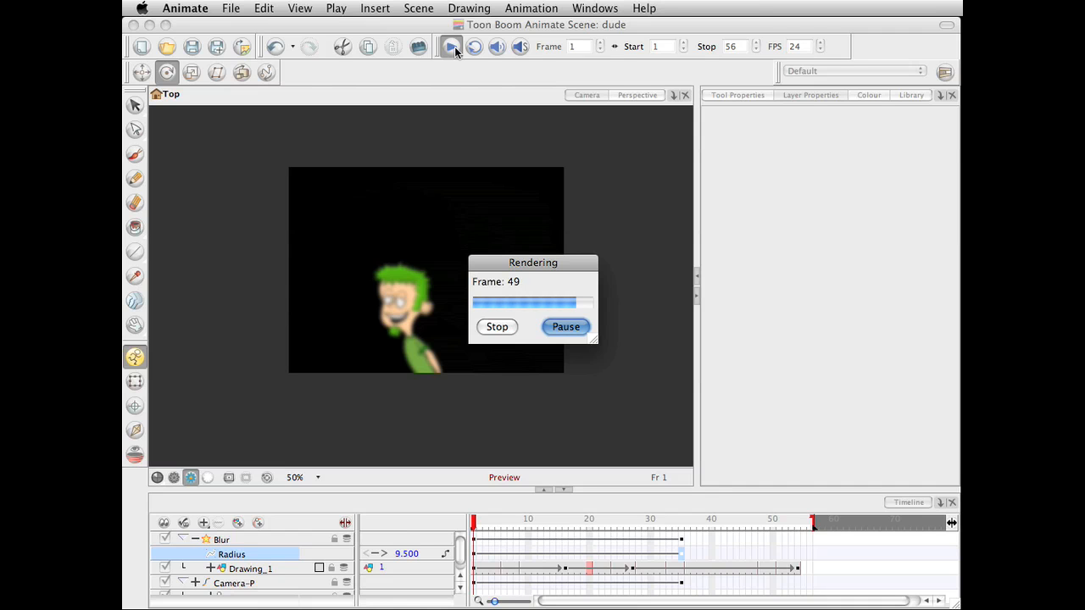
{"action": "left_click", "coordinate": [497, 326]}
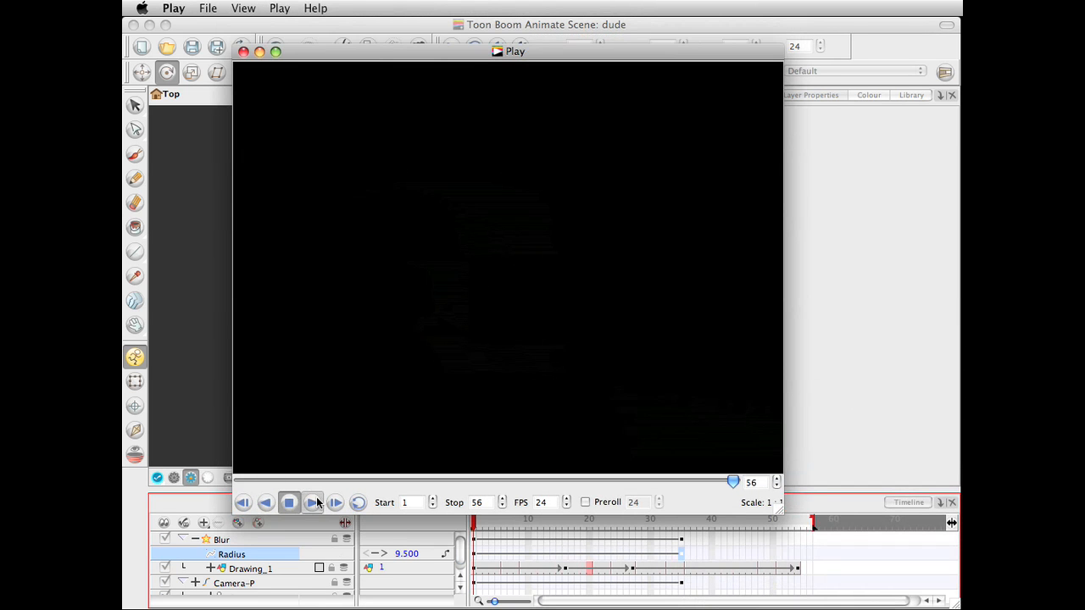
{"action": "left_click", "coordinate": [336, 503]}
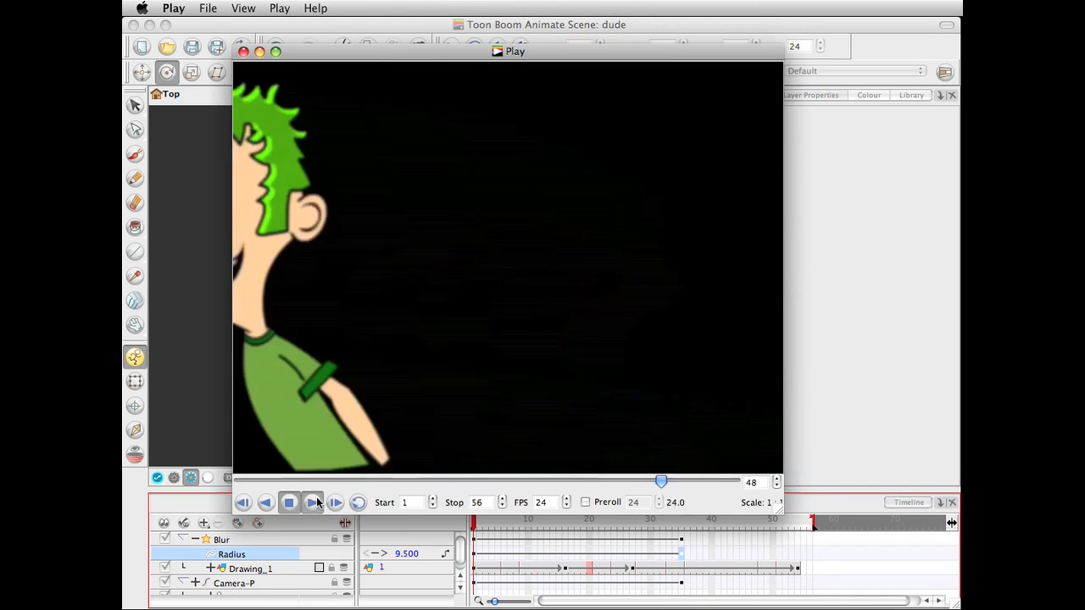
{"action": "left_click", "coordinate": [311, 503]}
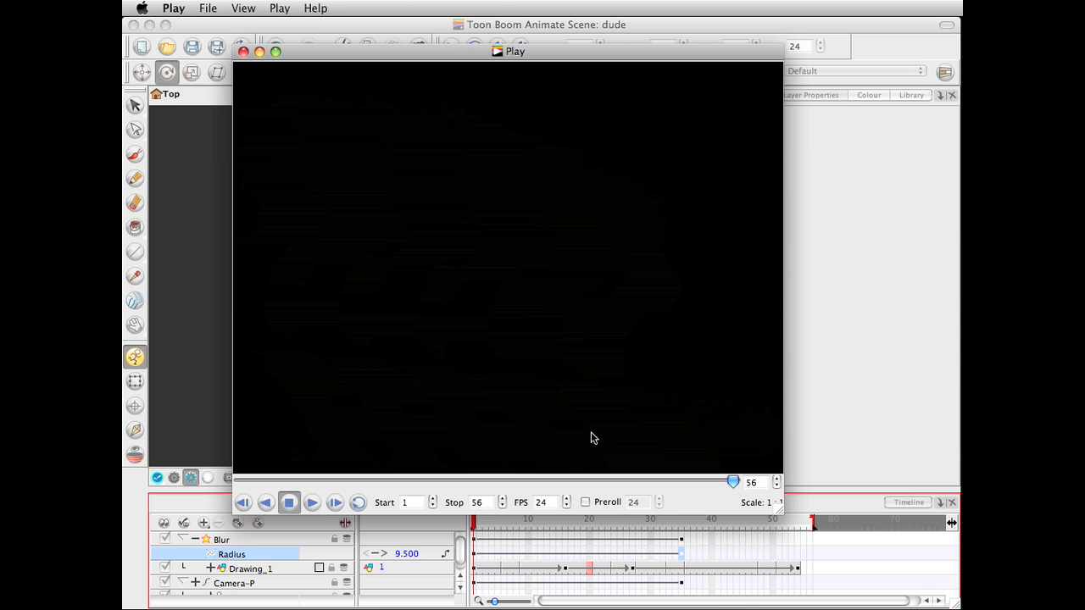
{"action": "left_click", "coordinate": [311, 503]}
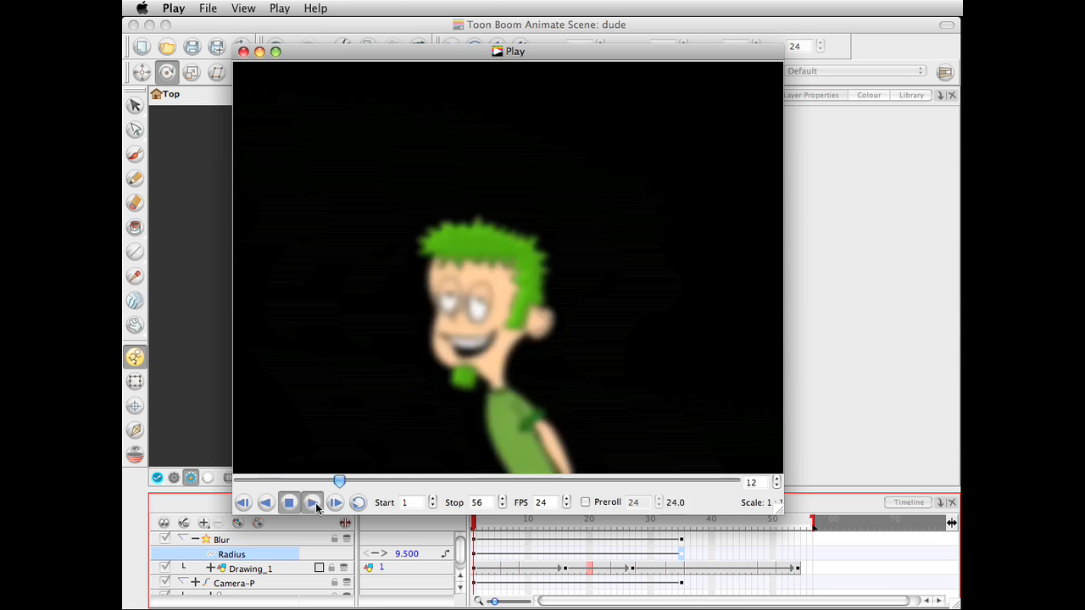
{"action": "left_click", "coordinate": [313, 503]}
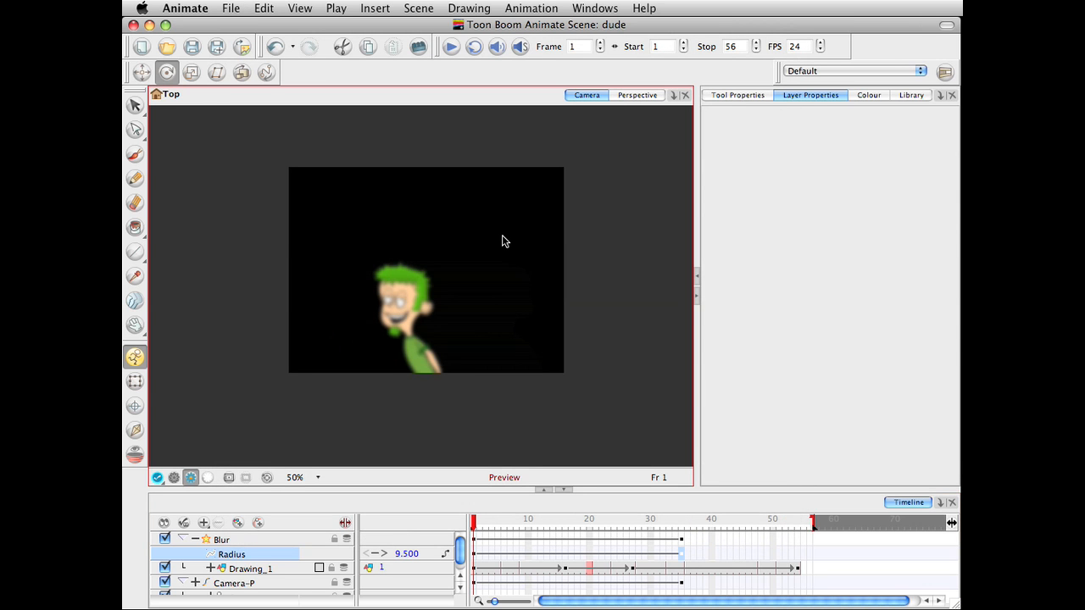
{"action": "mouse_move", "coordinate": [190, 268]}
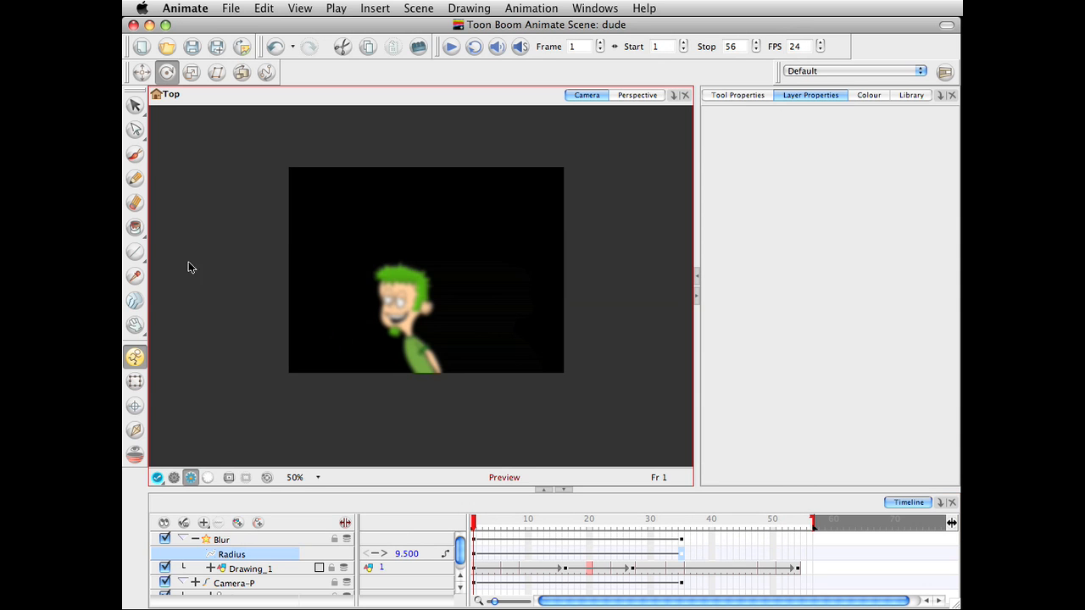
{"action": "mouse_move", "coordinate": [151, 24]}
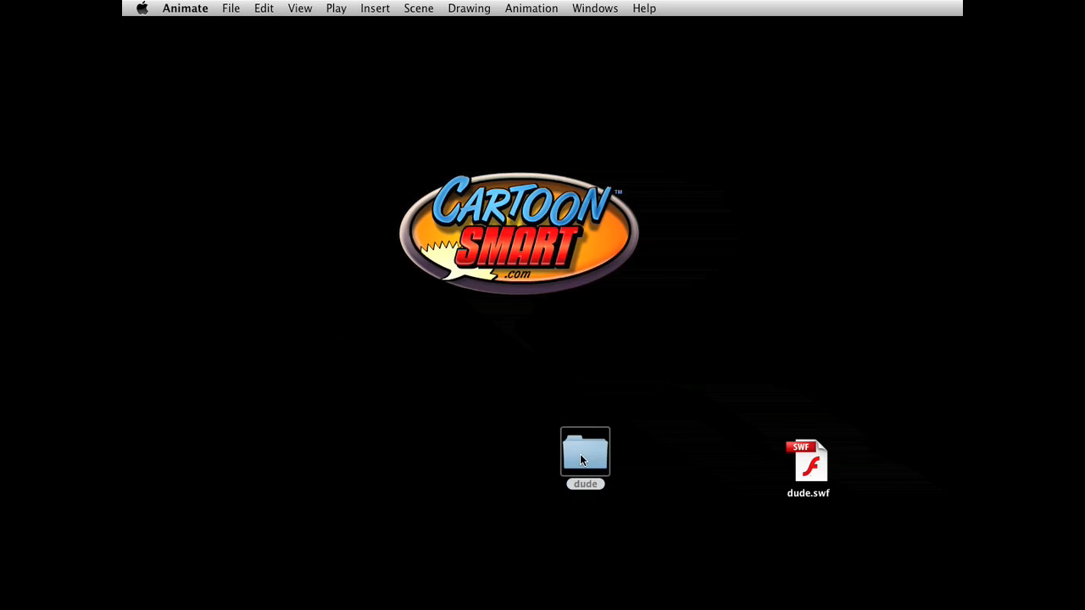
Step: Open final-13.tga from the dude project's frames folder in Preview
{"action": "double_click", "coordinate": [585, 454]}
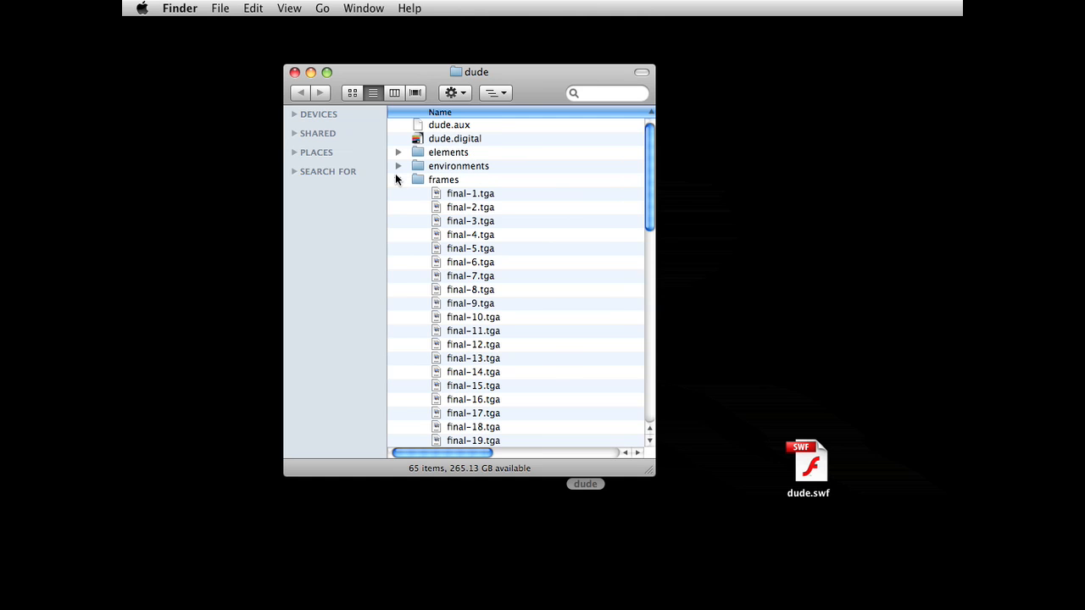
{"action": "left_click", "coordinate": [398, 179]}
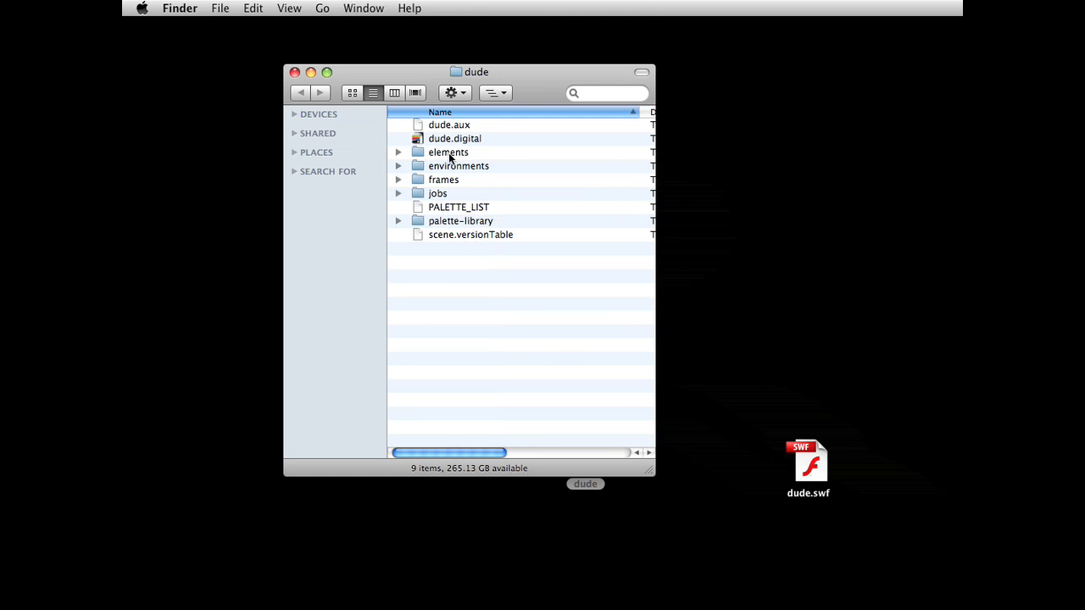
{"action": "mouse_move", "coordinate": [438, 194]}
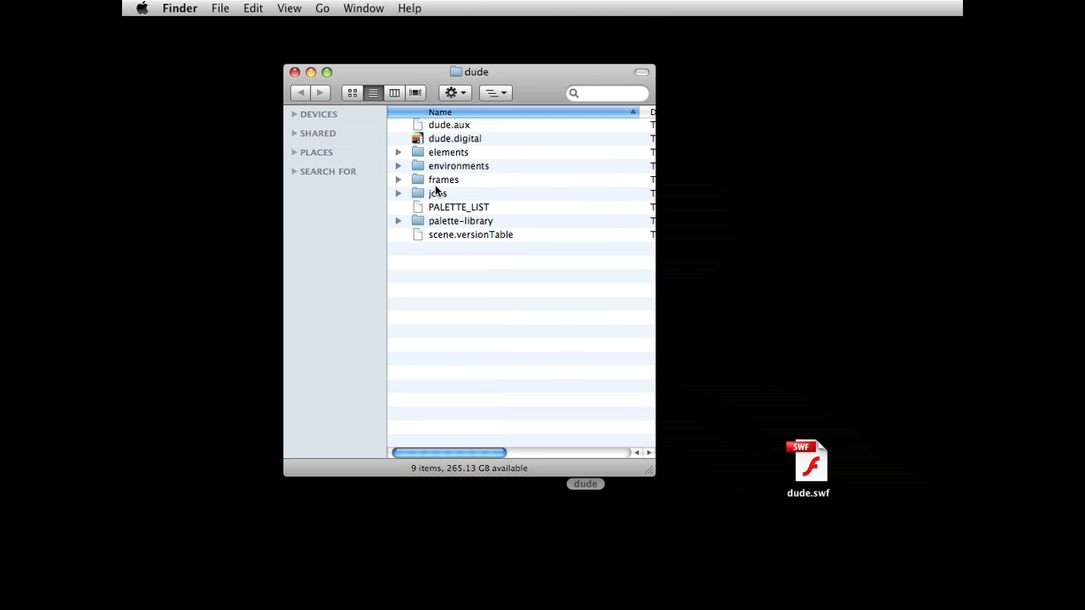
{"action": "left_click", "coordinate": [397, 179]}
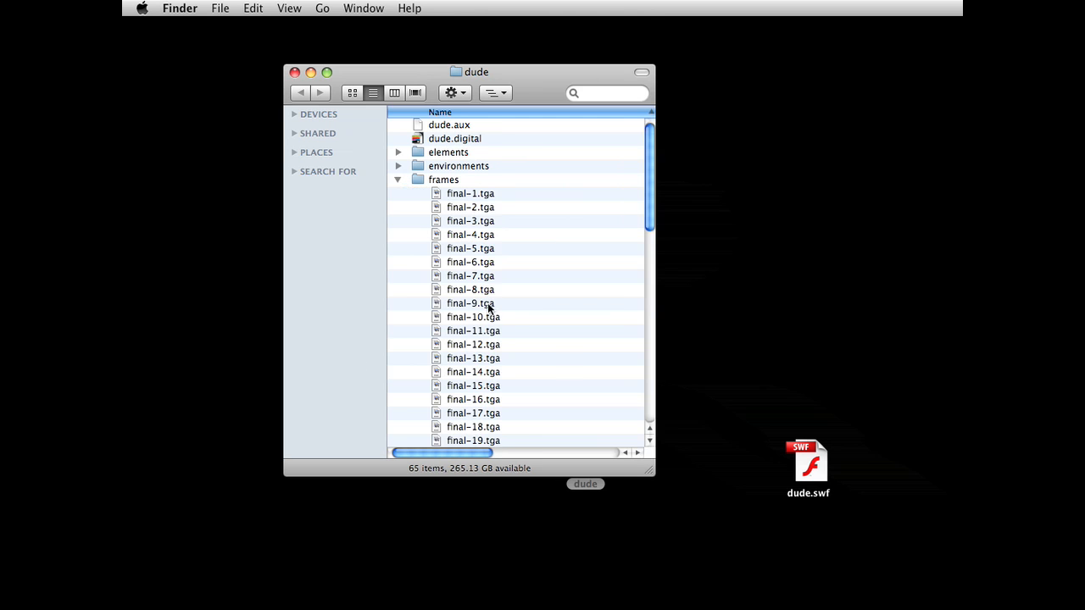
{"action": "mouse_move", "coordinate": [472, 346]}
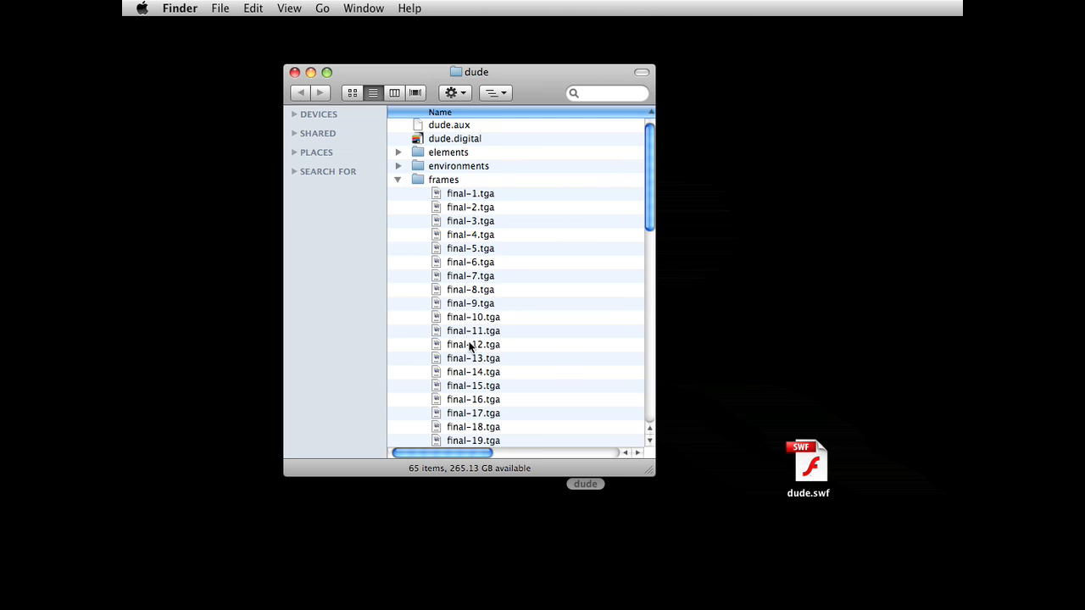
{"action": "double_click", "coordinate": [473, 358]}
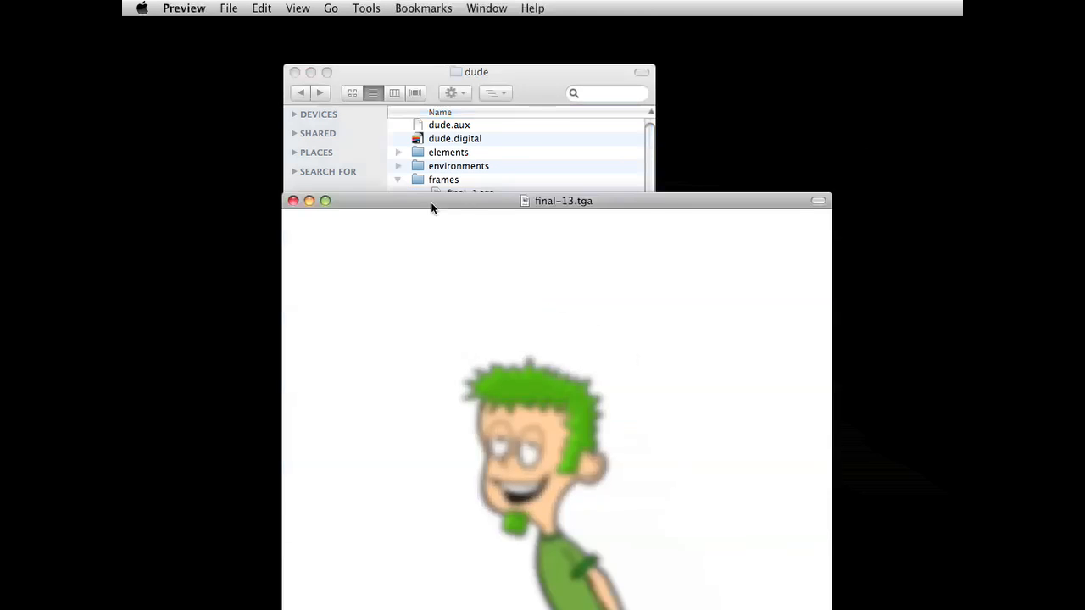
{"action": "left_click_drag", "start_coordinate": [562, 201], "coordinate": [618, 114]}
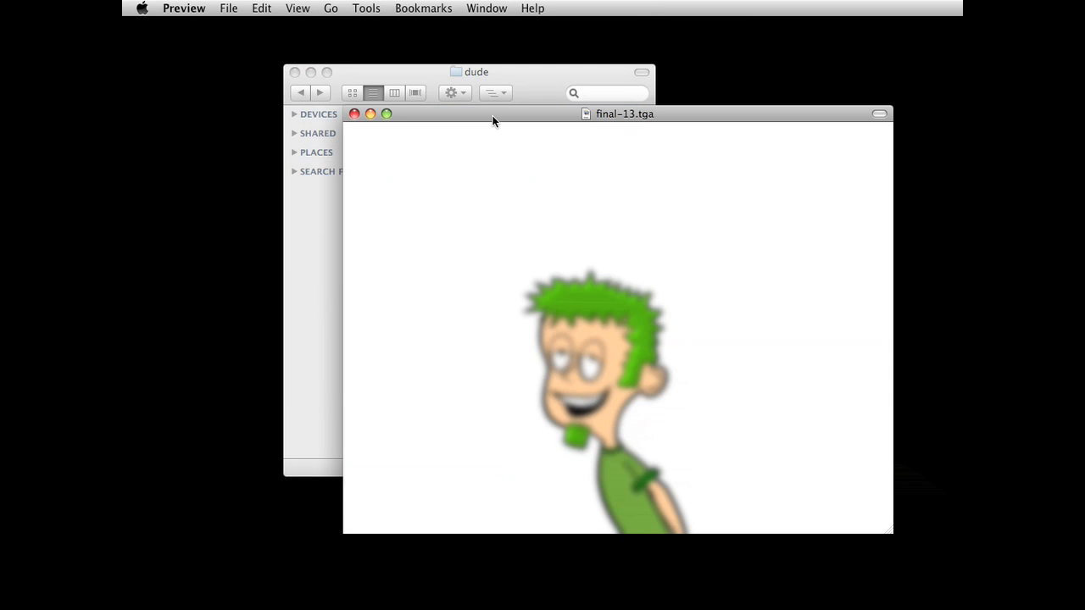